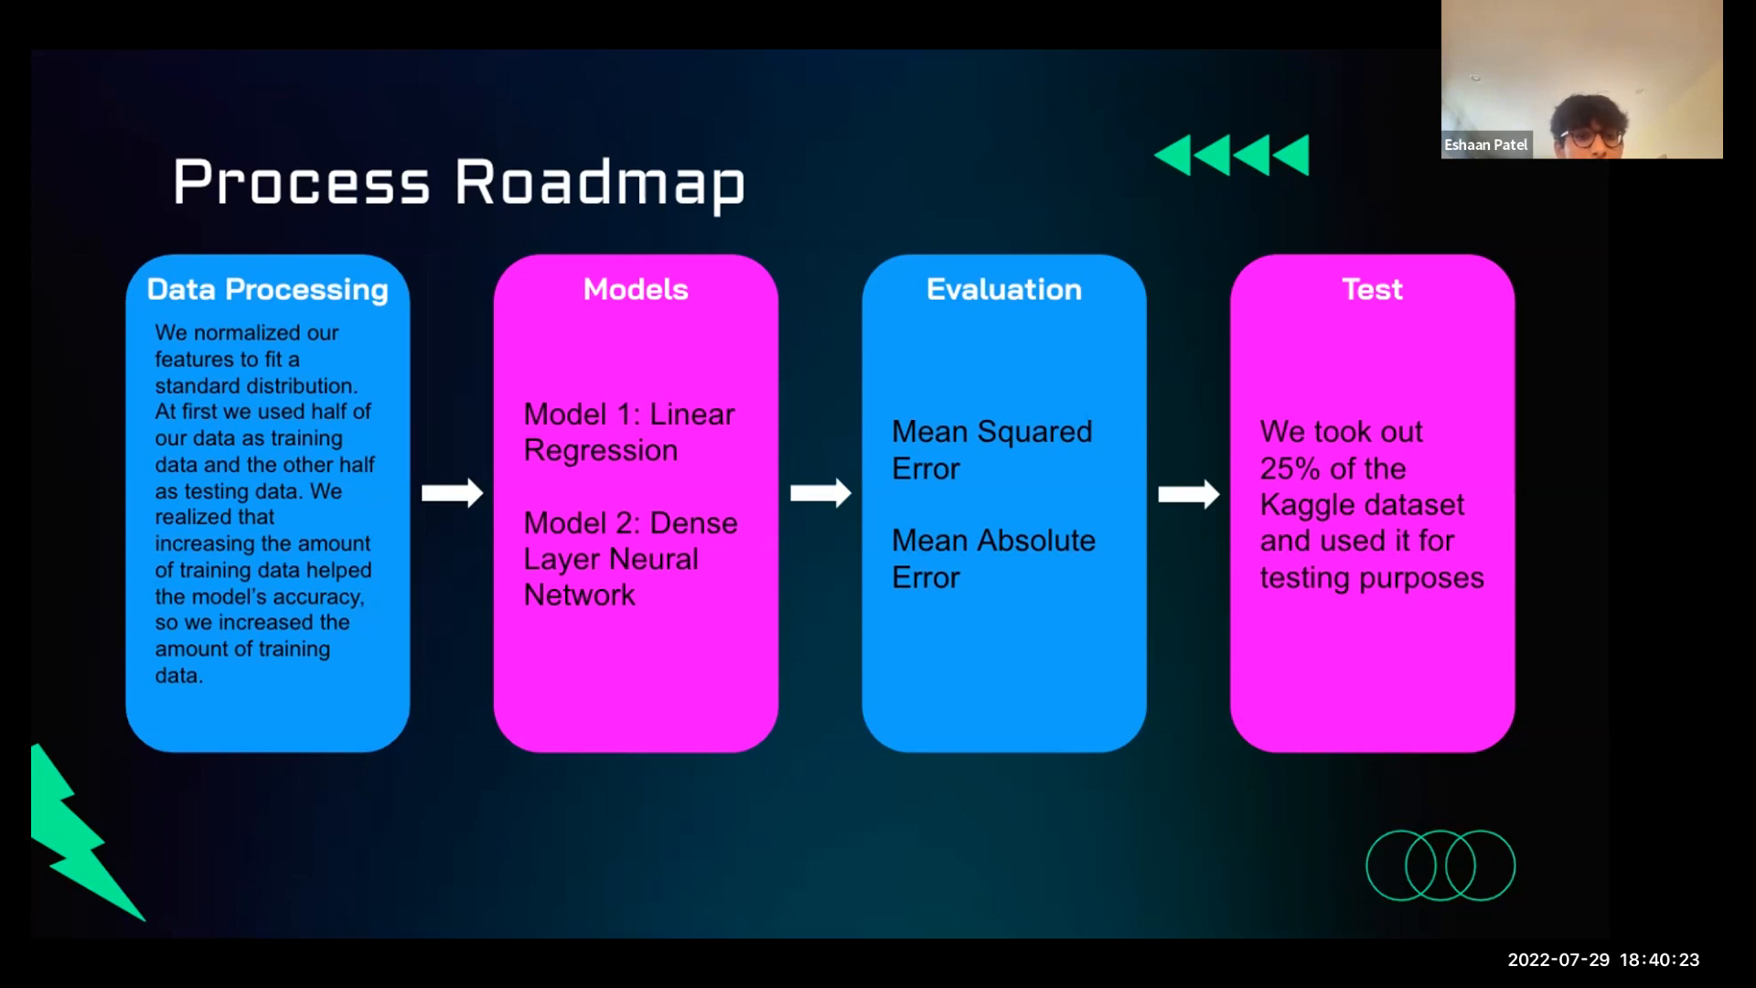
pyautogui.moveTo(79, 89)
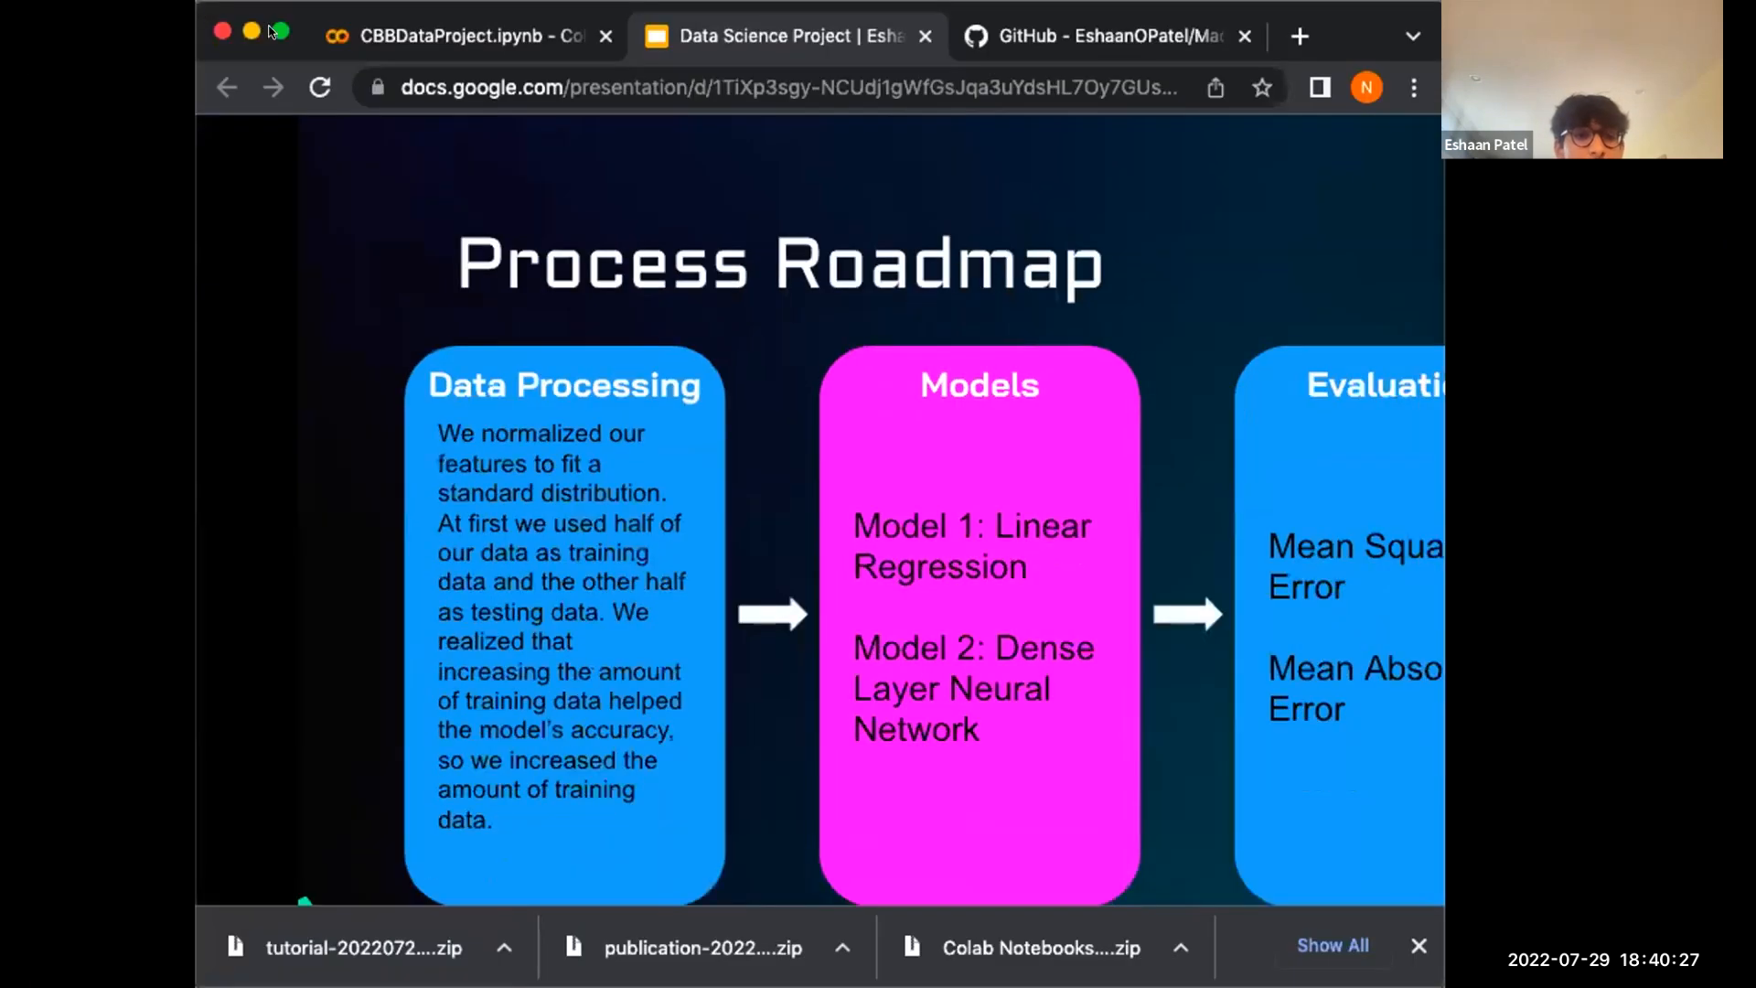
# Exit the slideshow on the Process Roadmap slide, then resume full-screen presenting
pyautogui.press('escape')
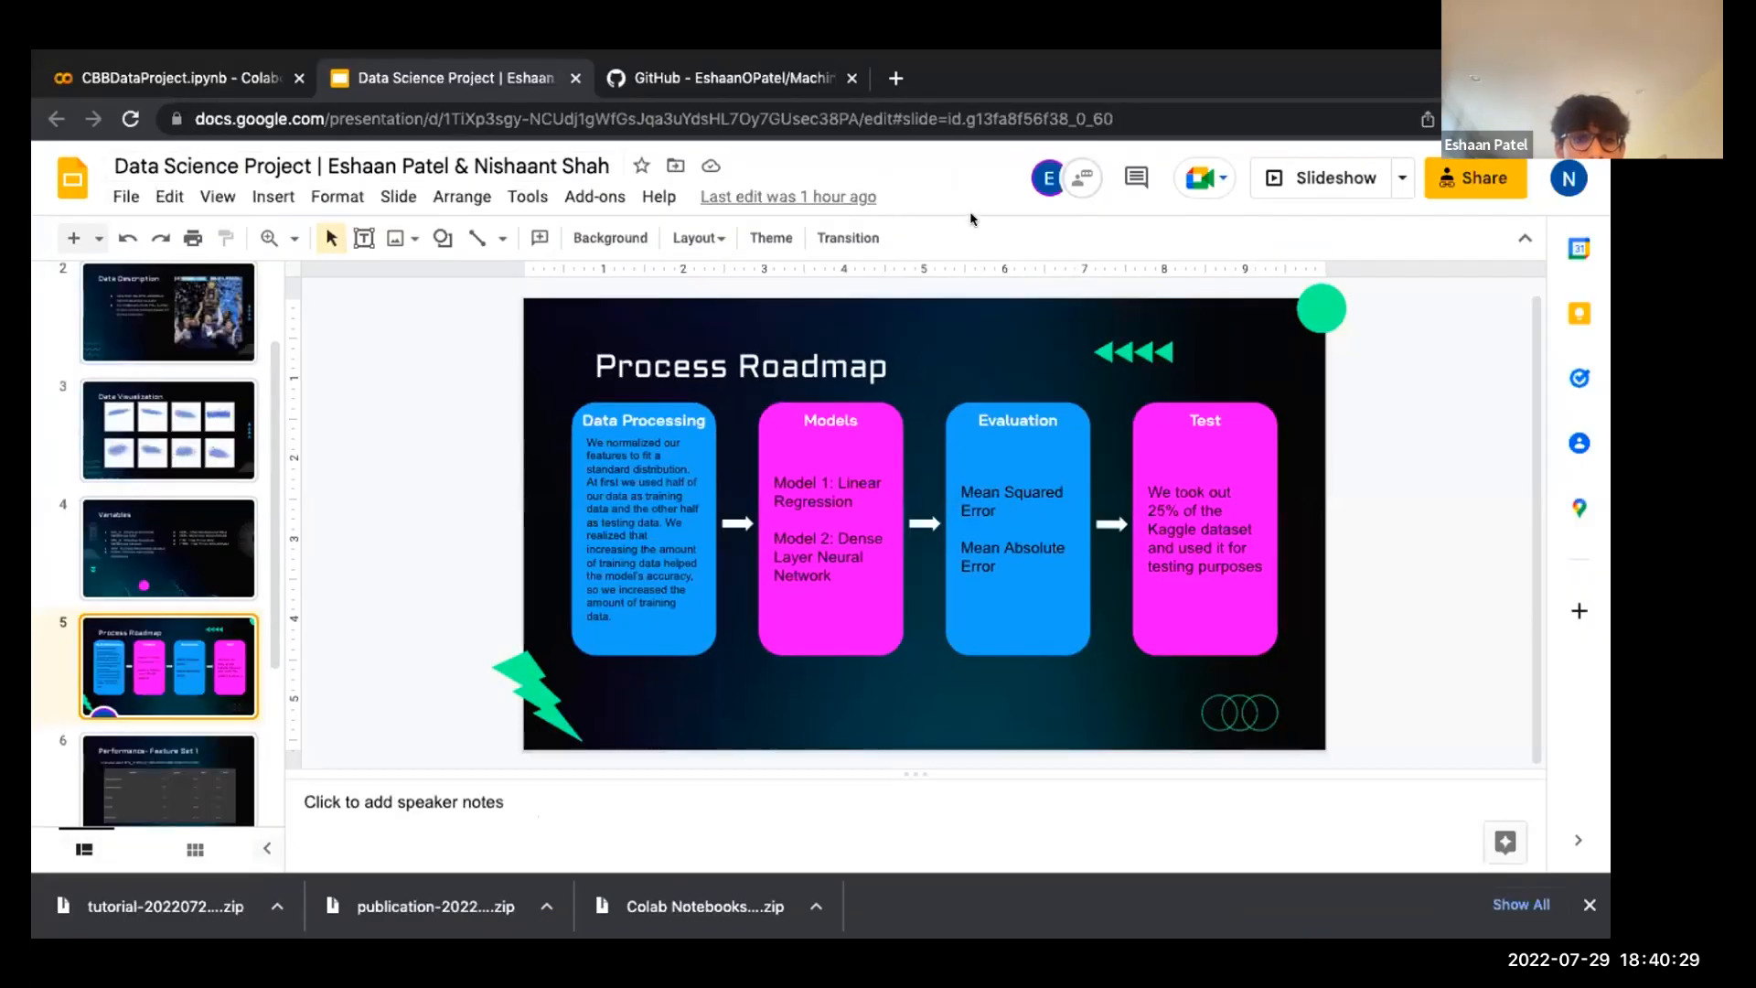
pyautogui.click(1322, 176)
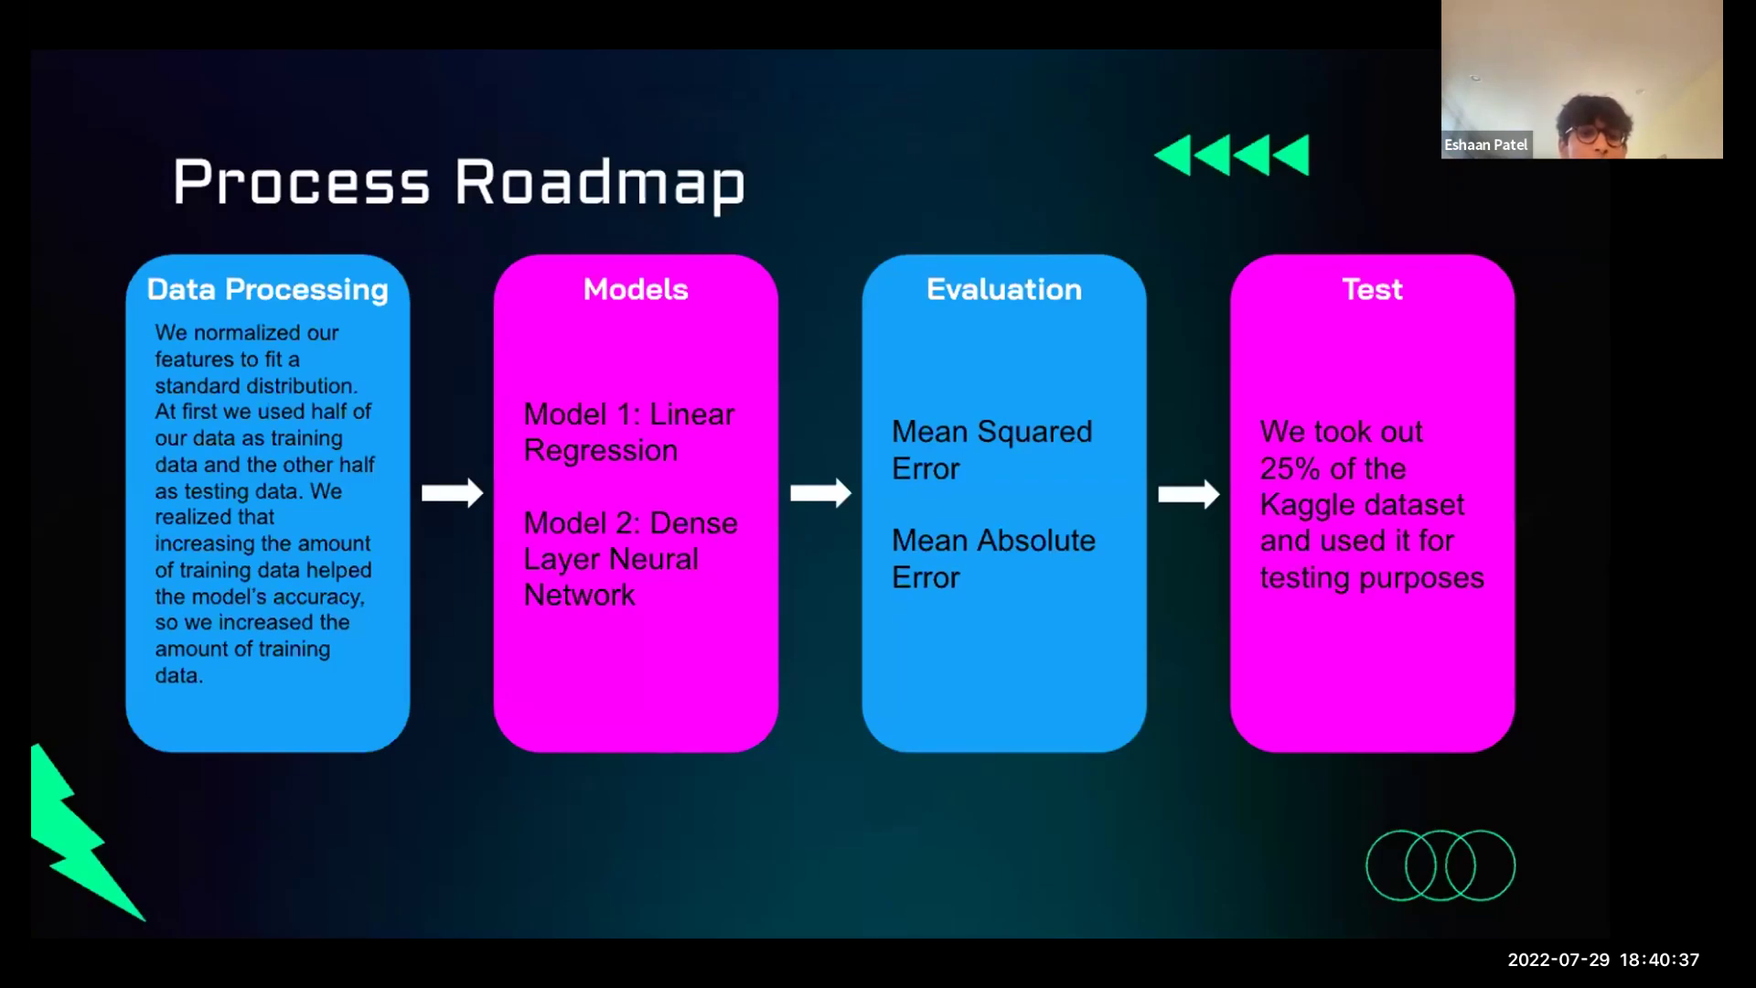
pyautogui.moveTo(540, 57)
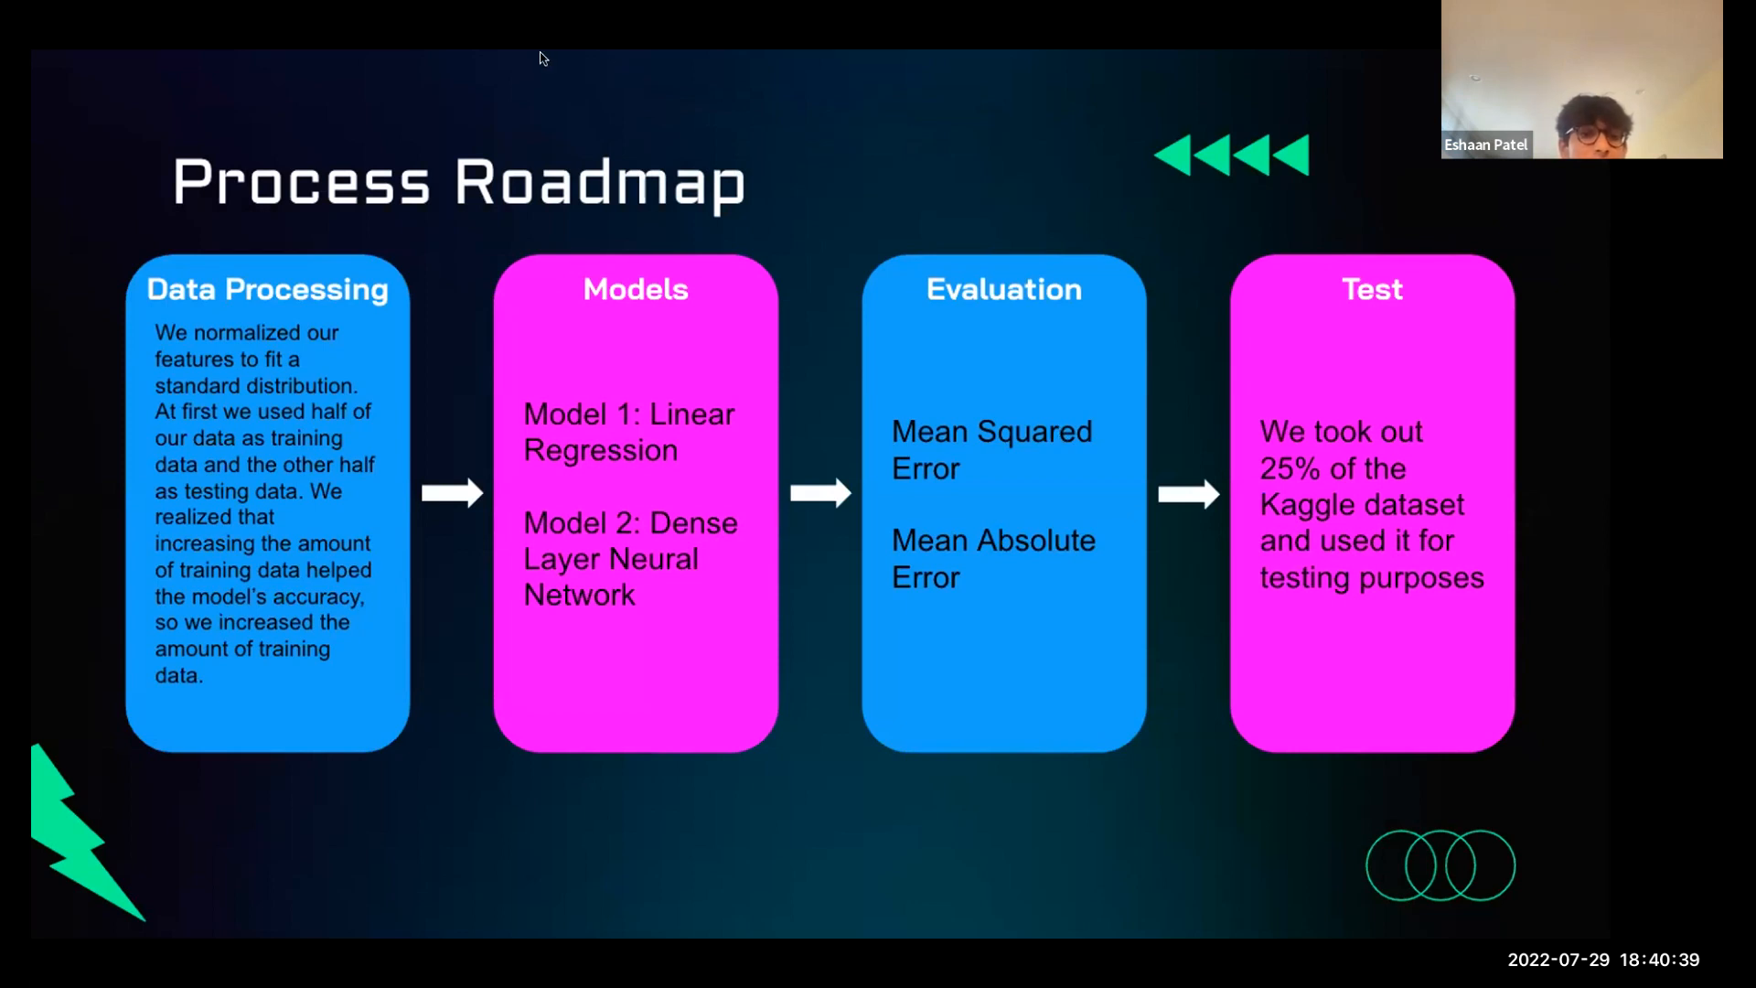
pyautogui.moveTo(800, 57)
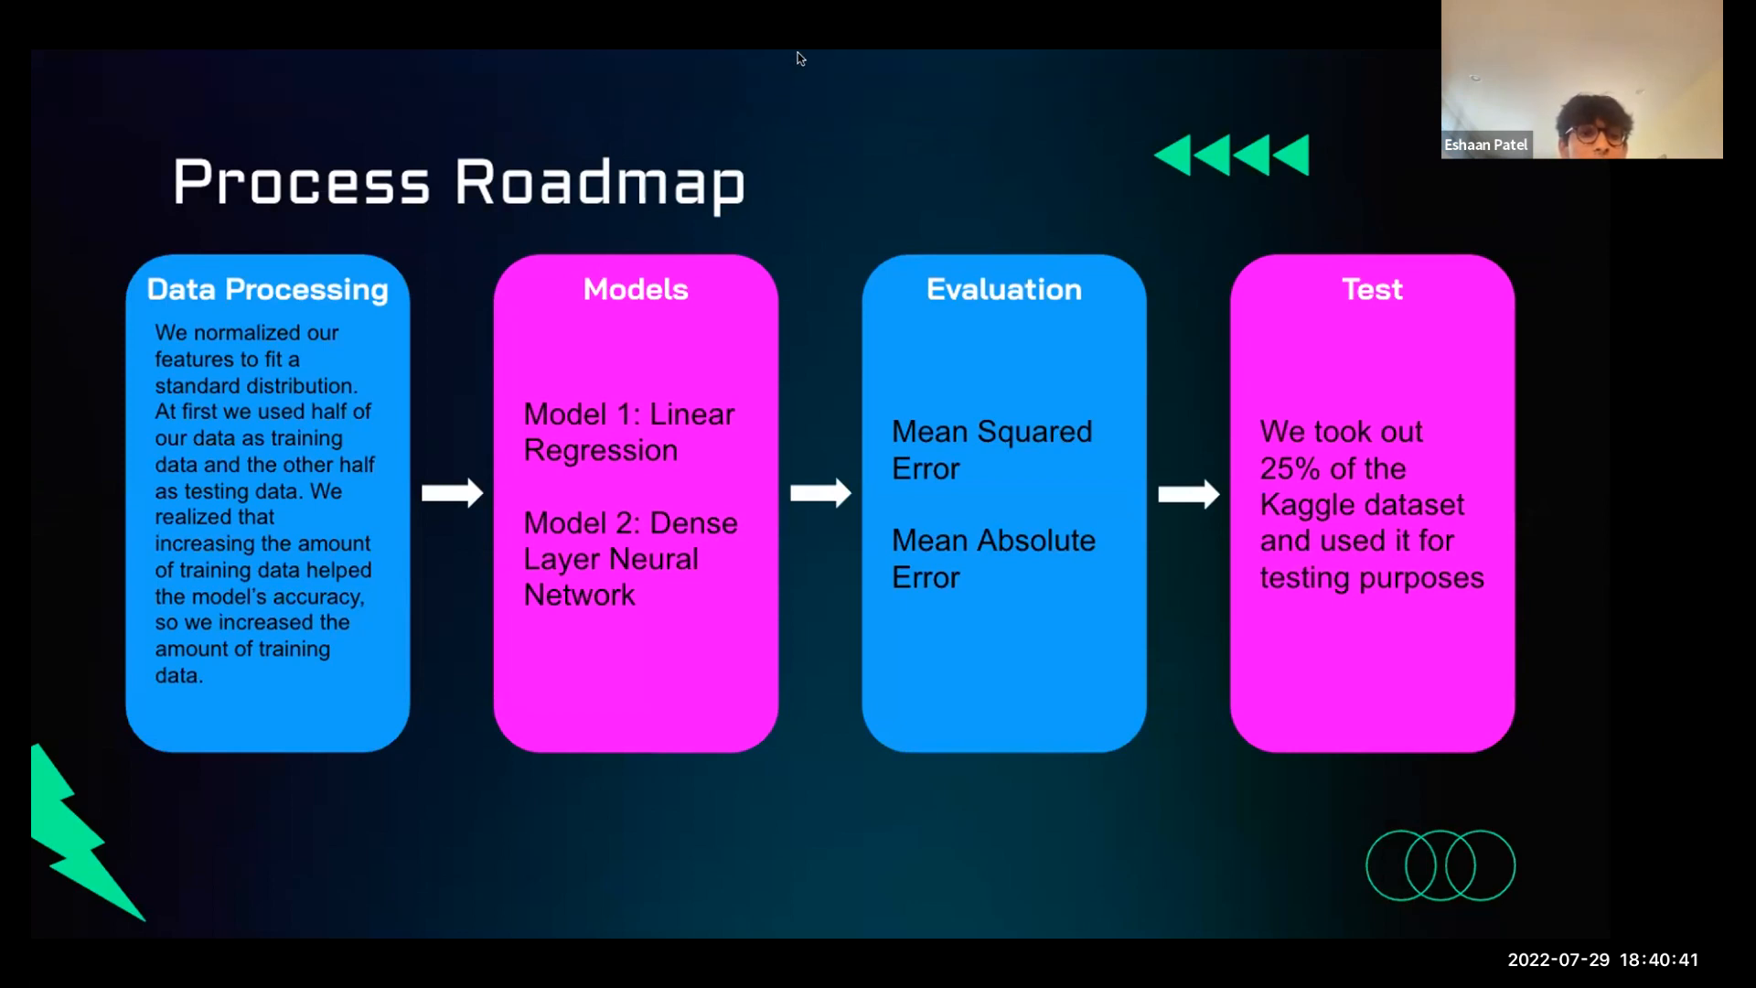
pyautogui.moveTo(350, 76)
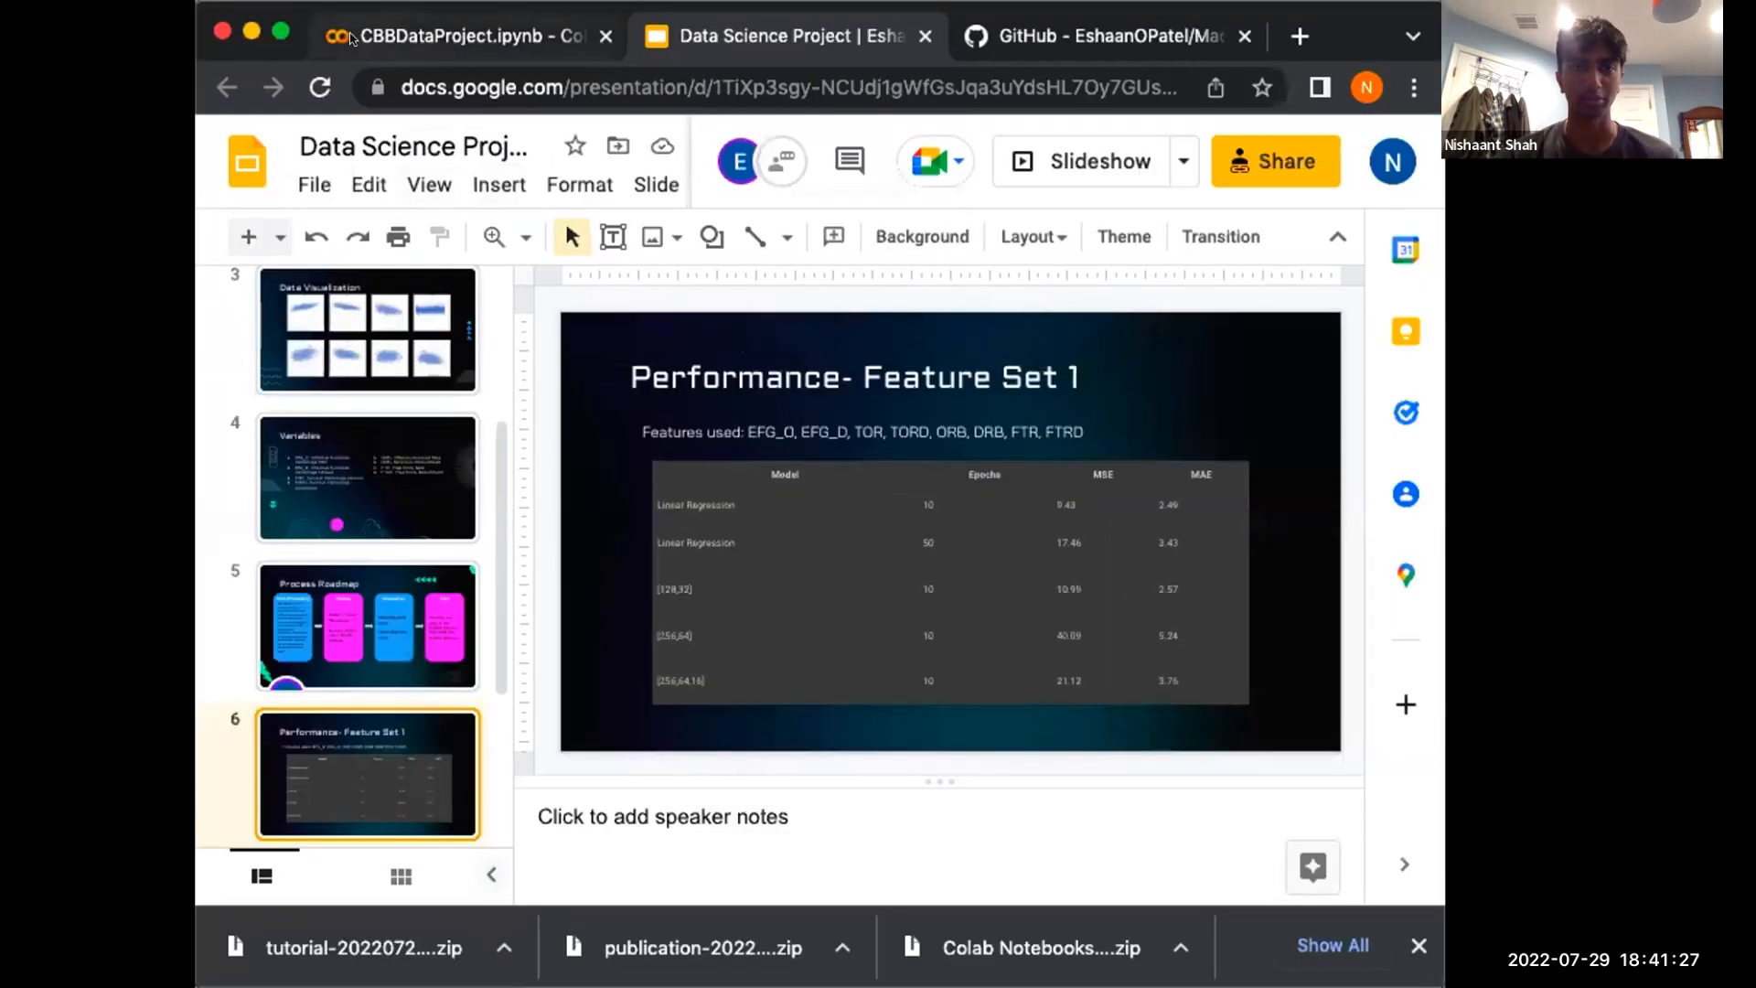
# In the CBBDataProject notebook, hide the Files sidebar and run the normalize features cell
pyautogui.click(459, 35)
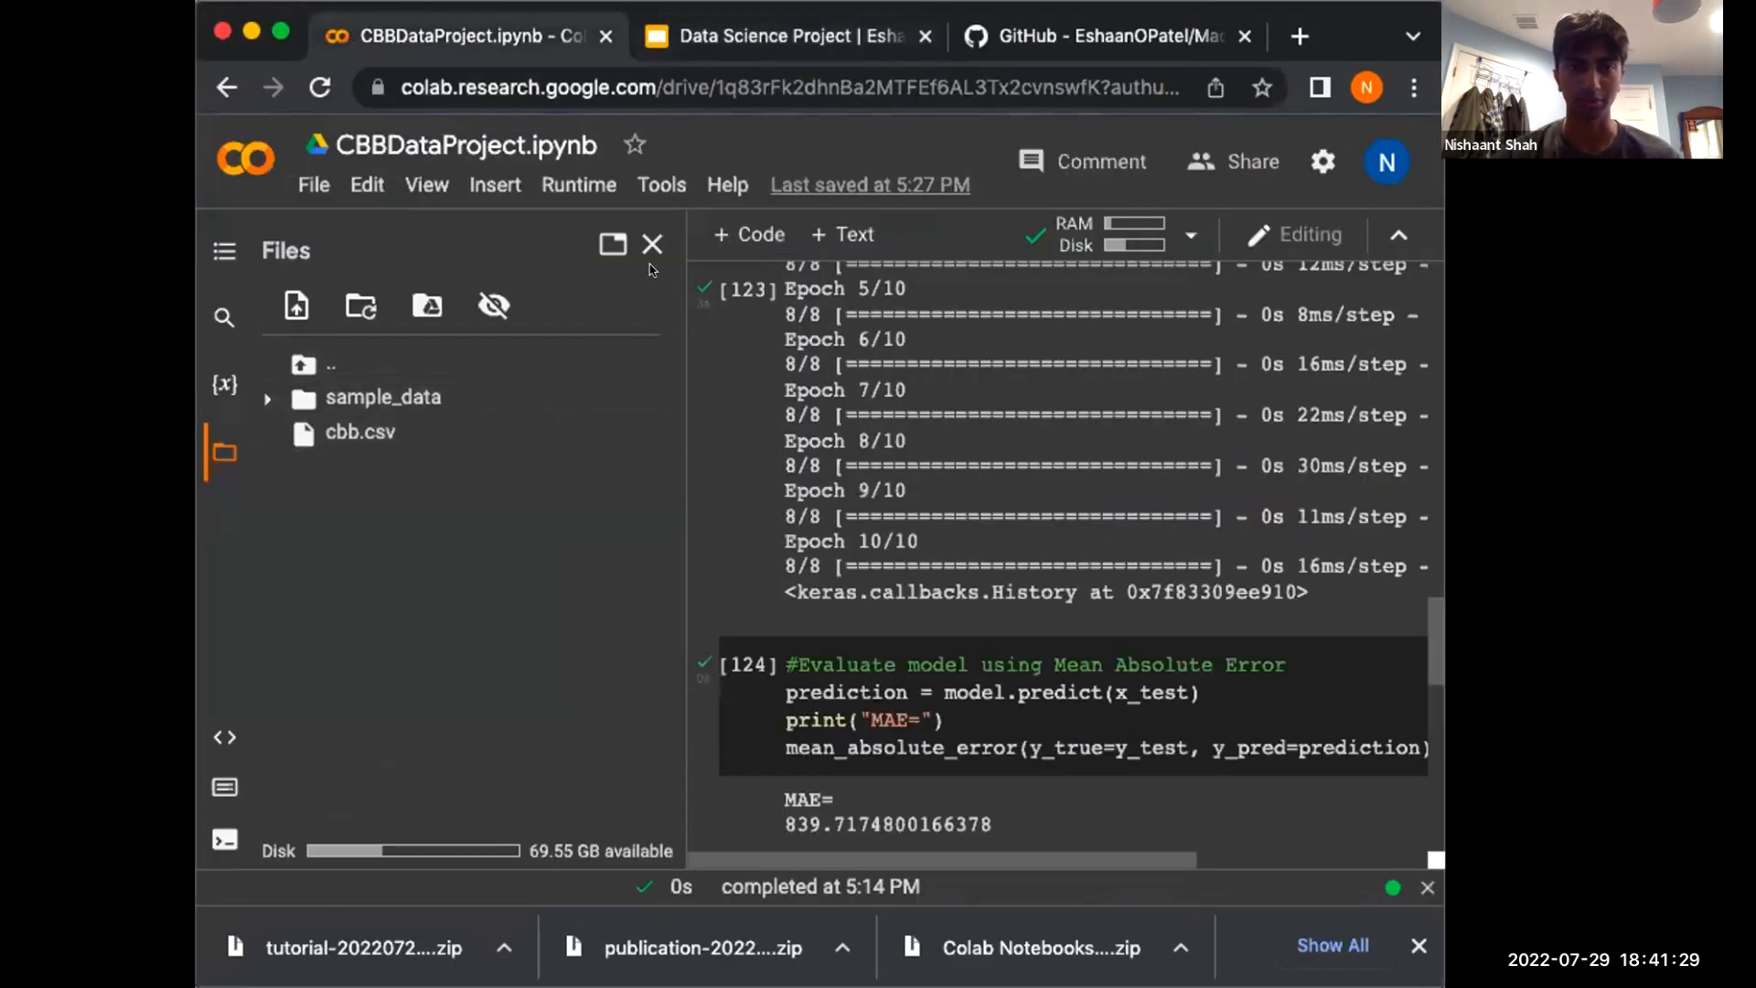
pyautogui.click(654, 244)
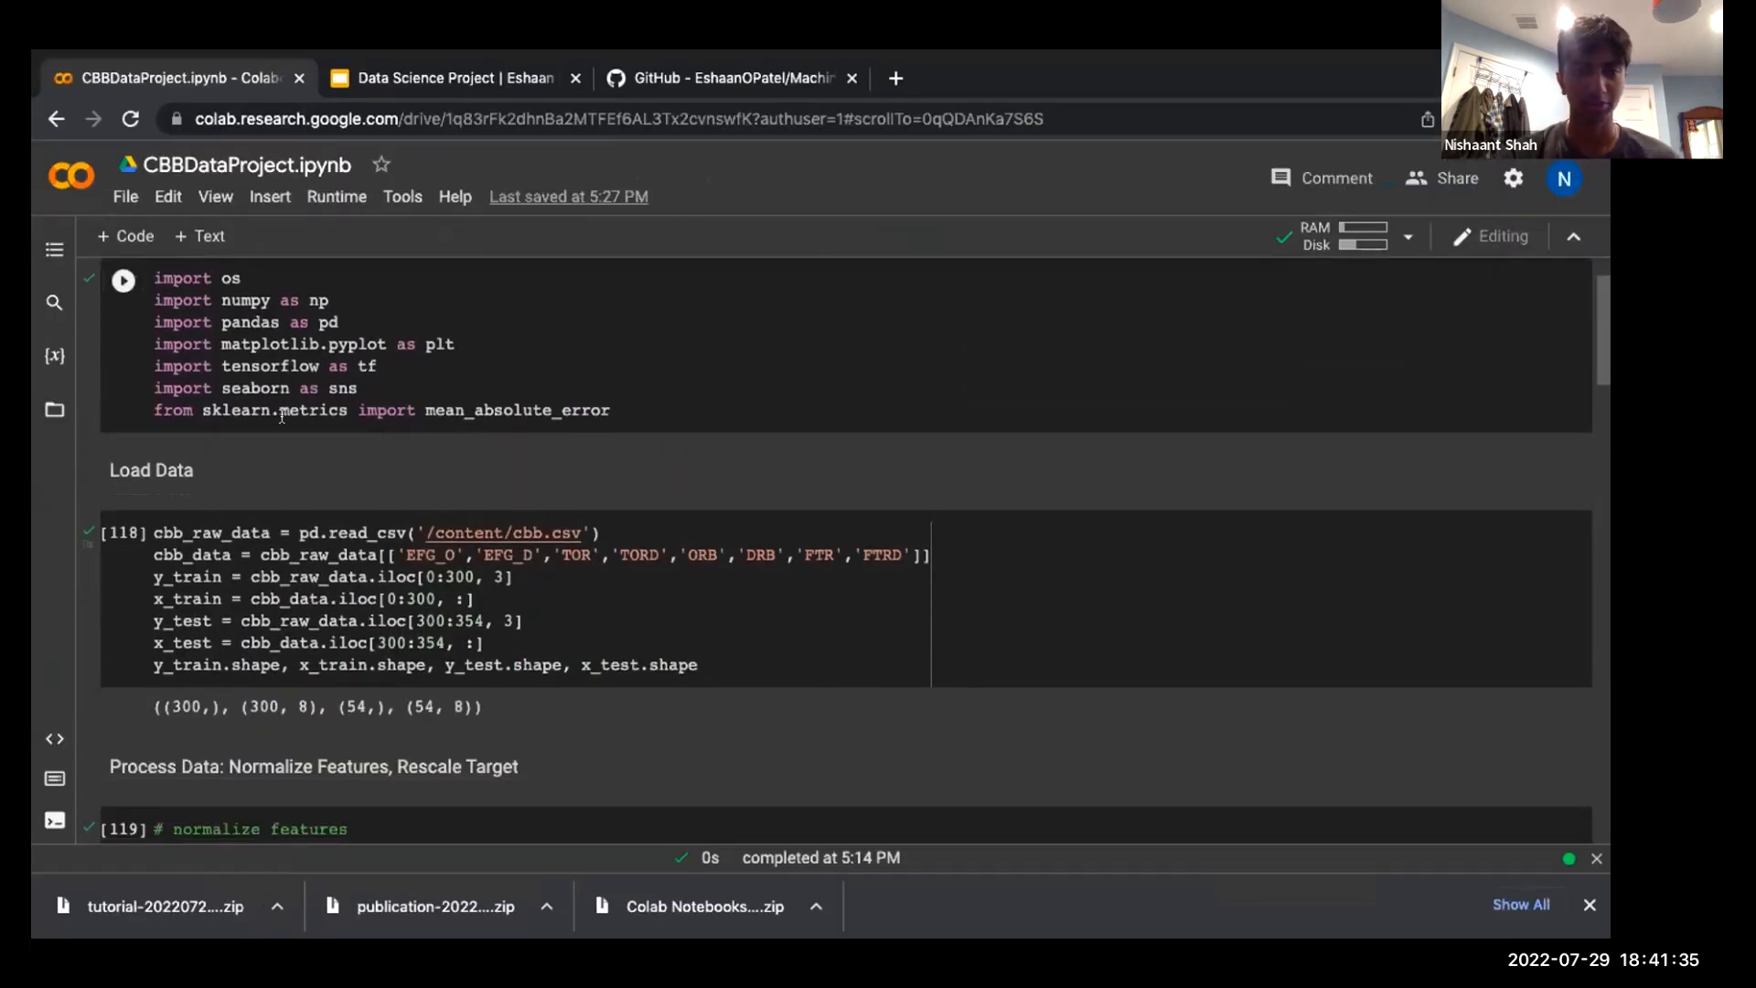
pyautogui.scroll(-3)
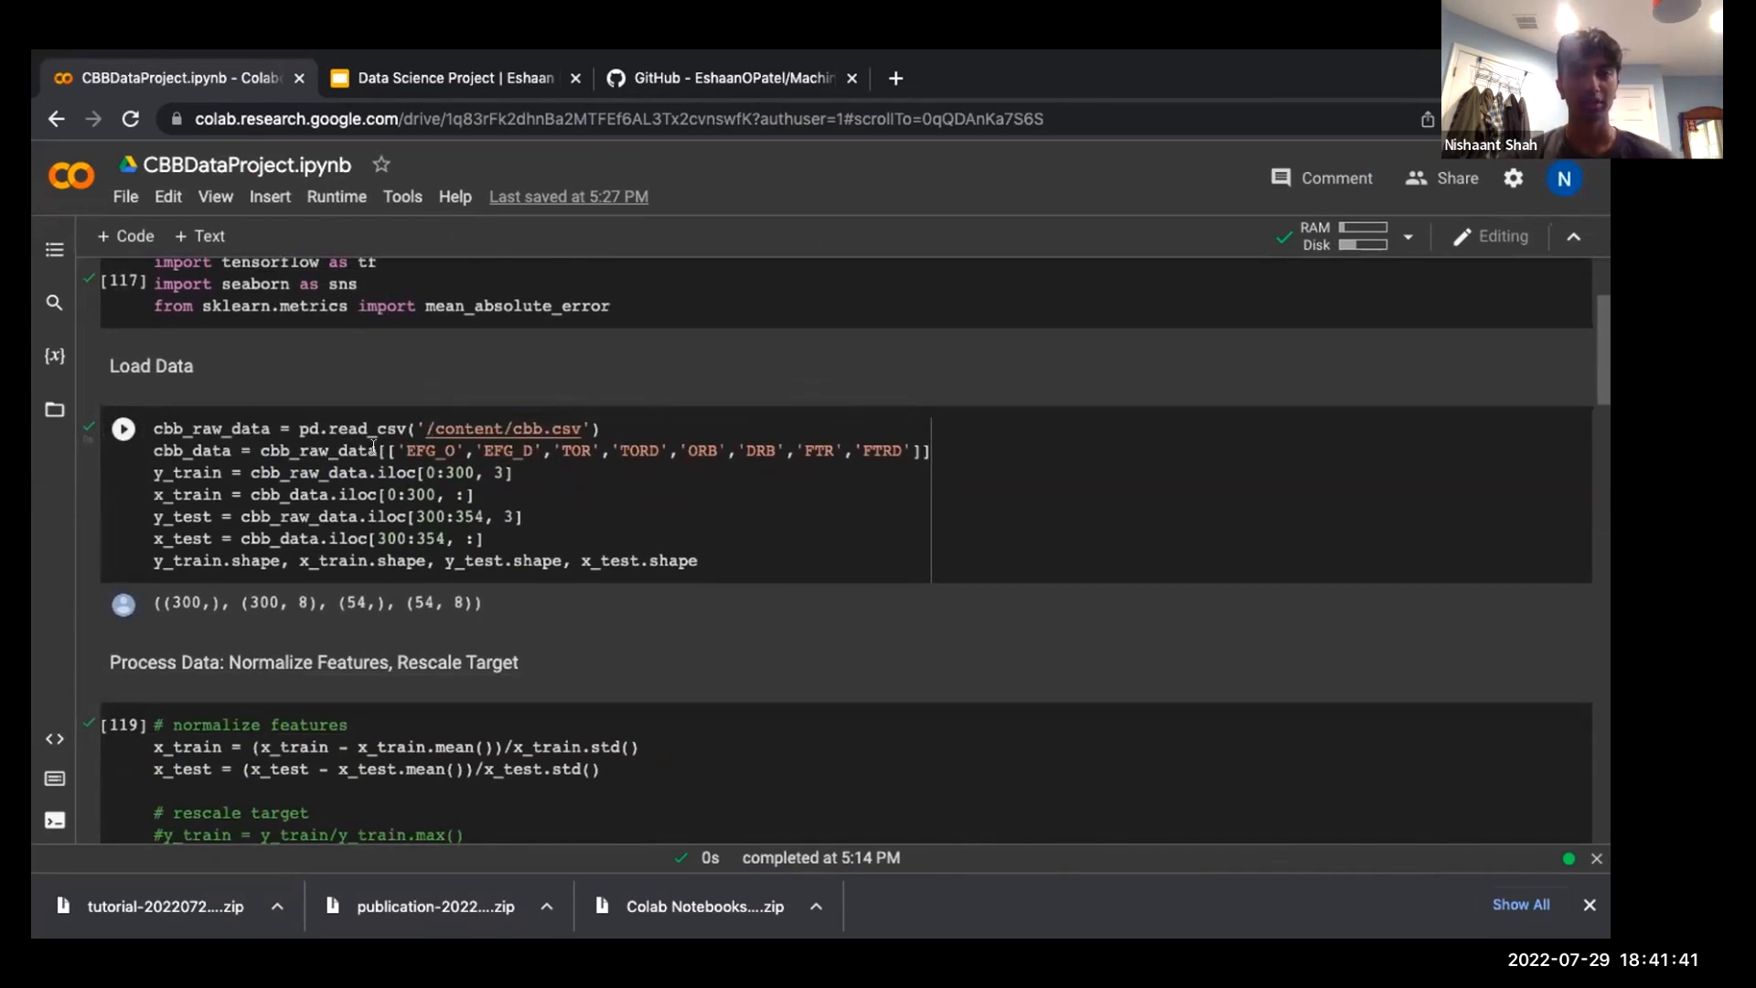
pyautogui.moveTo(210, 428)
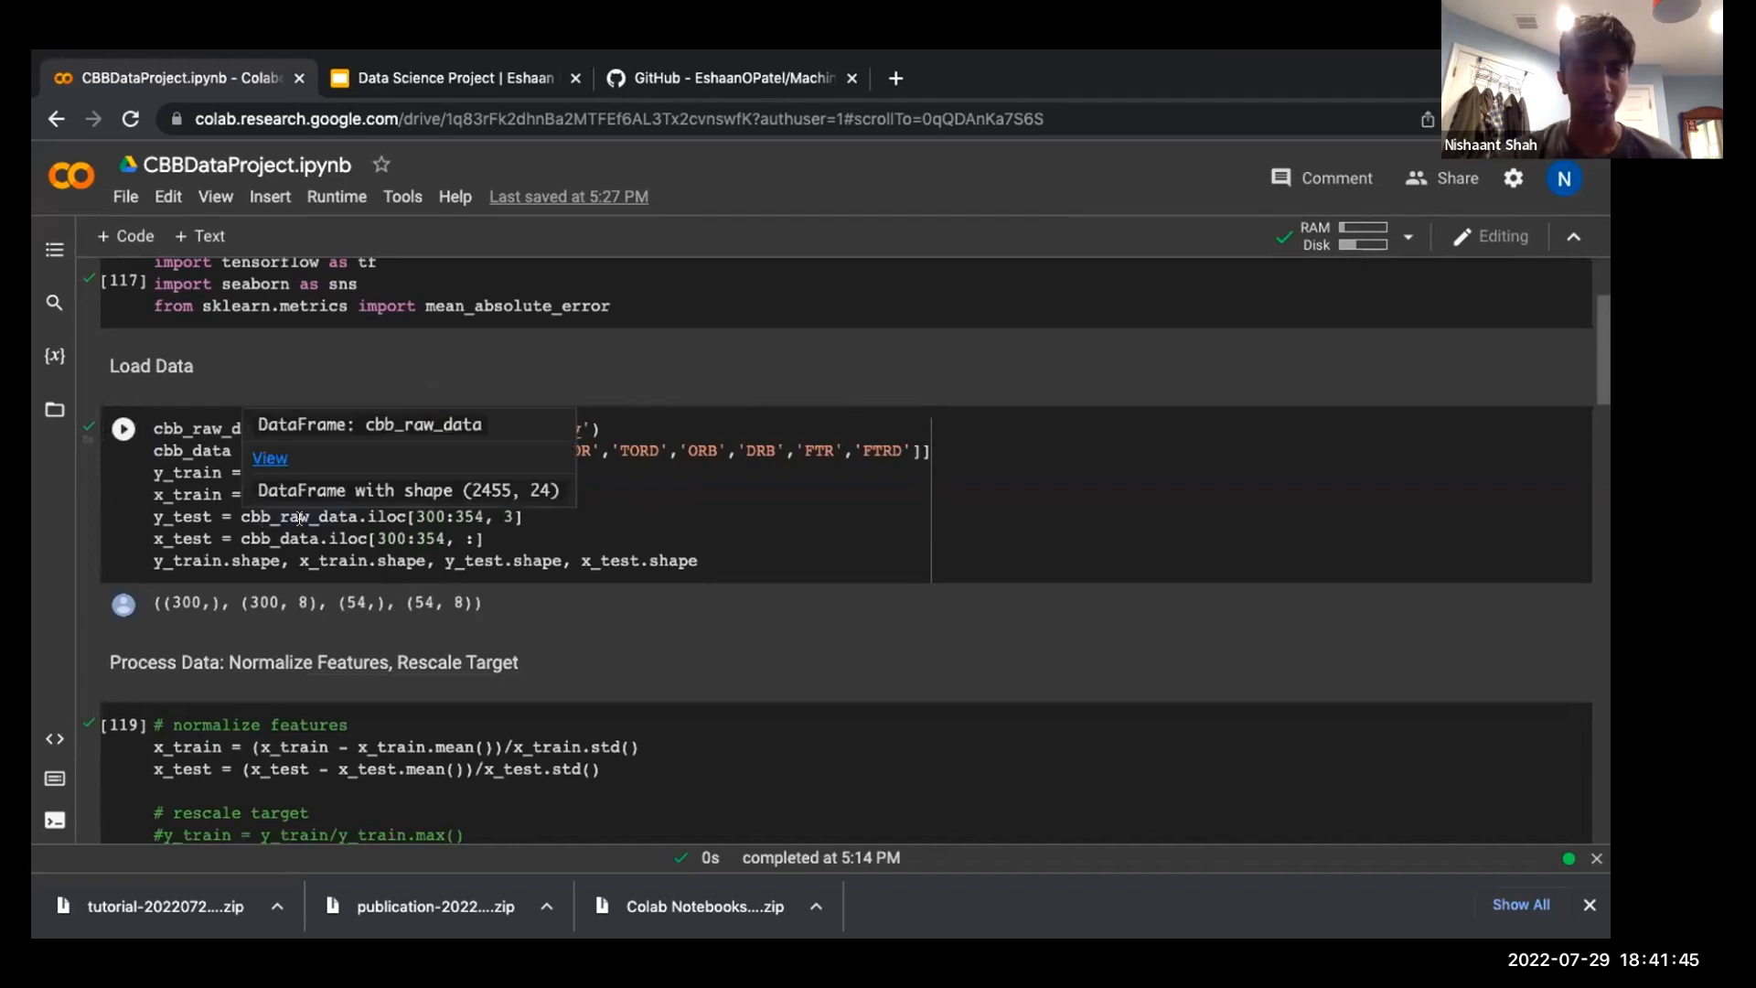
pyautogui.scroll(-3)
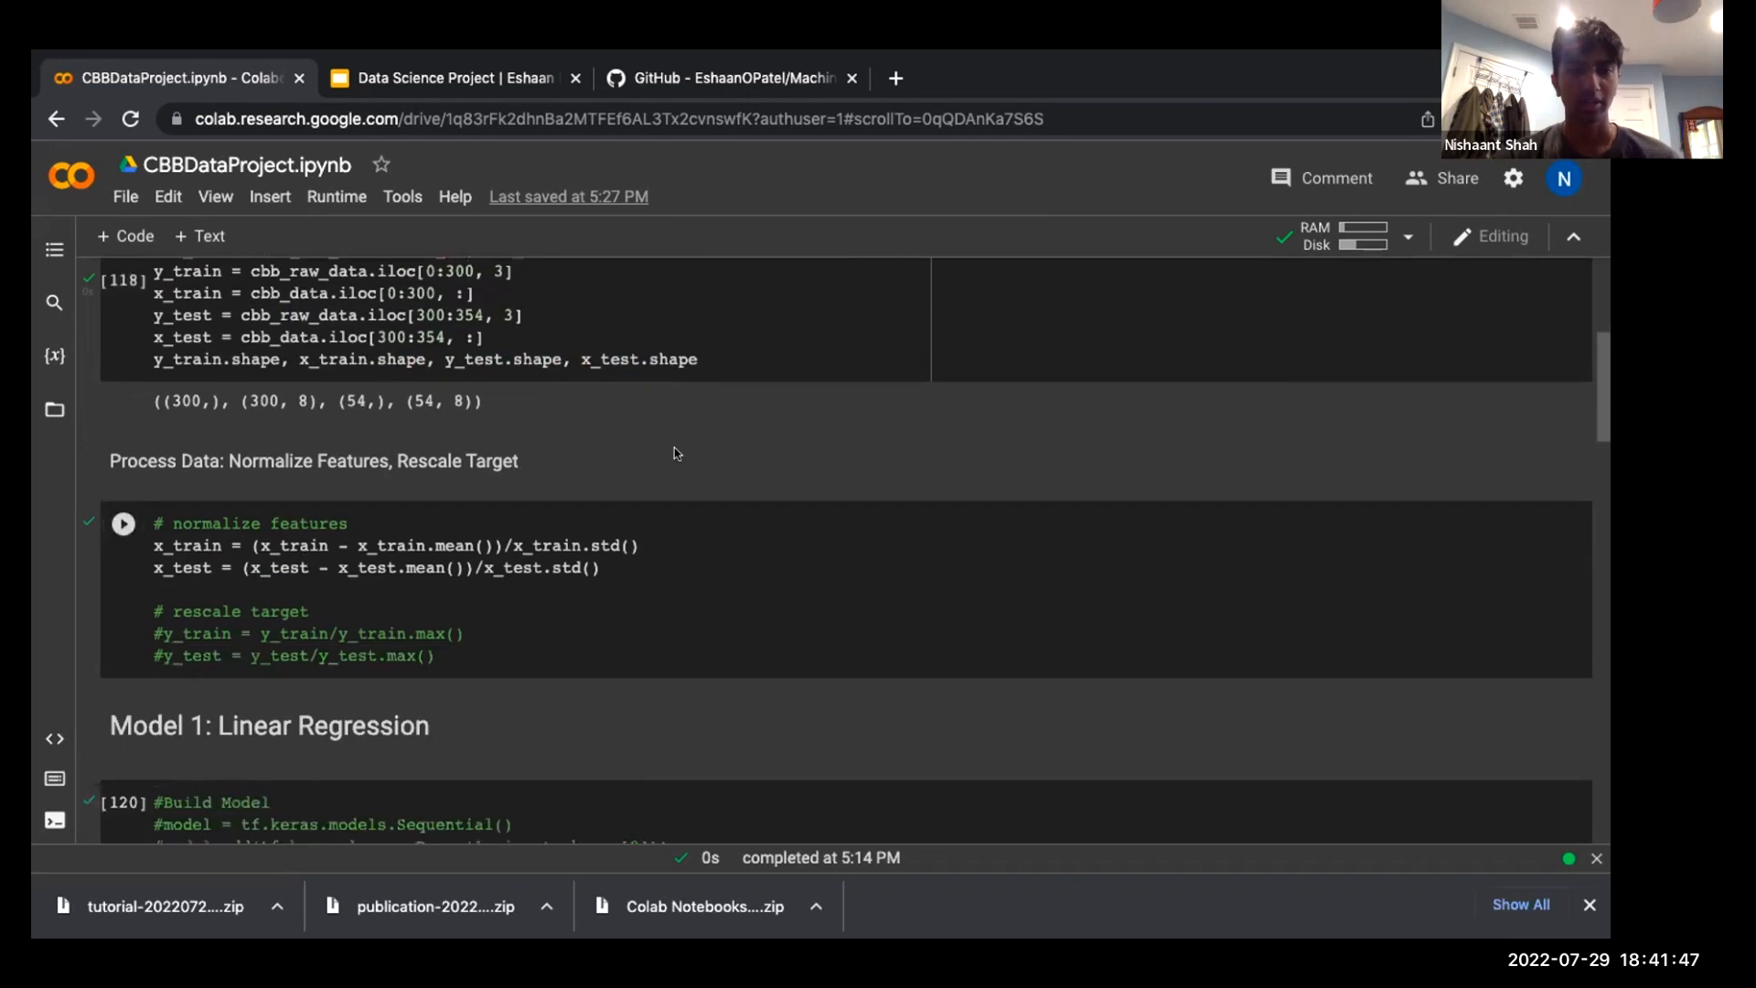
pyautogui.click(124, 523)
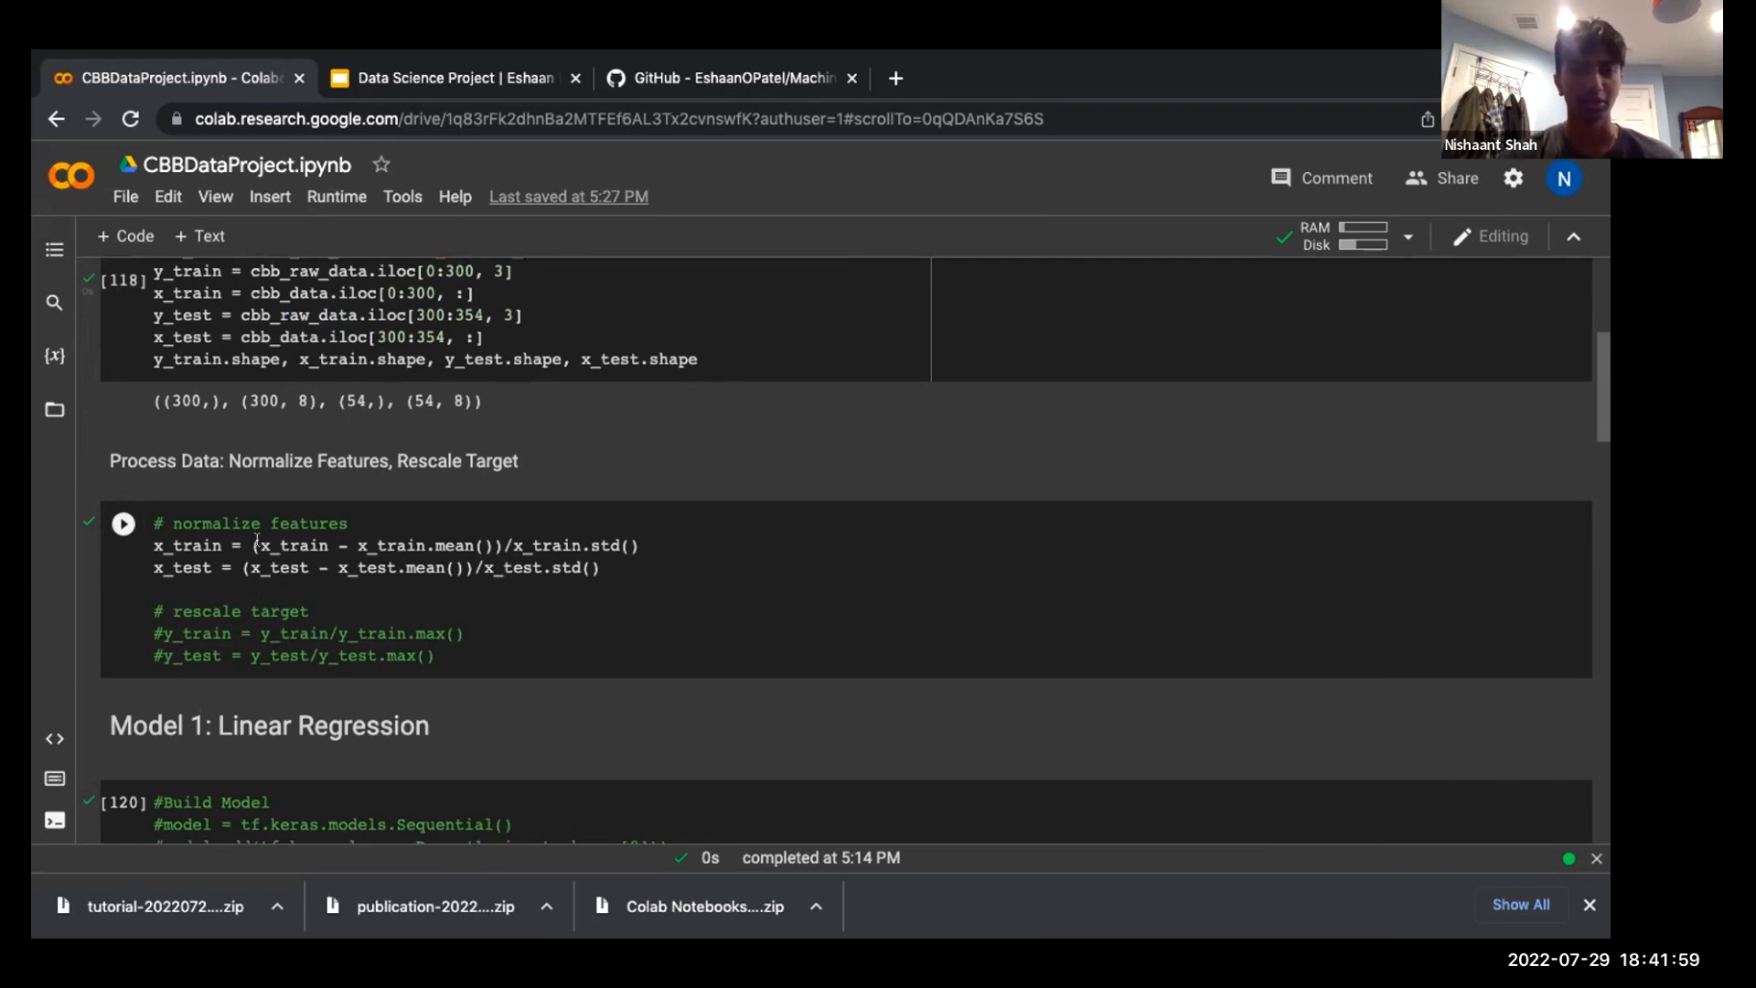
pyautogui.click(123, 523)
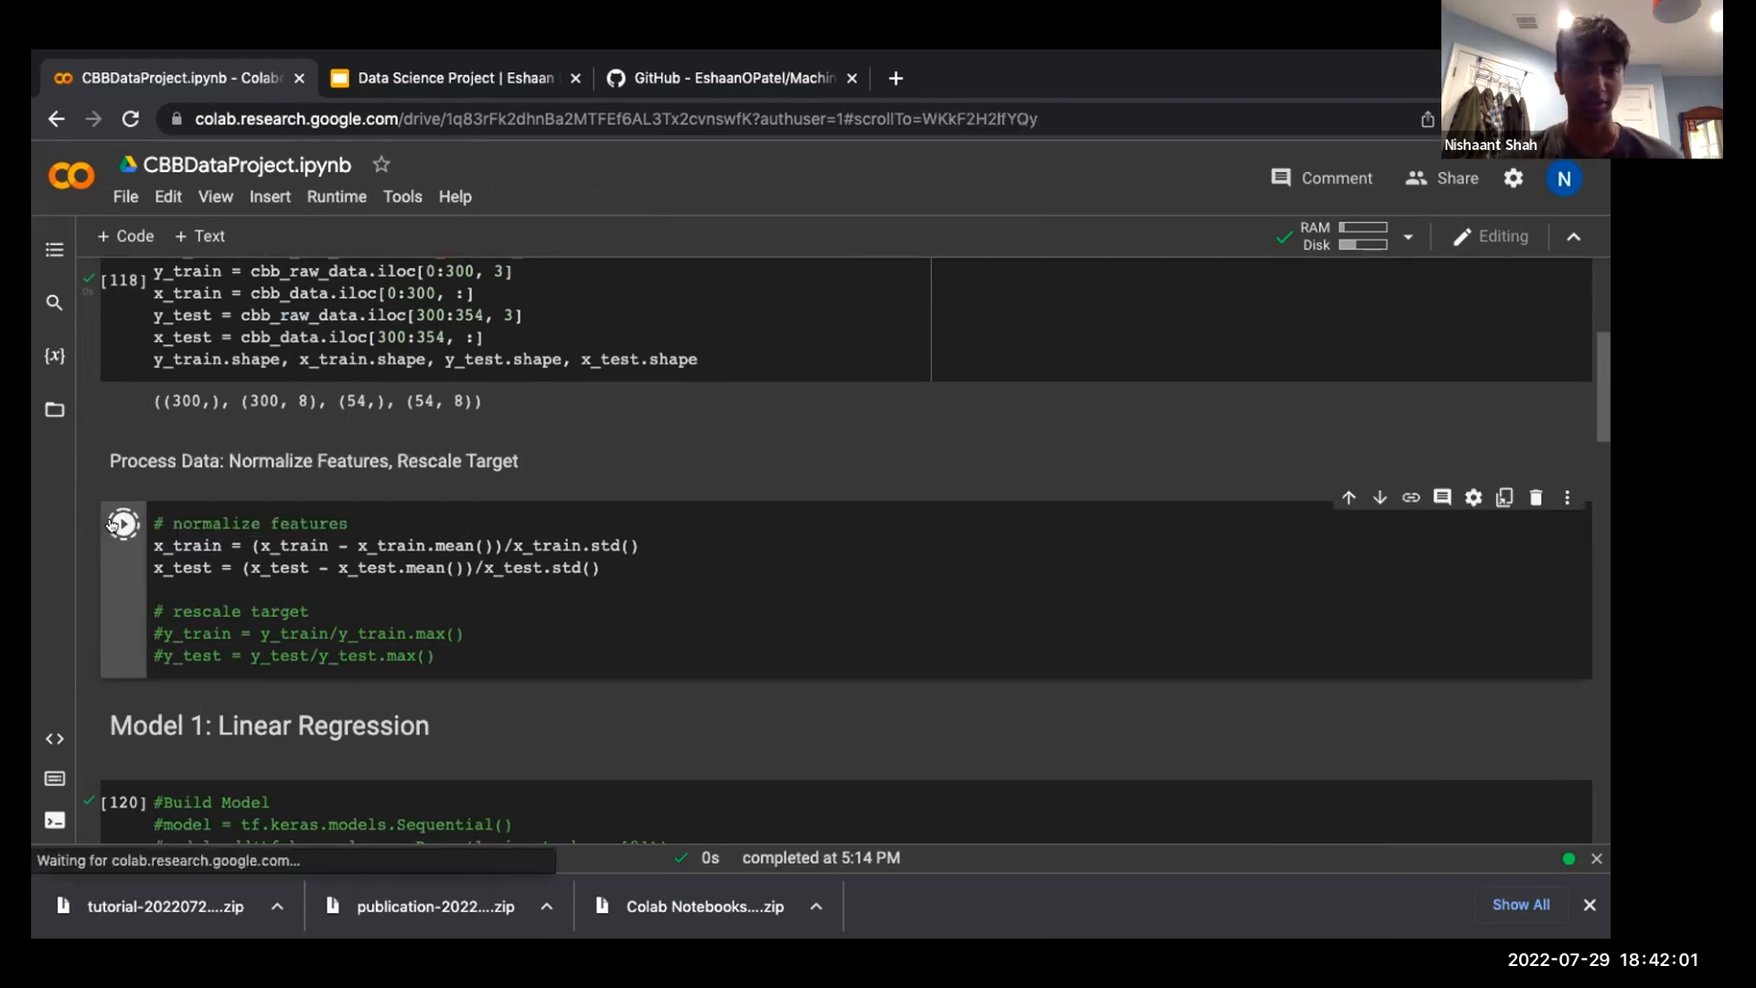
# Scroll down the notebook and re-run the mean absolute error evaluation cell
pyautogui.scroll(-3)
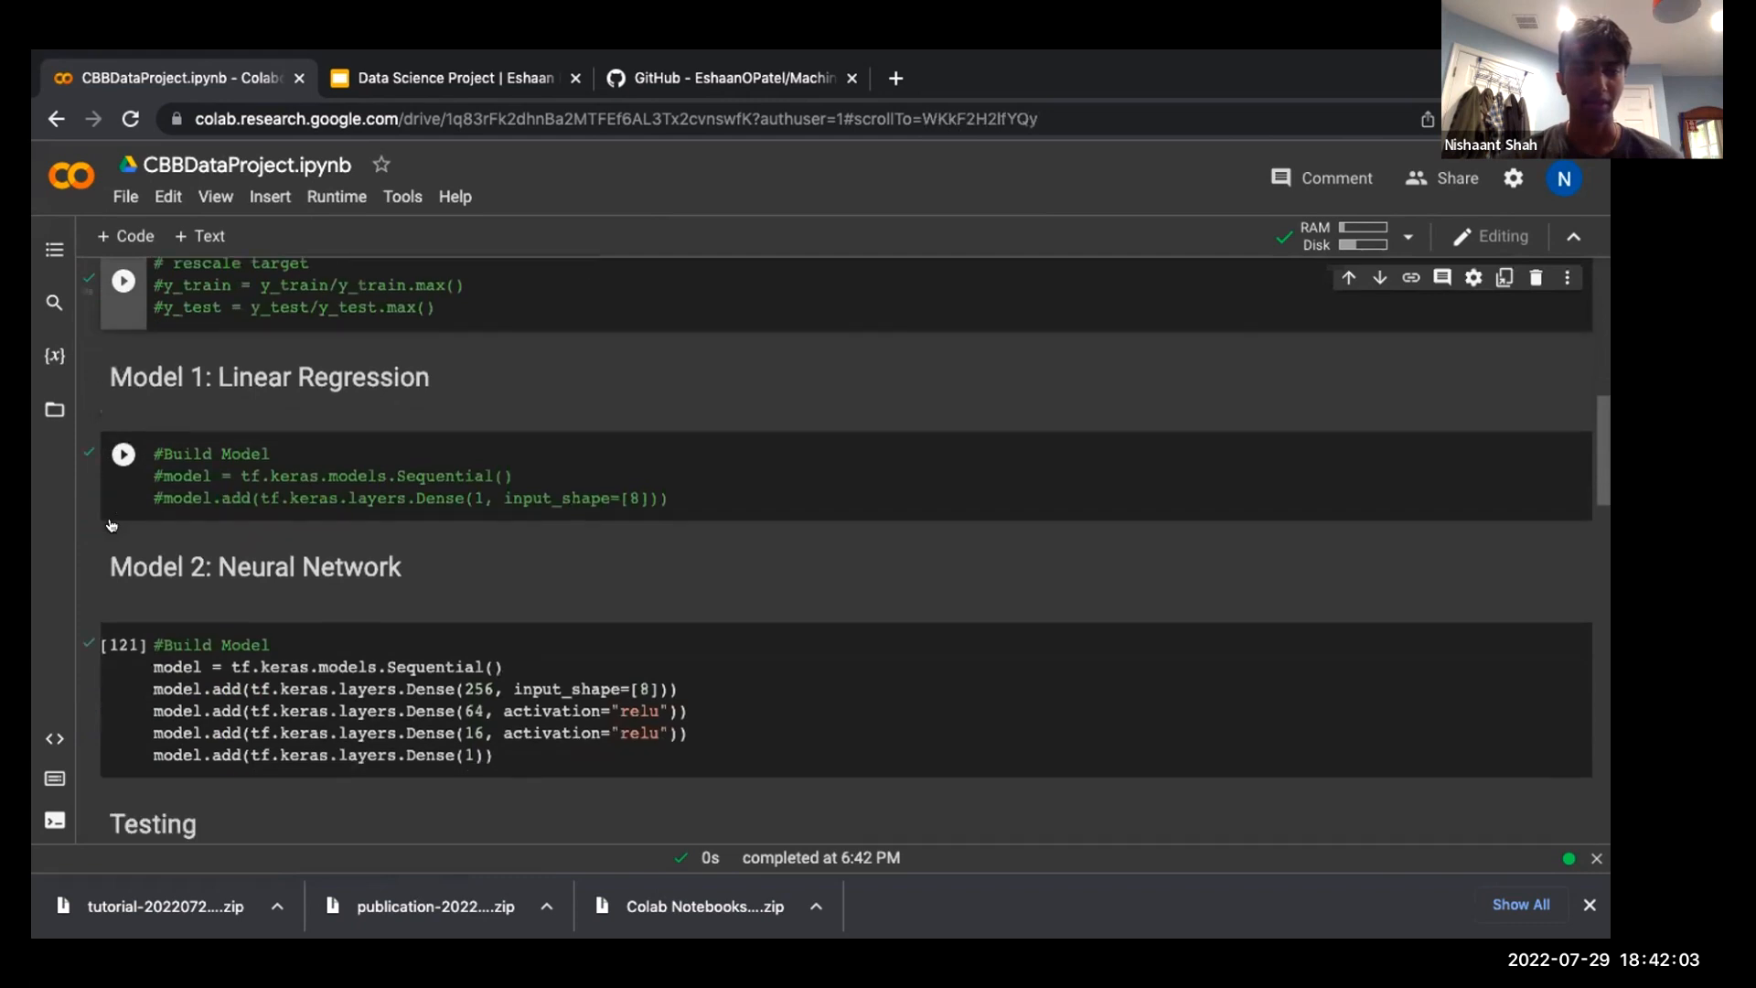
pyautogui.scroll(-3)
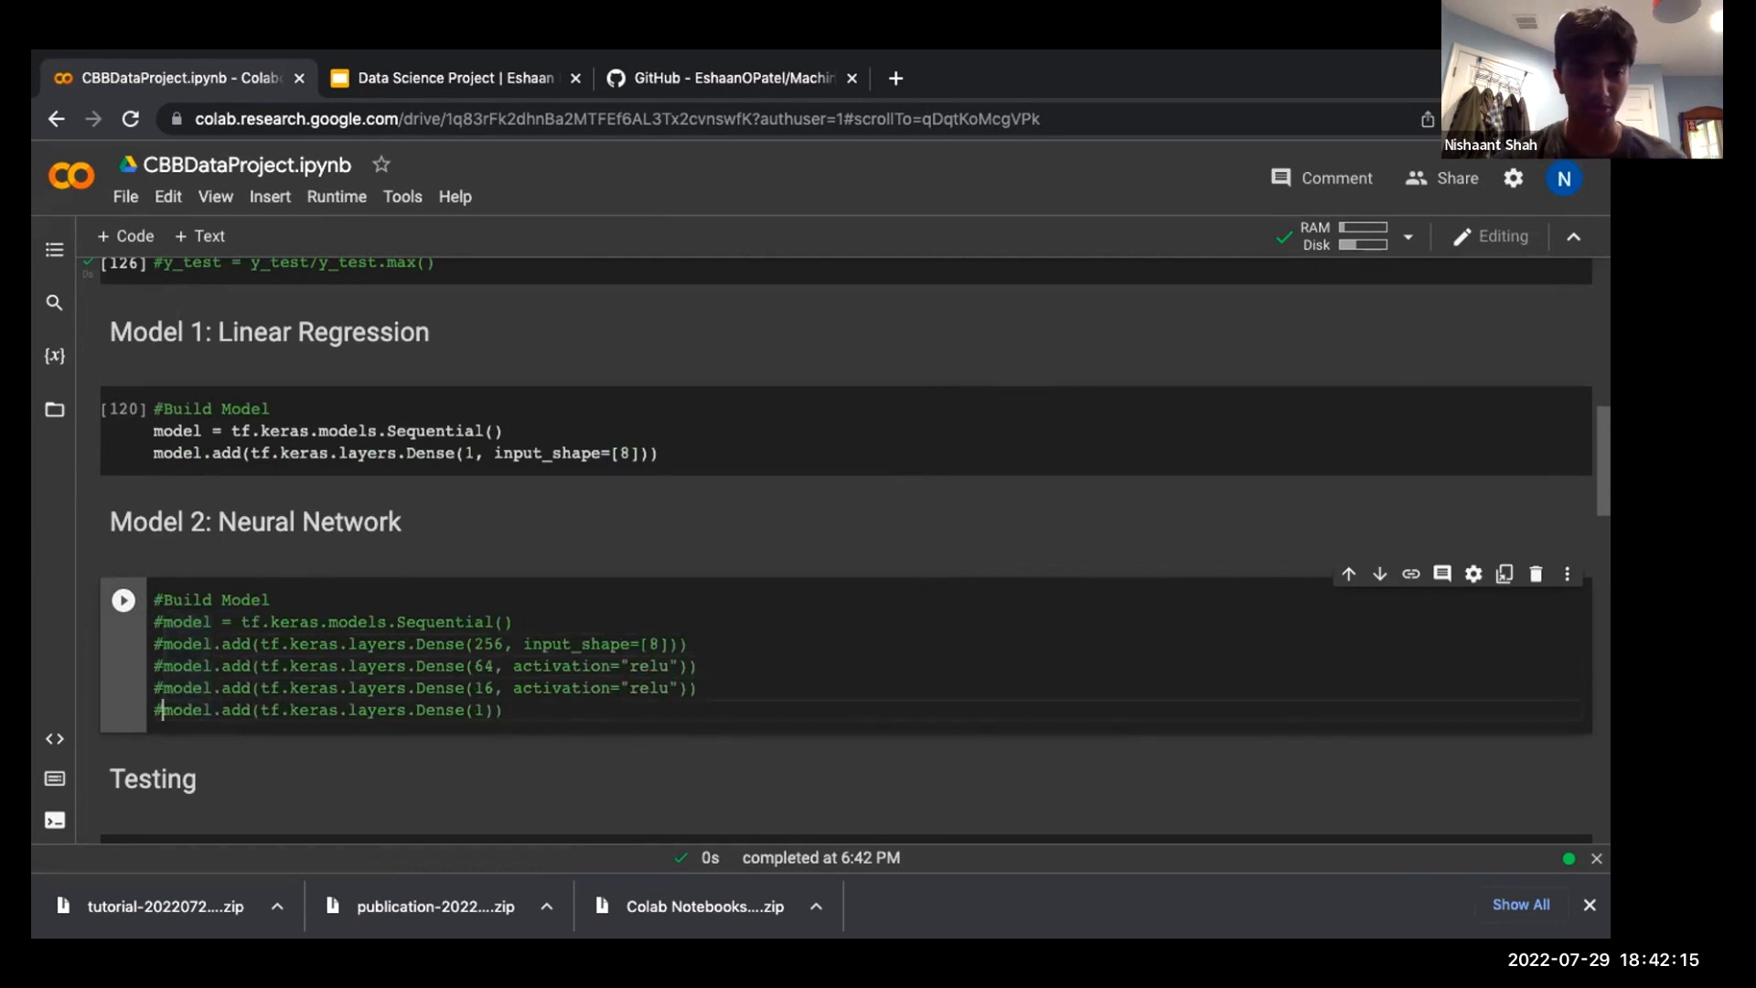
pyautogui.moveTo(415, 394)
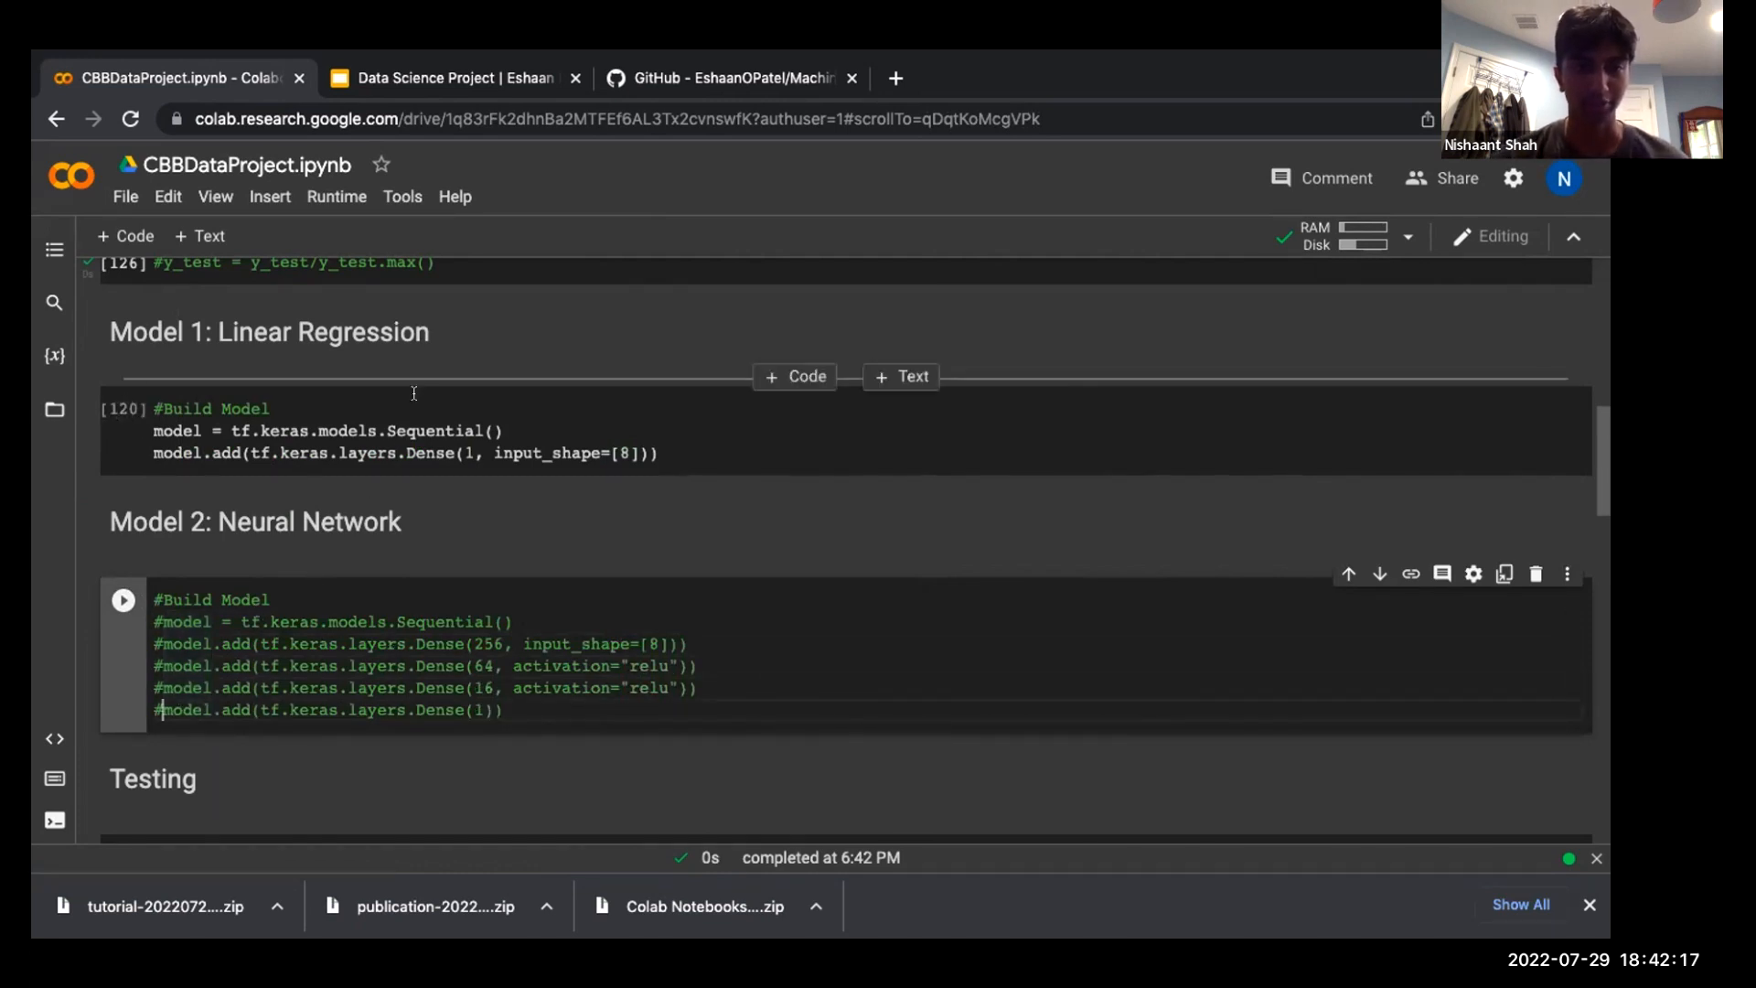
pyautogui.moveTo(313, 544)
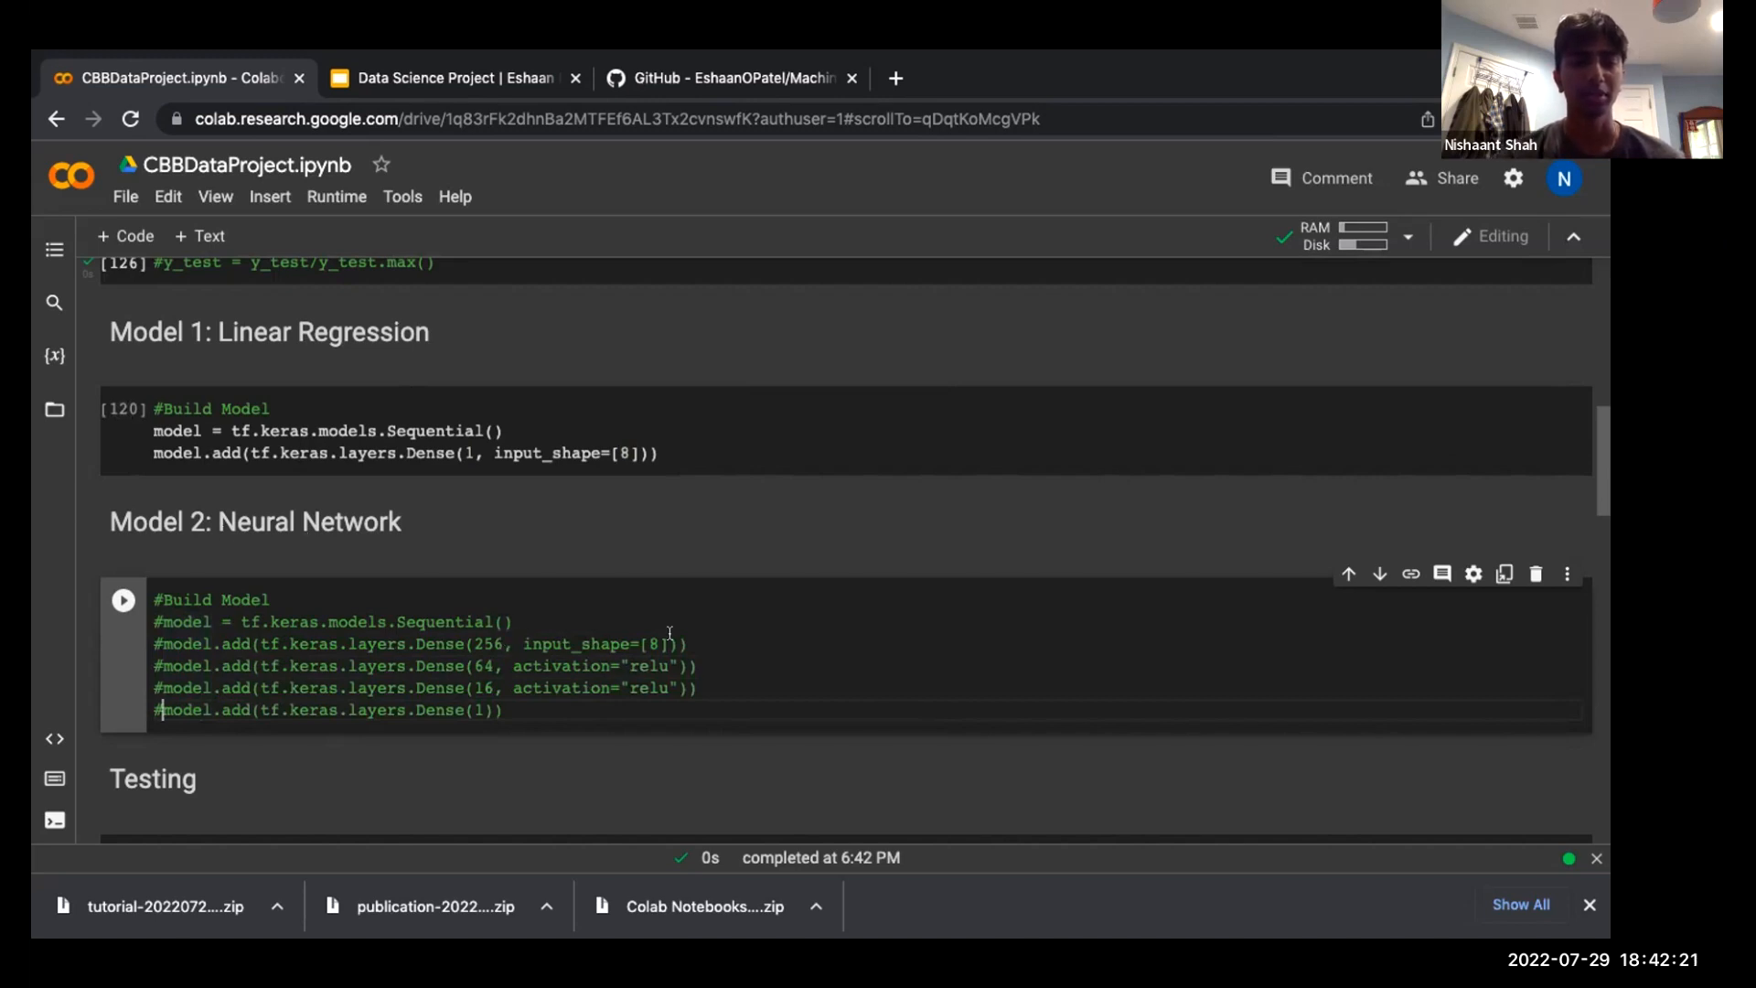
pyautogui.moveTo(370, 584)
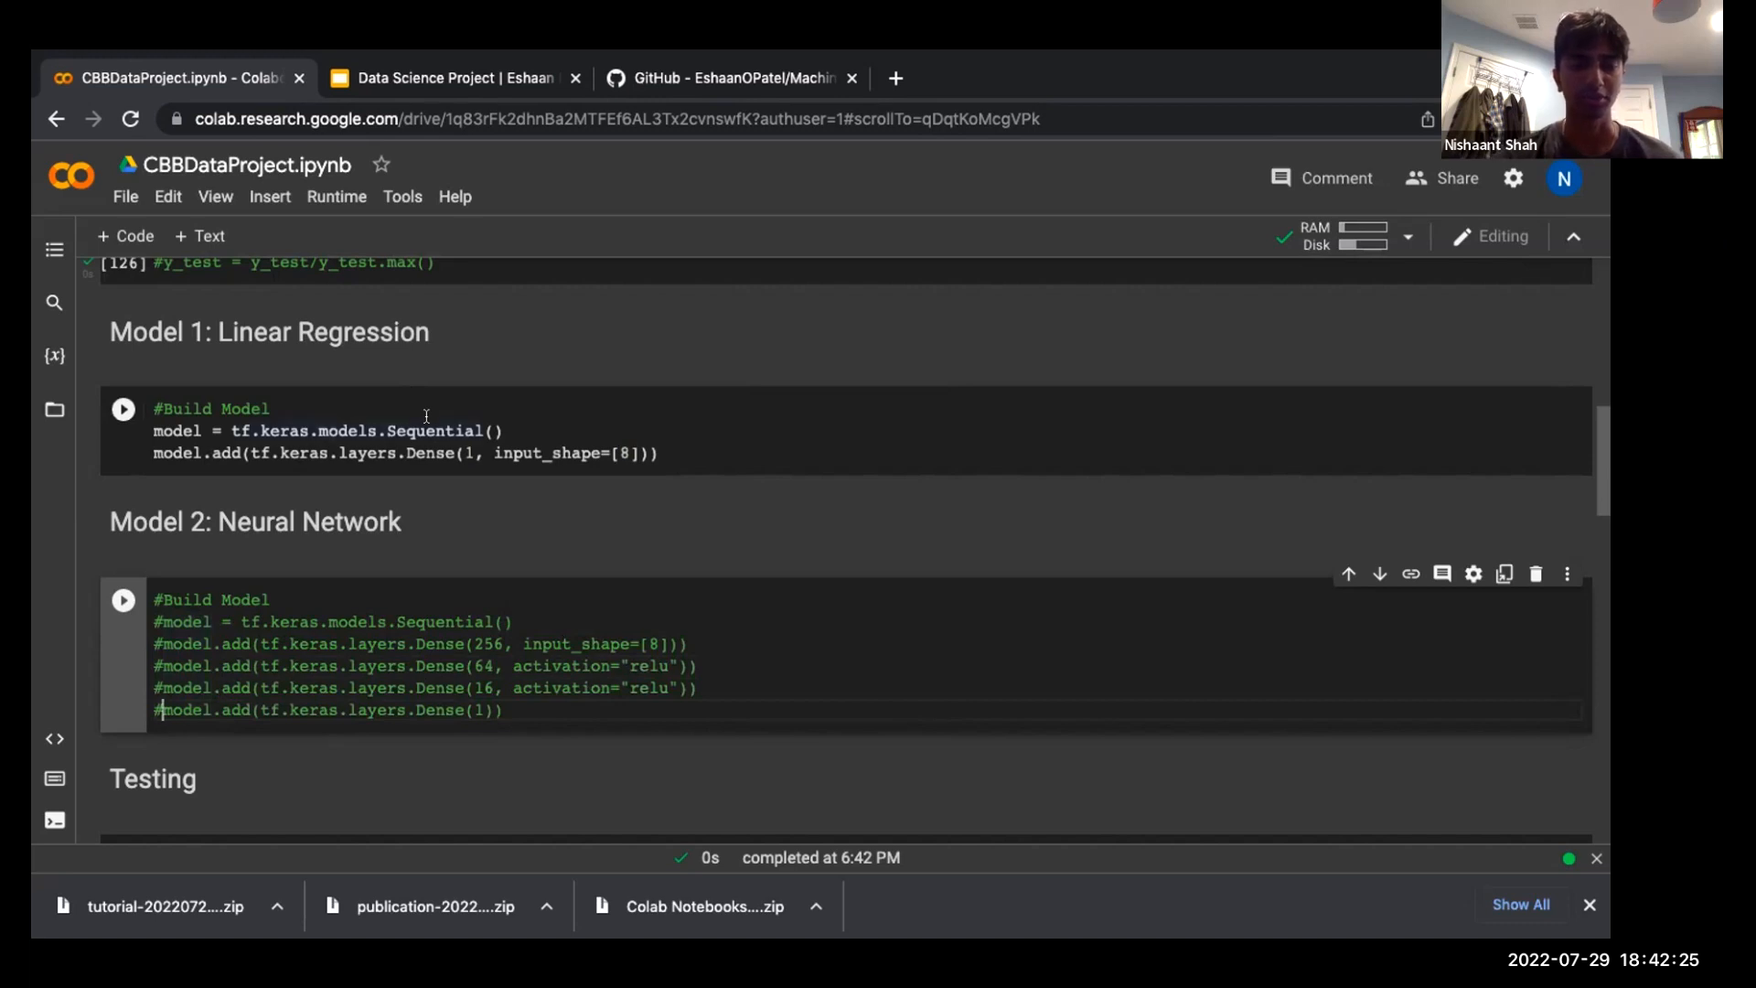
pyautogui.moveTo(594, 464)
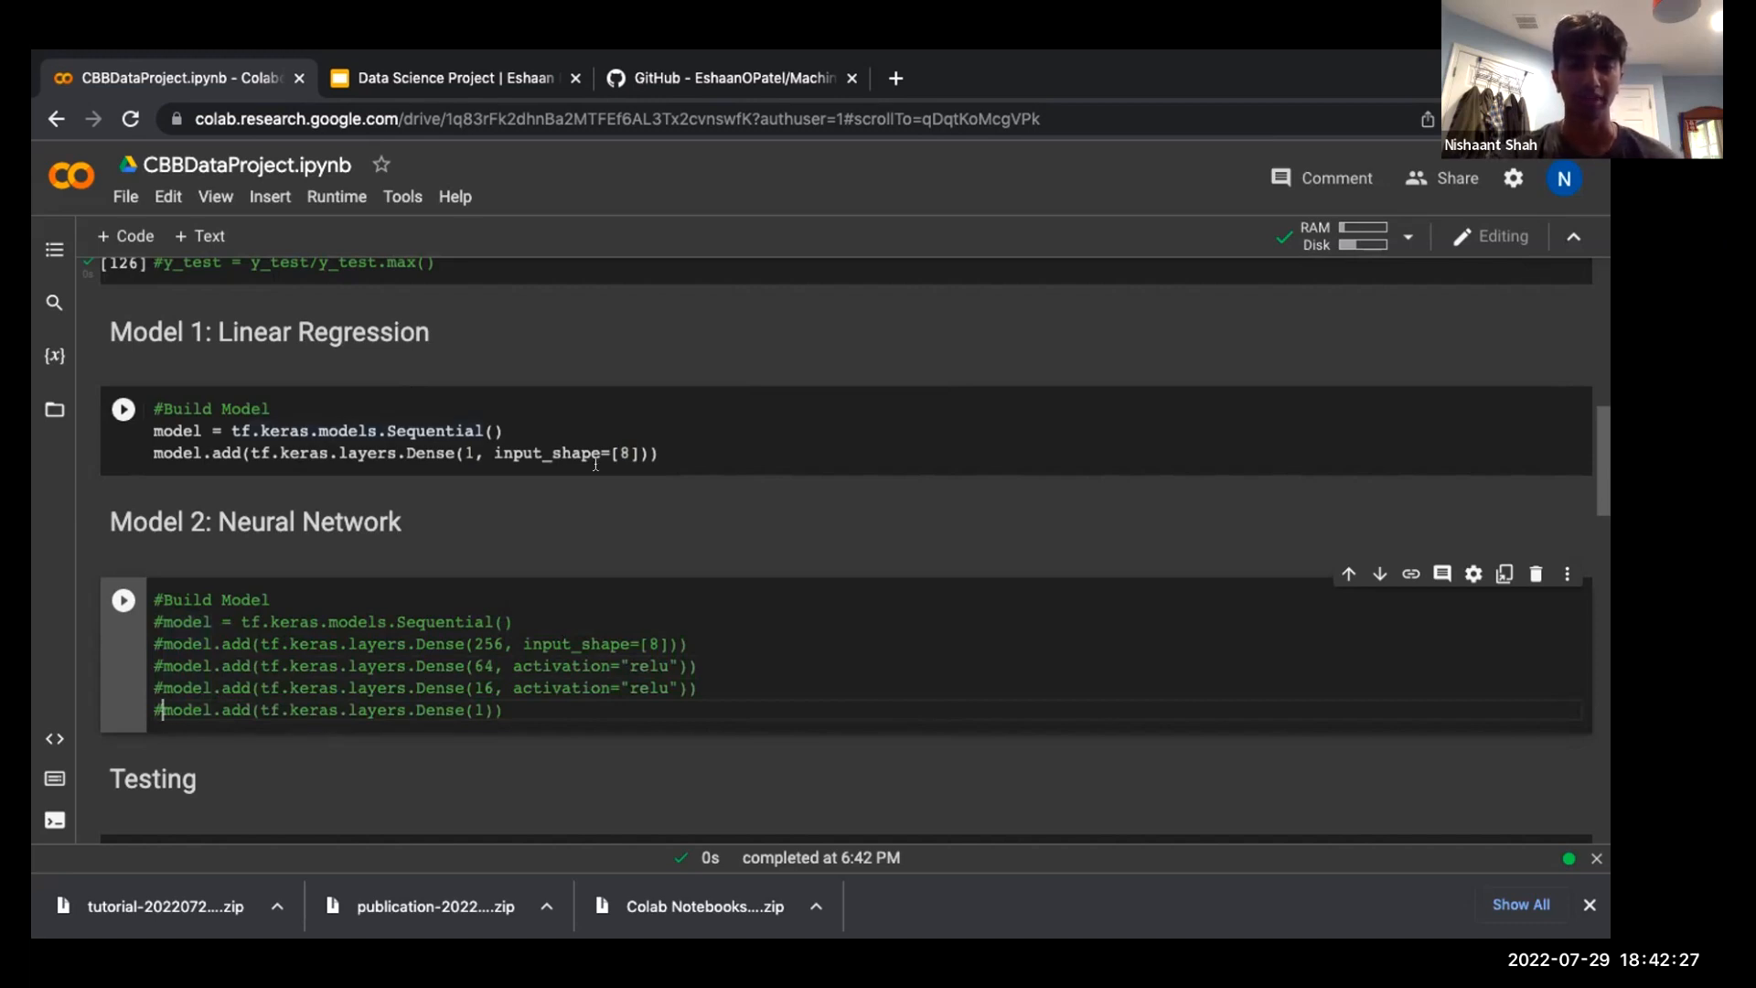
pyautogui.scroll(-3)
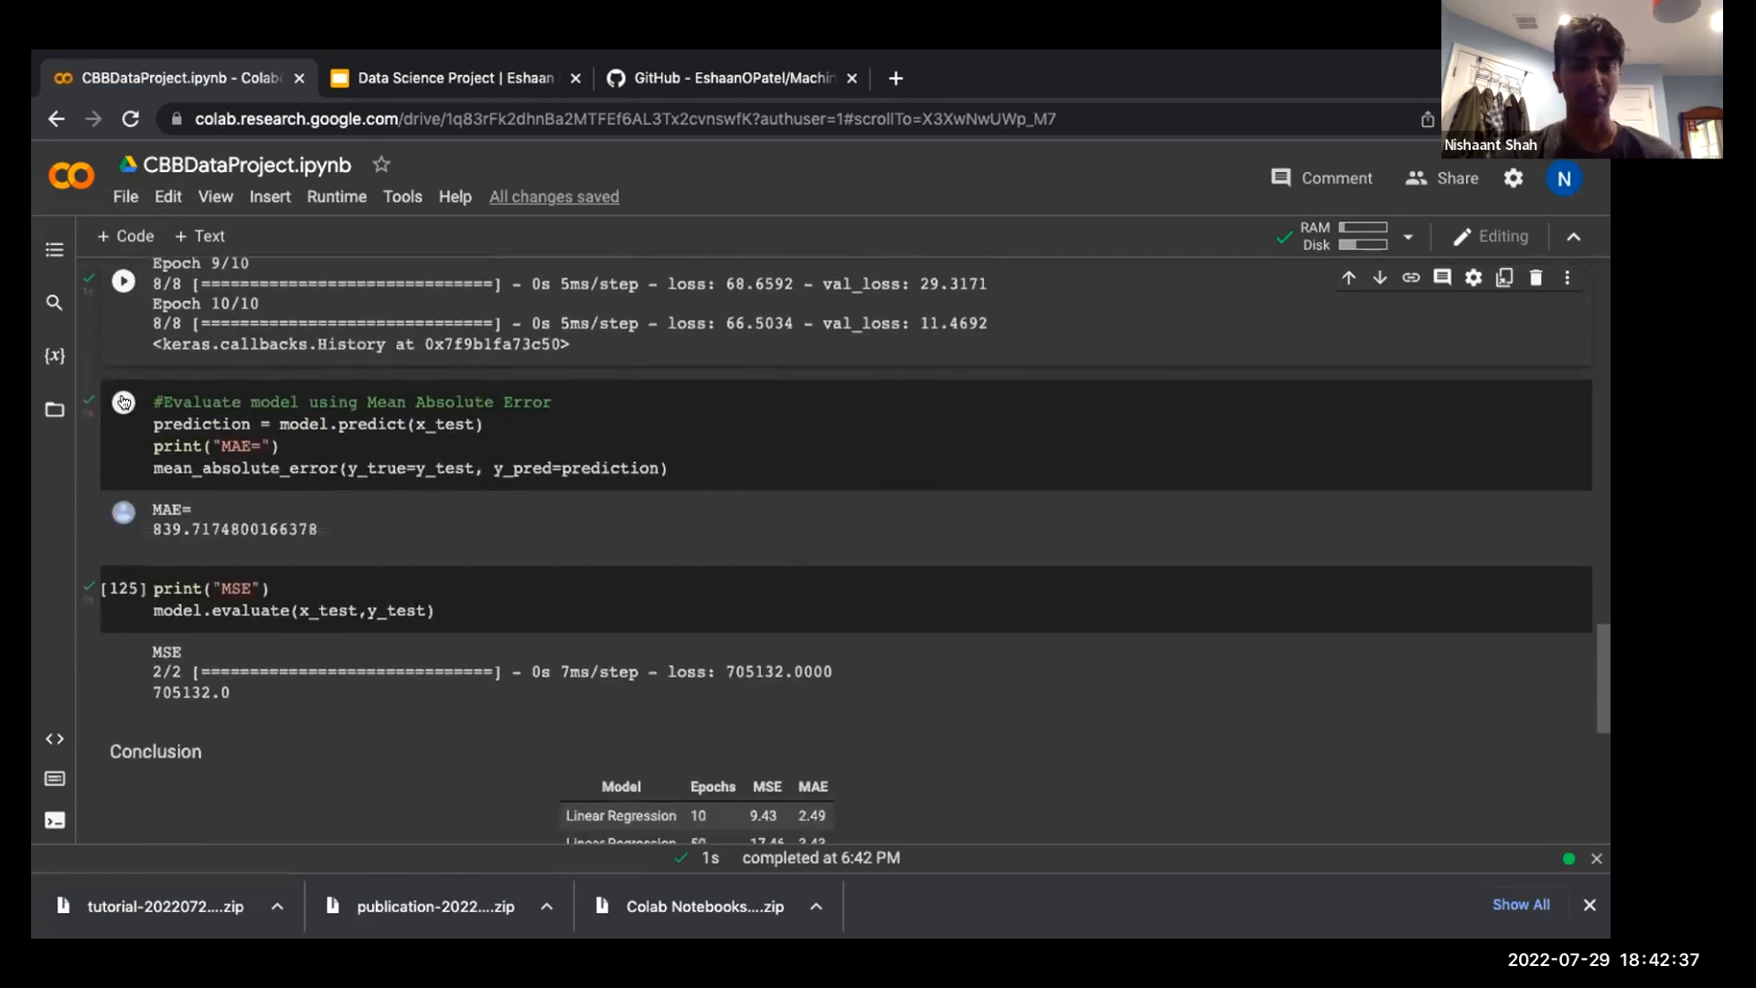
pyautogui.click(123, 401)
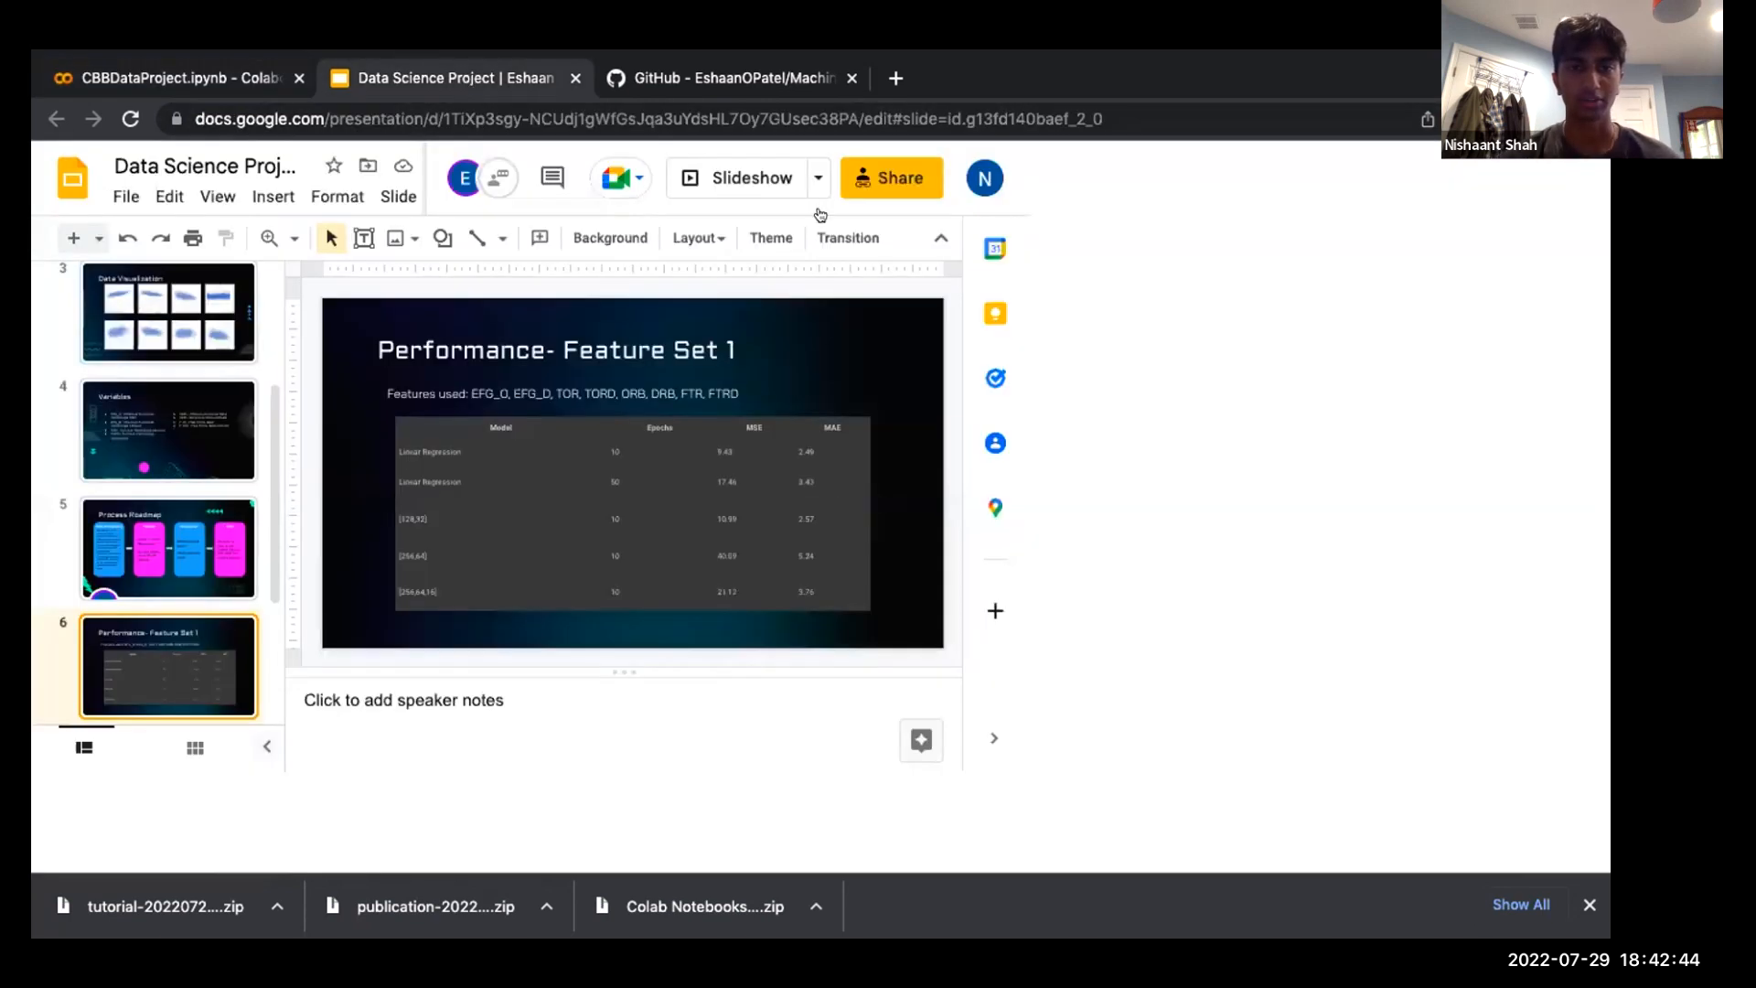
# Present the Performance- Feature Set 1 slide with its epochs, MSE and MAE table
pyautogui.click(734, 179)
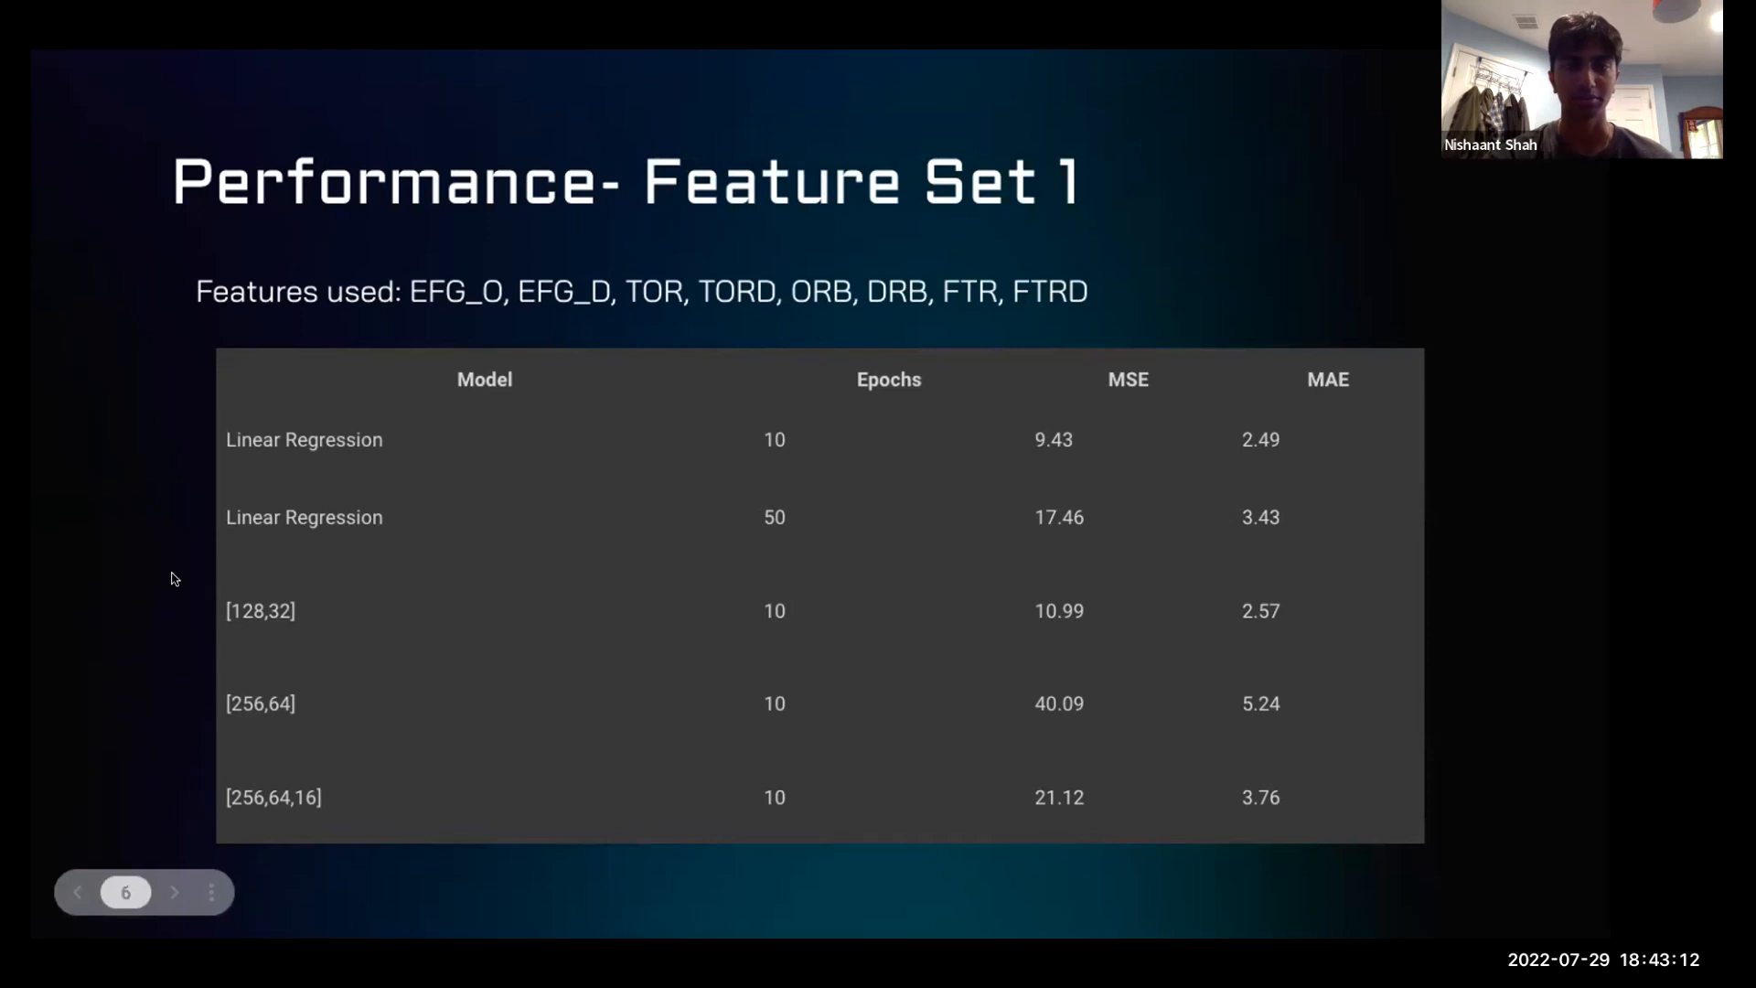
pyautogui.moveTo(1241, 120)
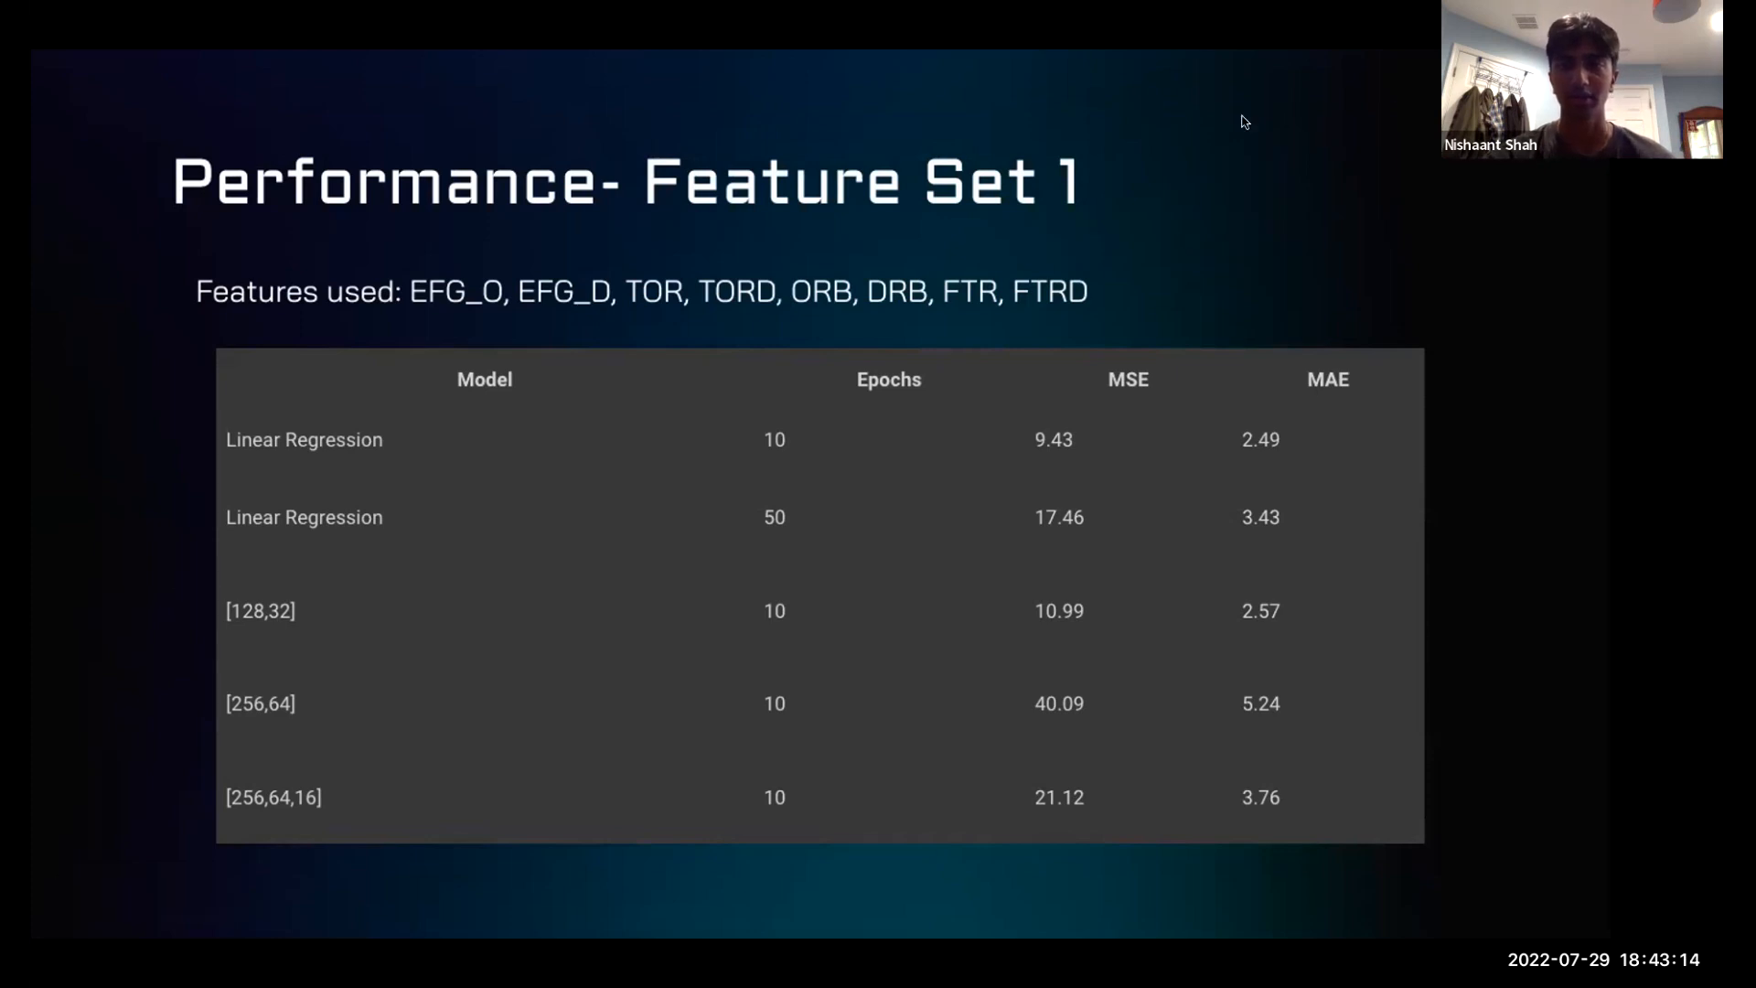
pyautogui.moveTo(1073, 345)
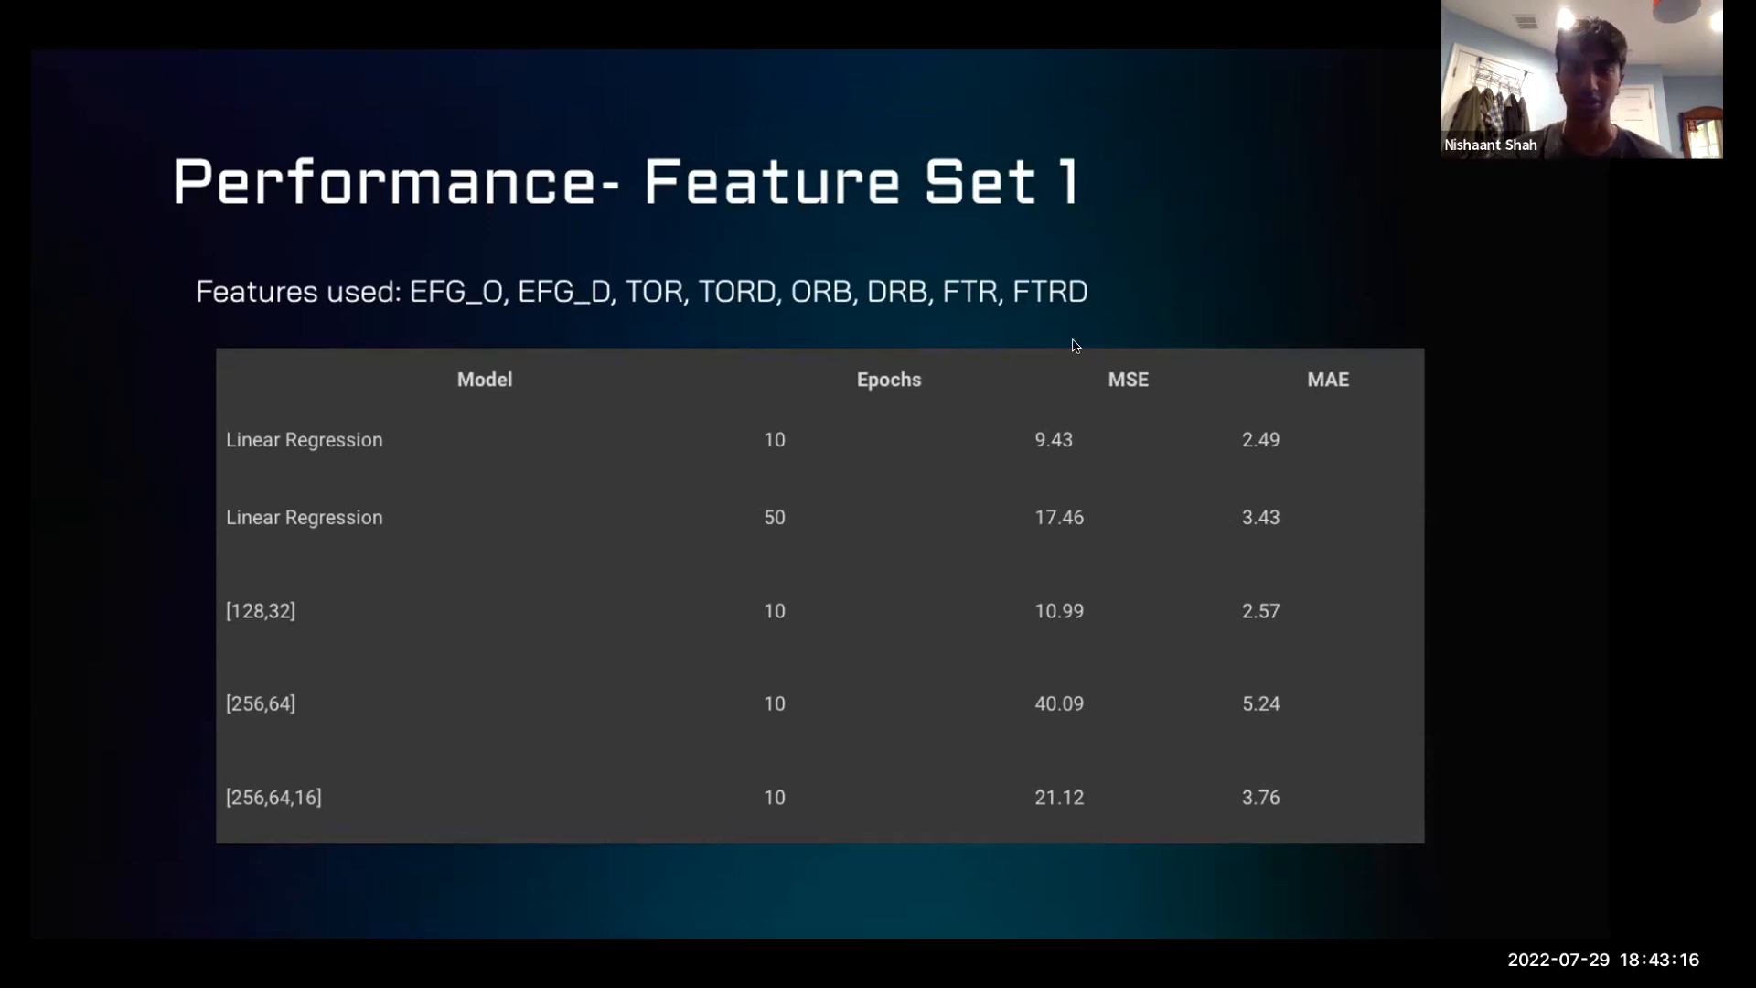
pyautogui.moveTo(468, 439)
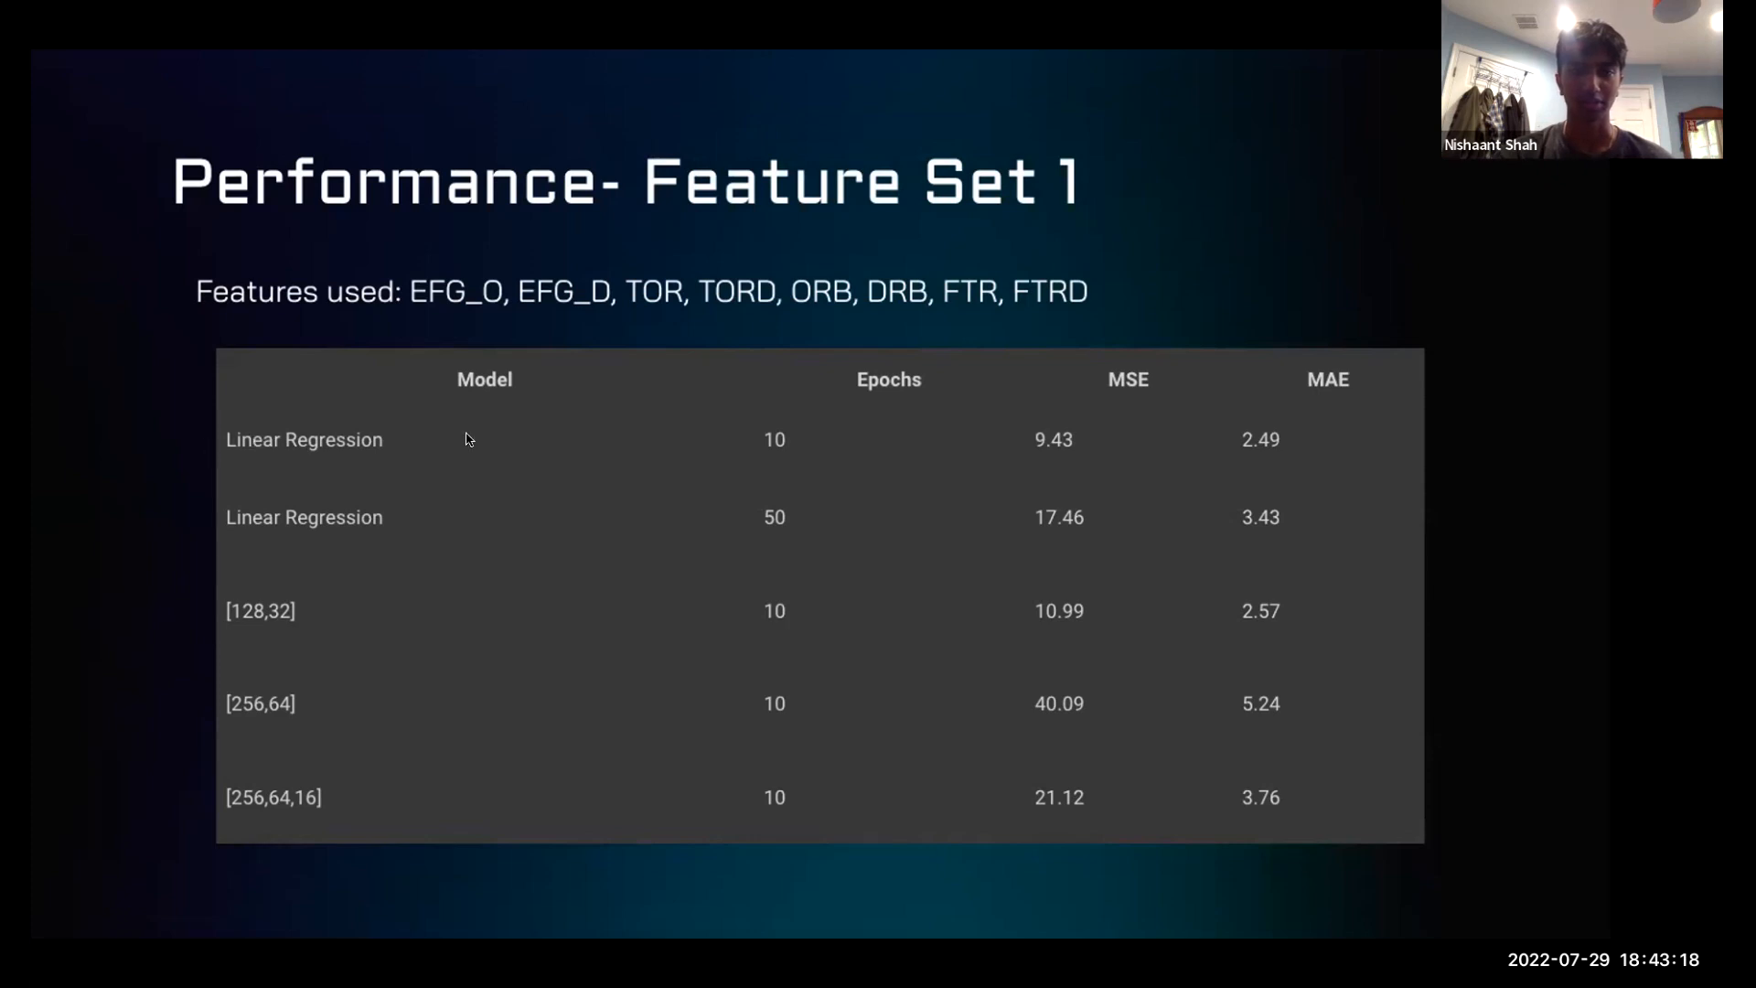
pyautogui.moveTo(1070, 412)
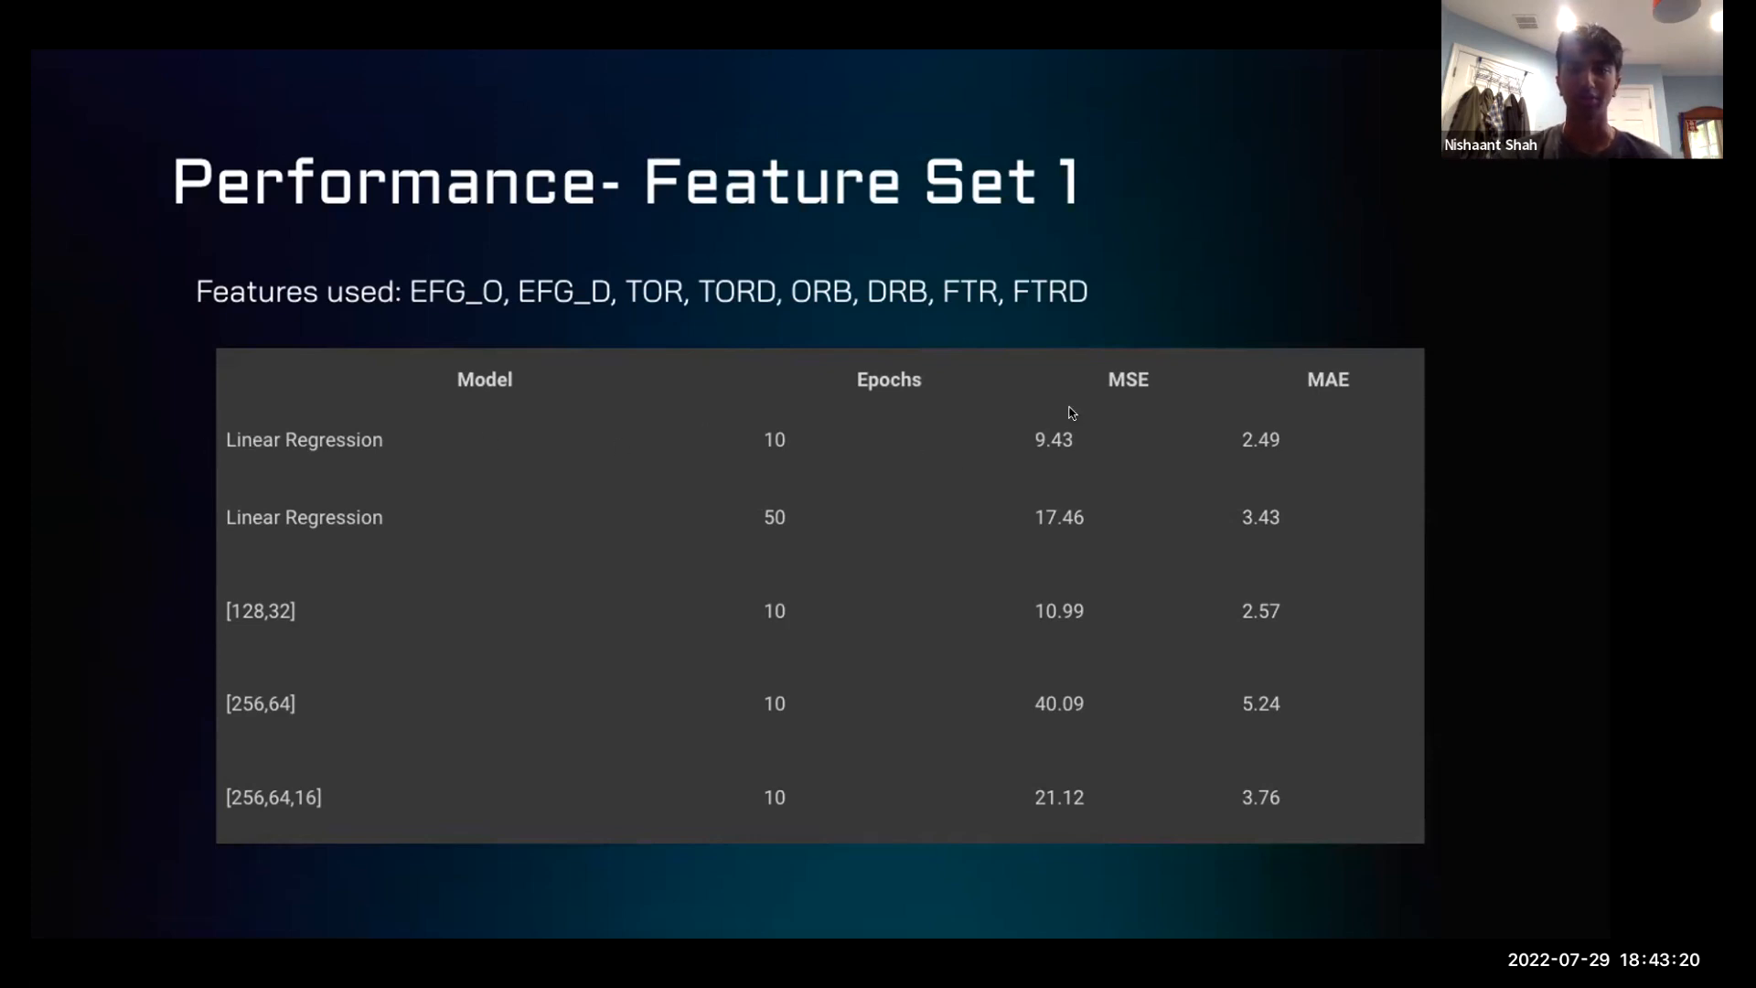
pyautogui.moveTo(1209, 430)
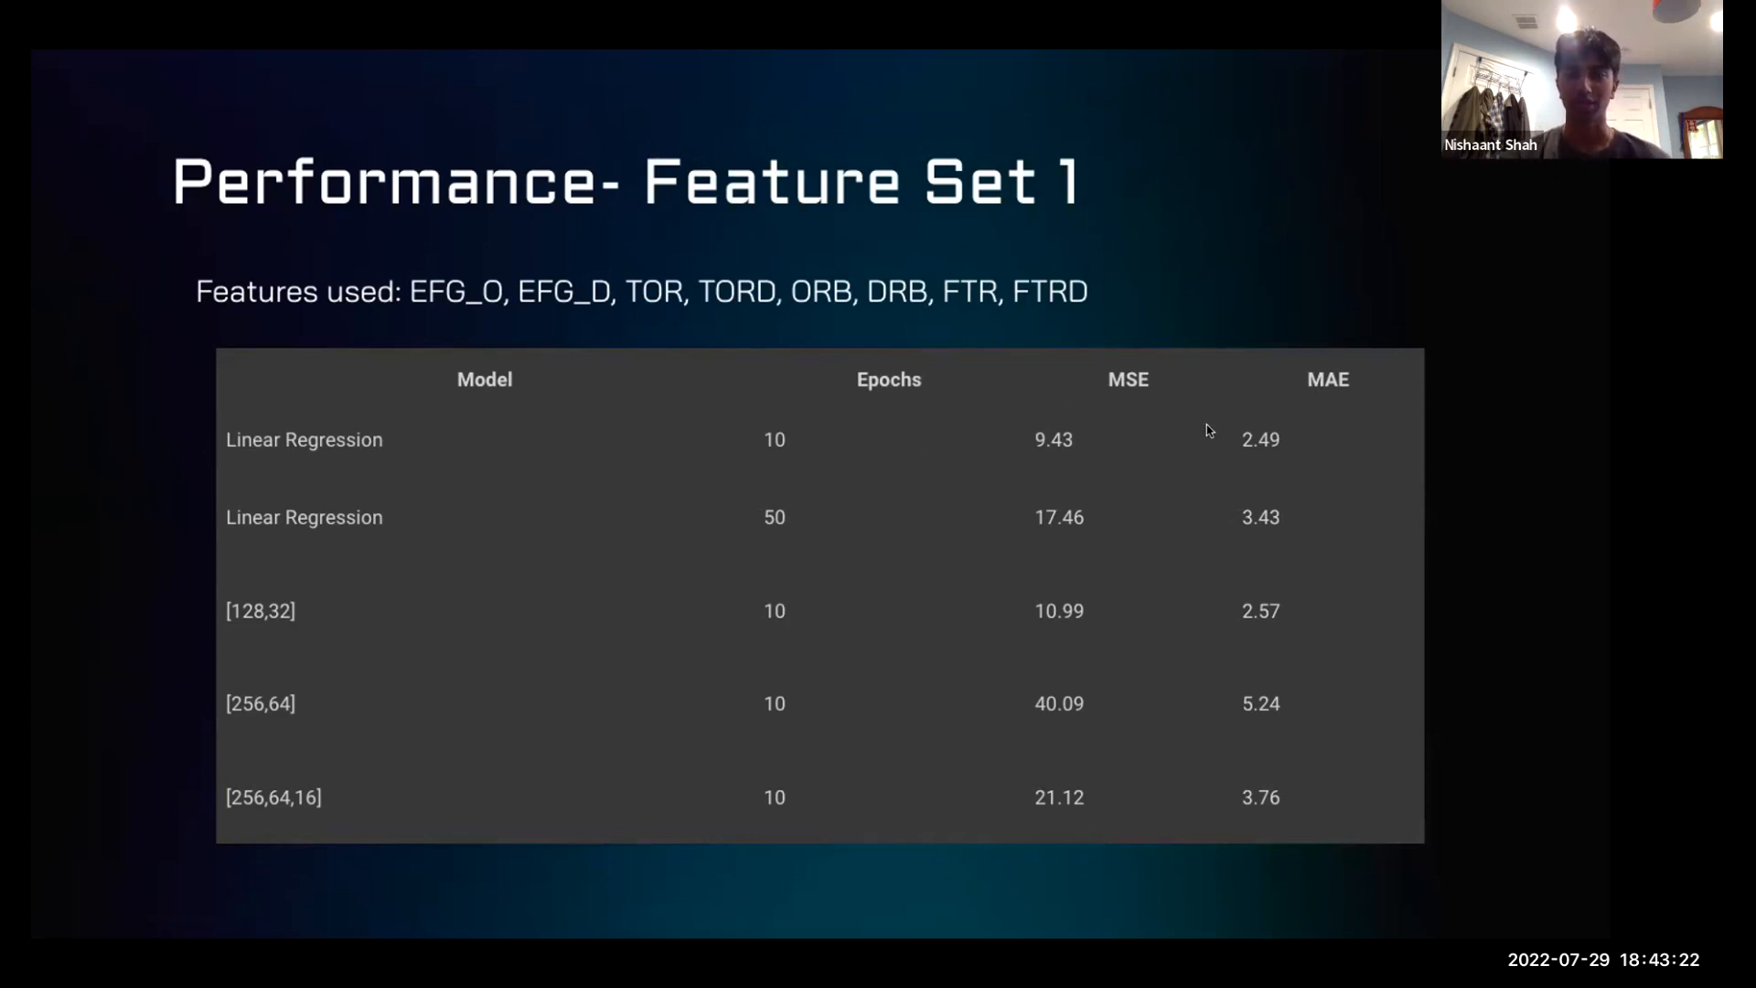
pyautogui.moveTo(1246, 394)
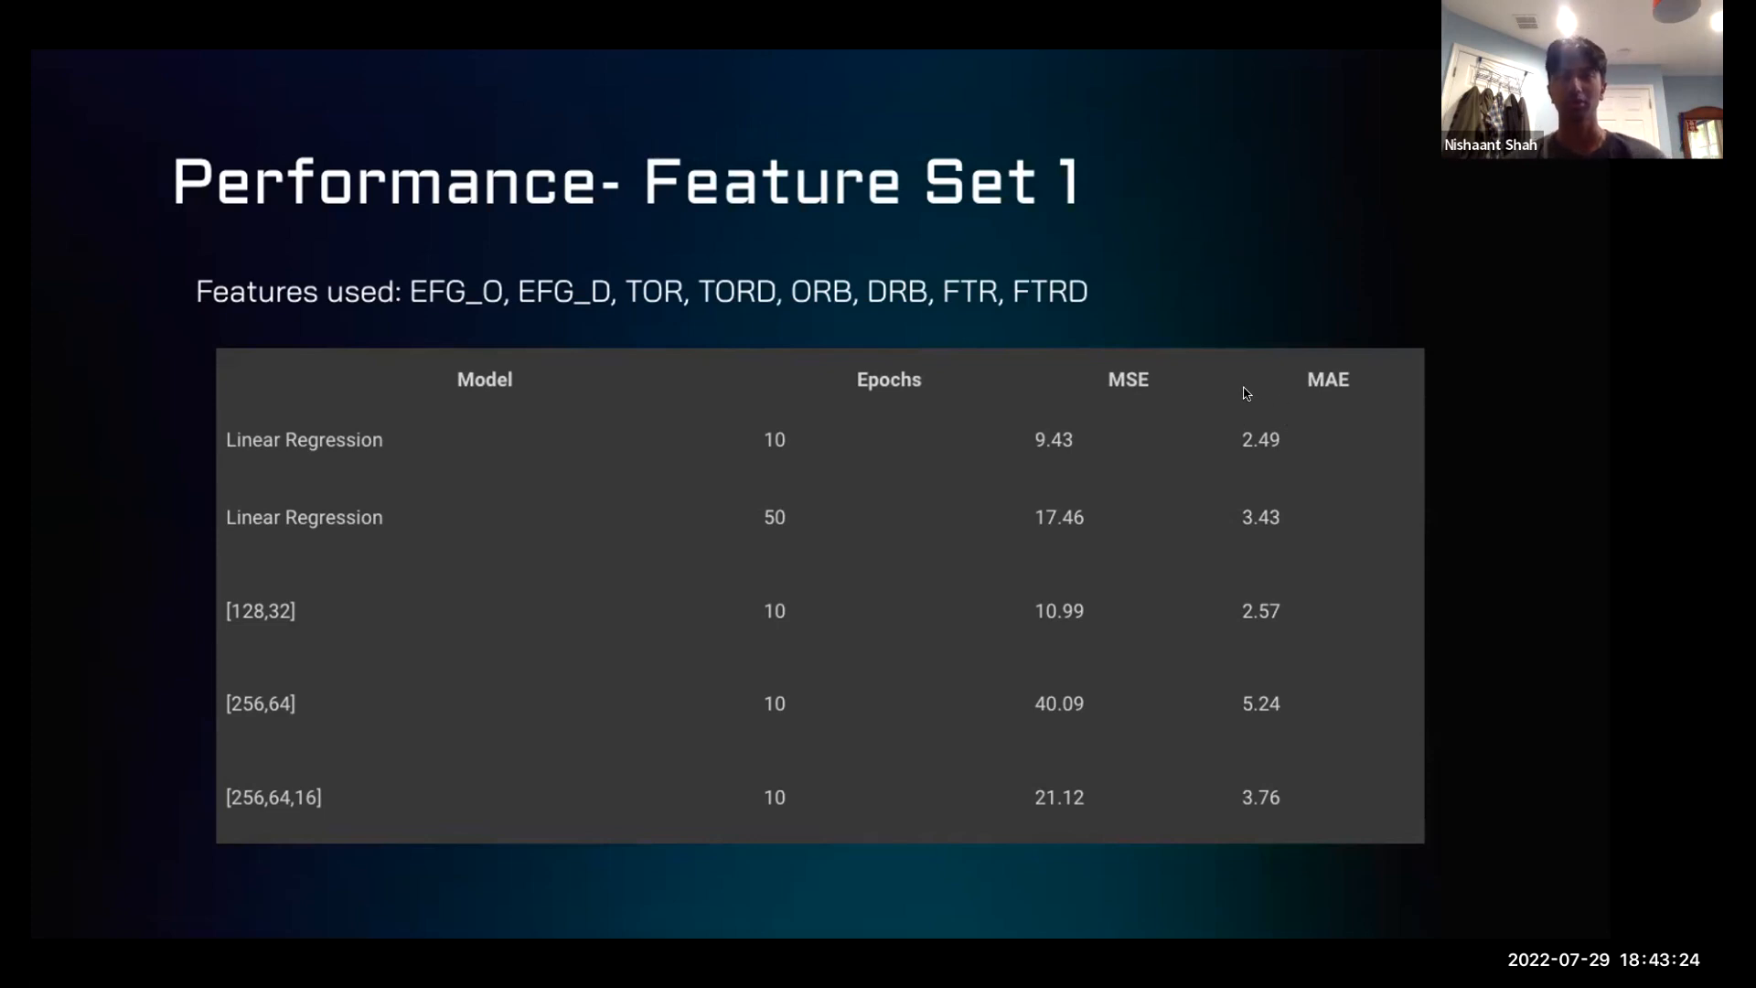
pyautogui.moveTo(1331, 176)
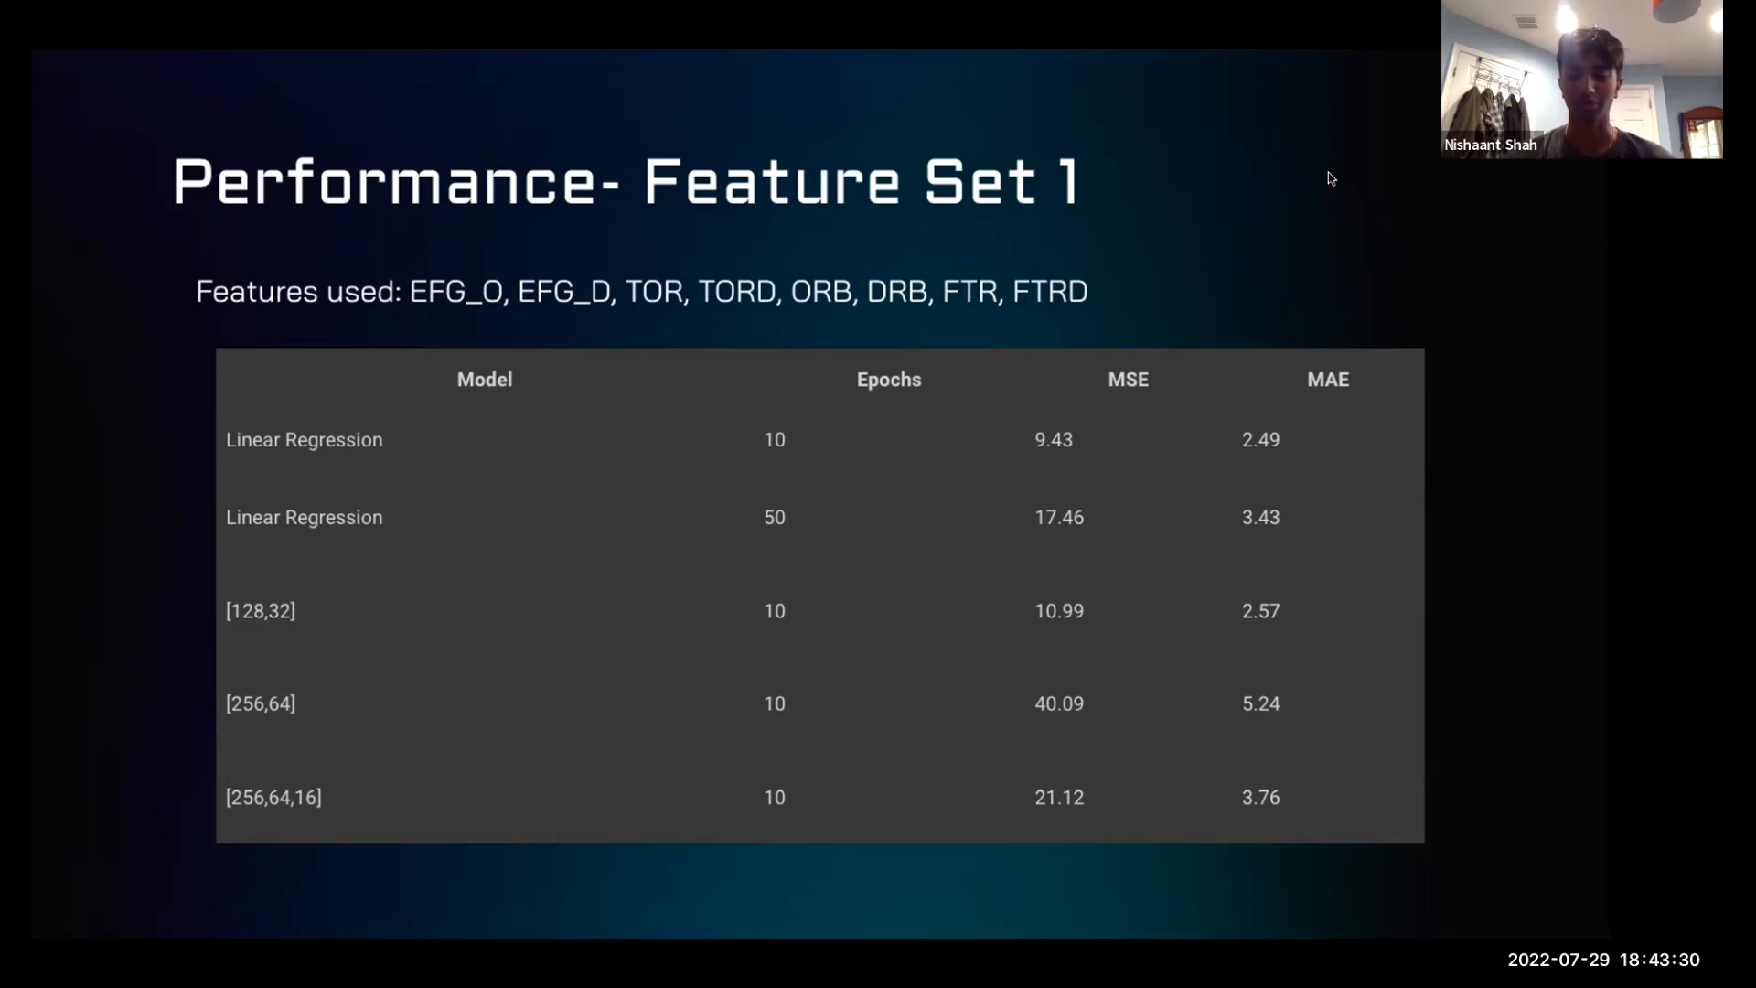
pyautogui.moveTo(1053, 151)
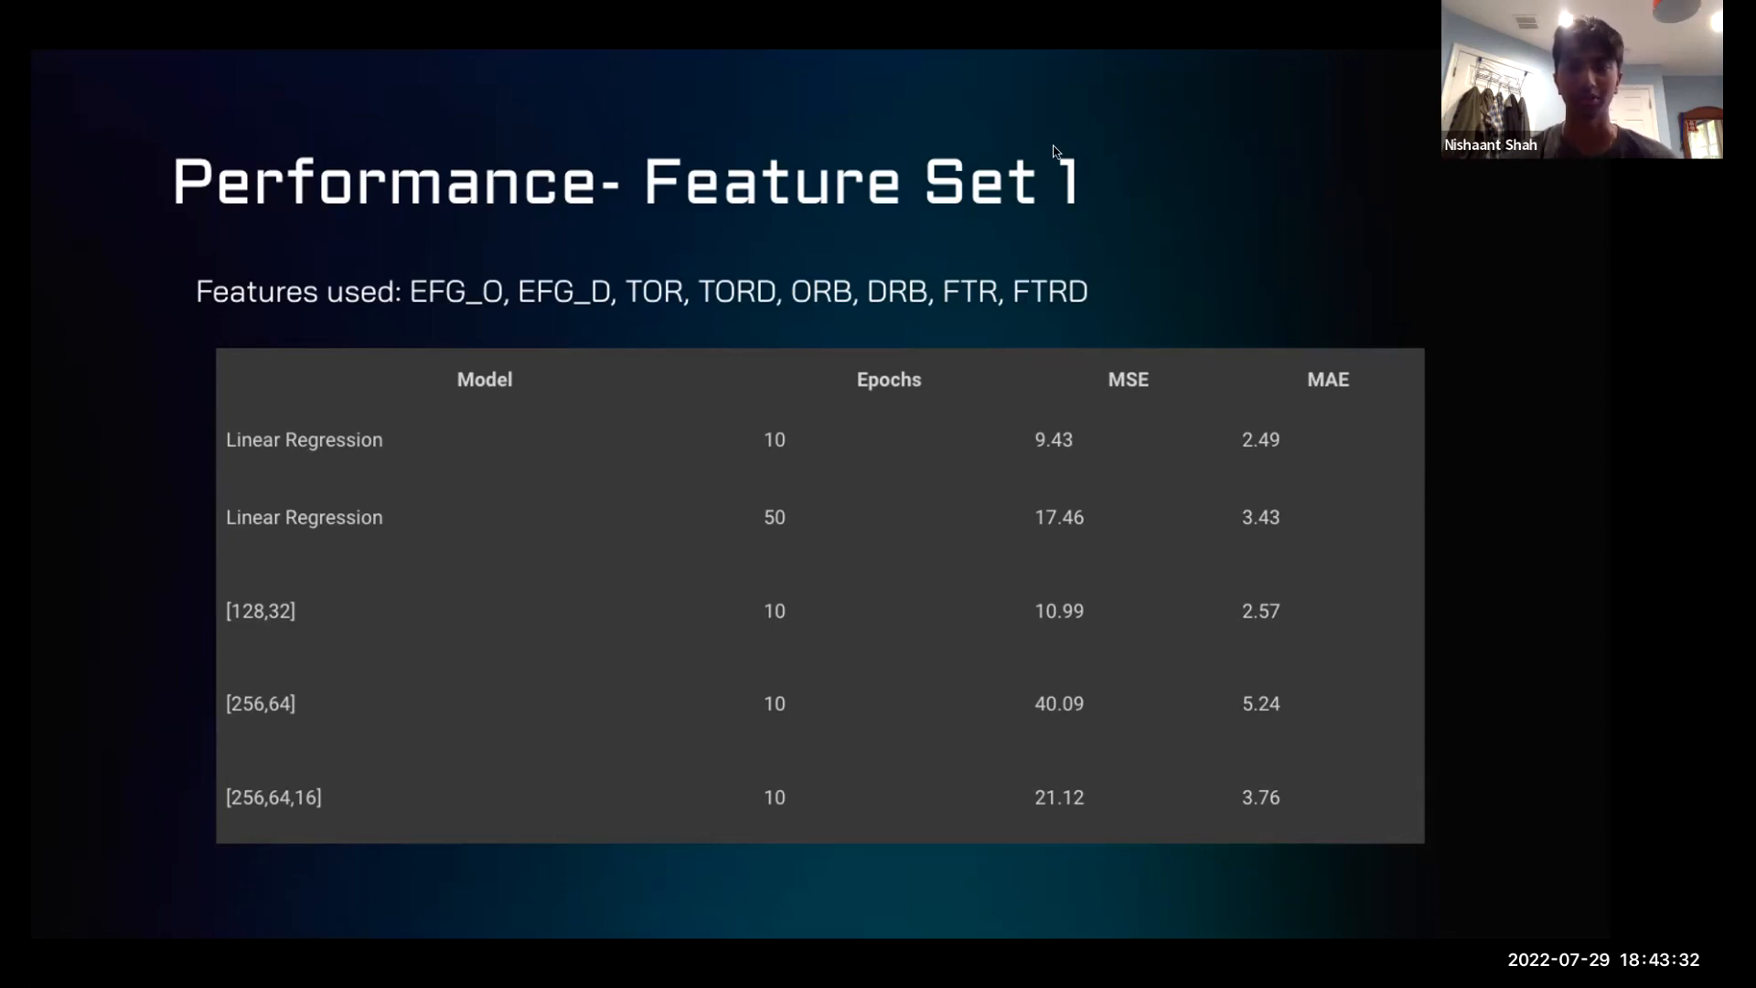
pyautogui.moveTo(145, 432)
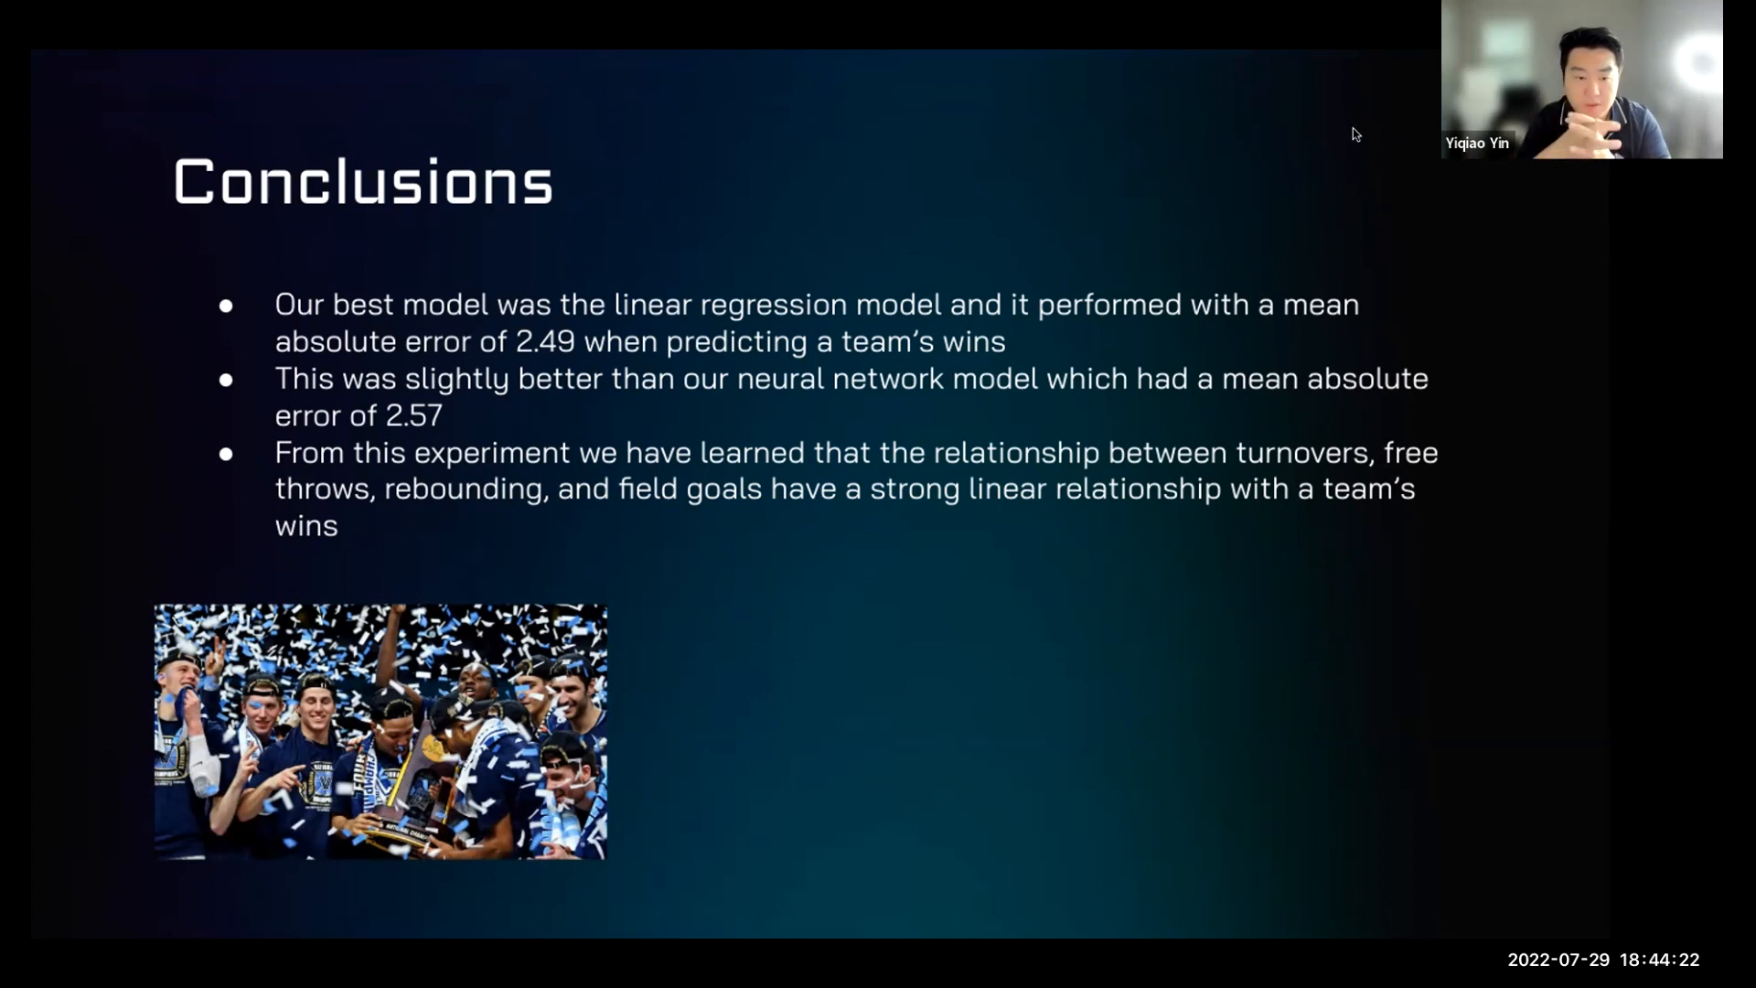
pyautogui.moveTo(1387, 124)
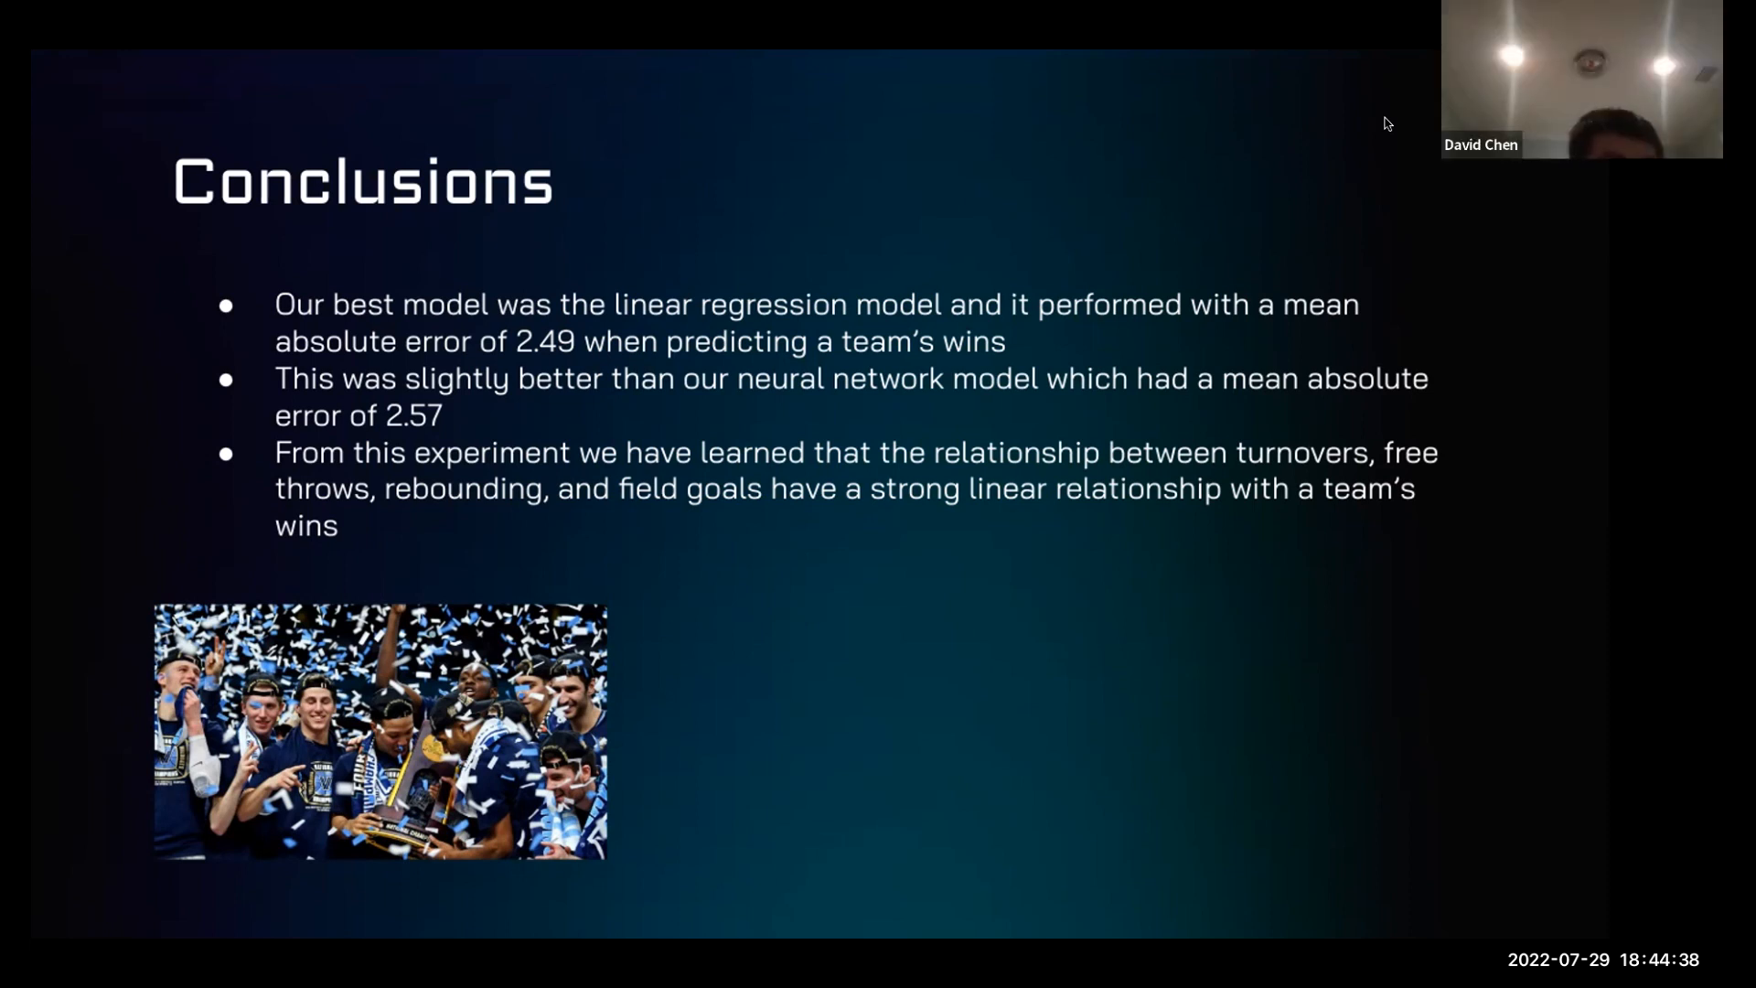
pyautogui.moveTo(1187, 233)
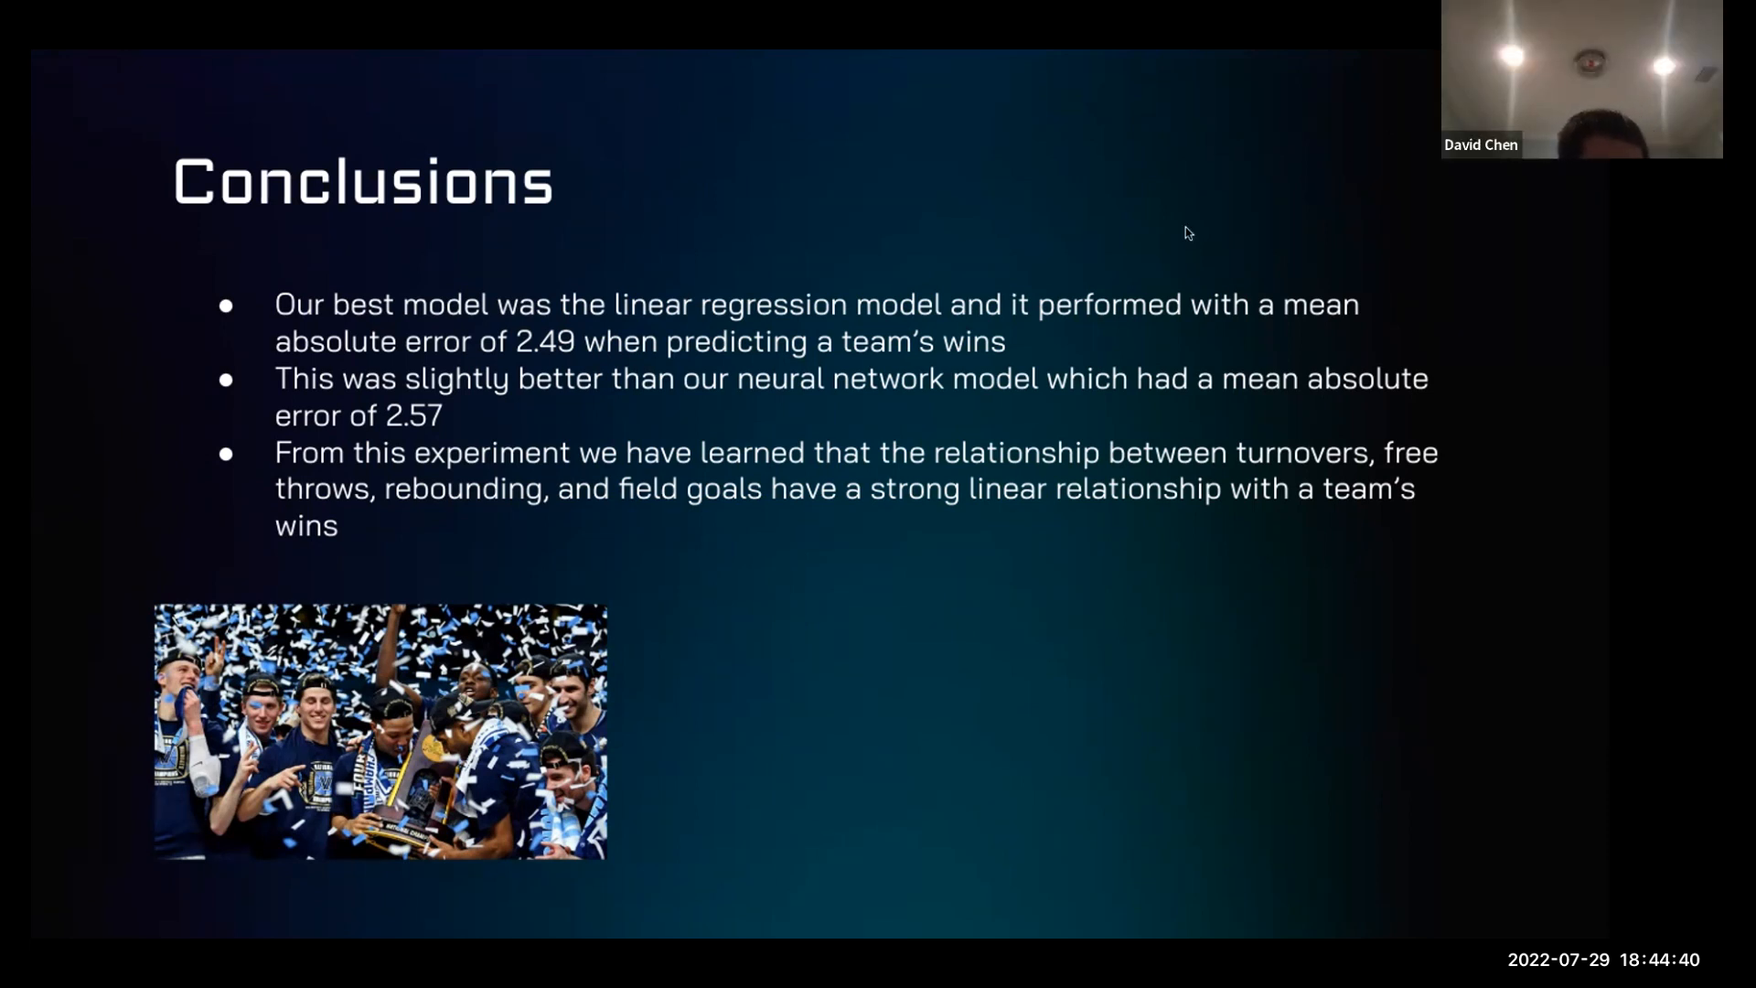
pyautogui.moveTo(979, 323)
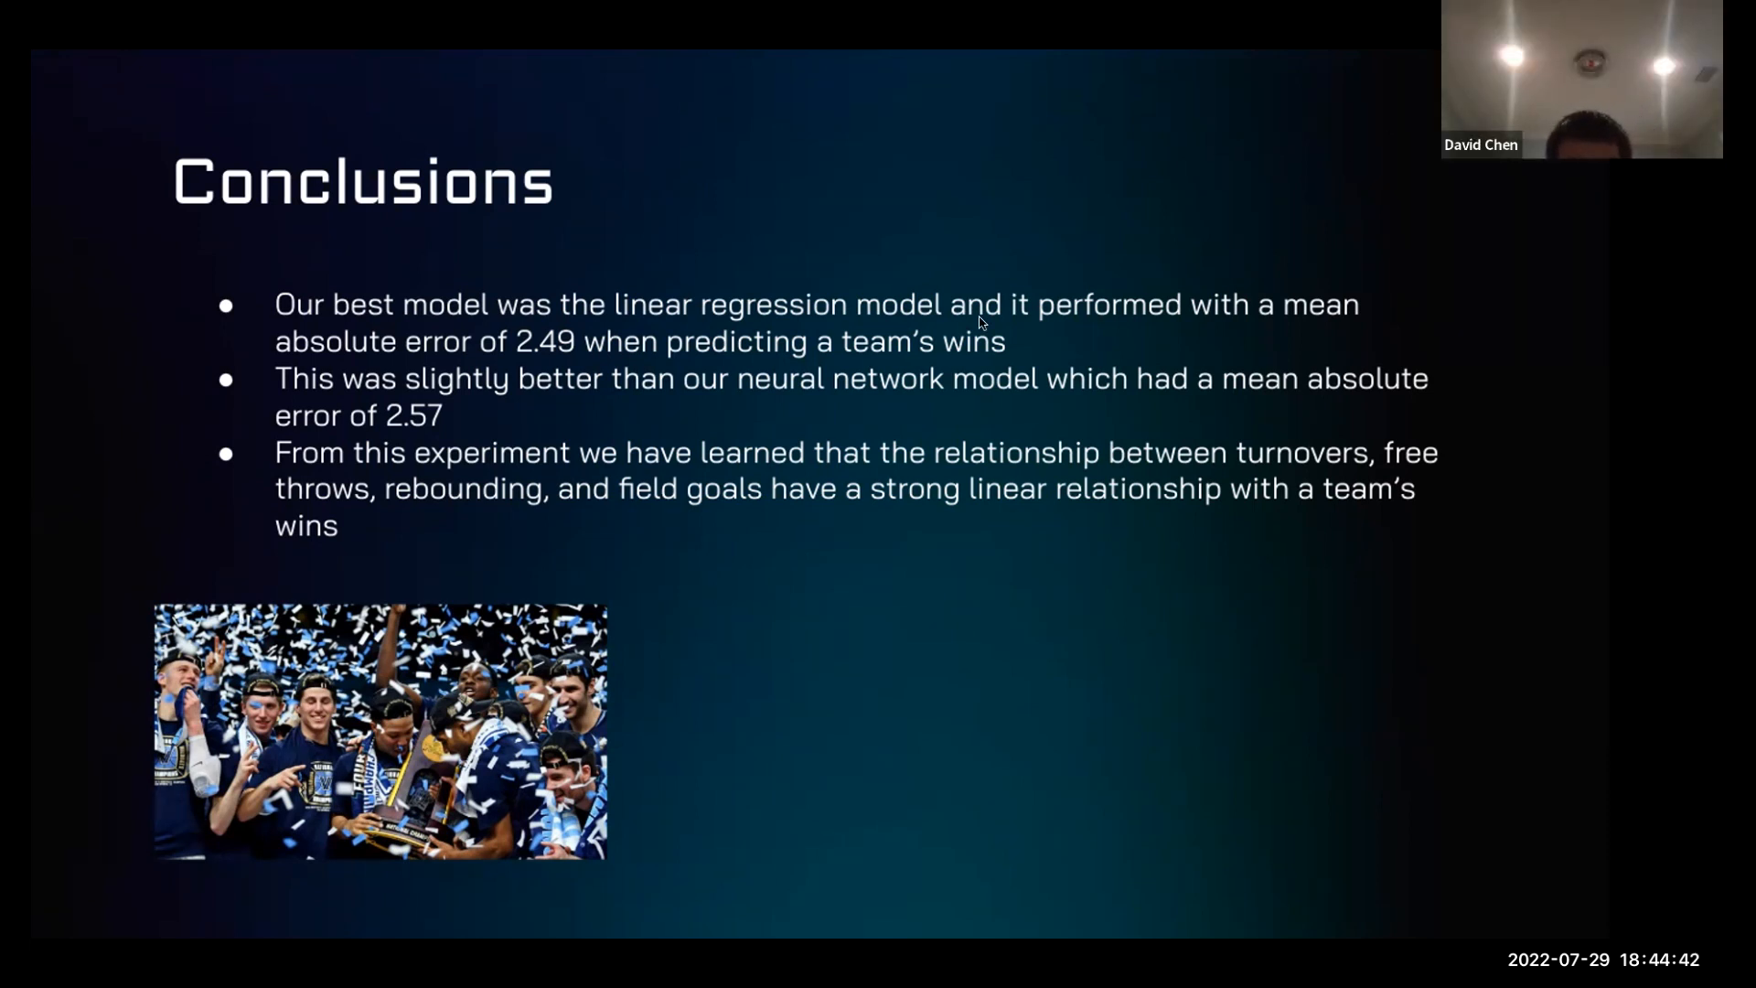
pyautogui.moveTo(905, 139)
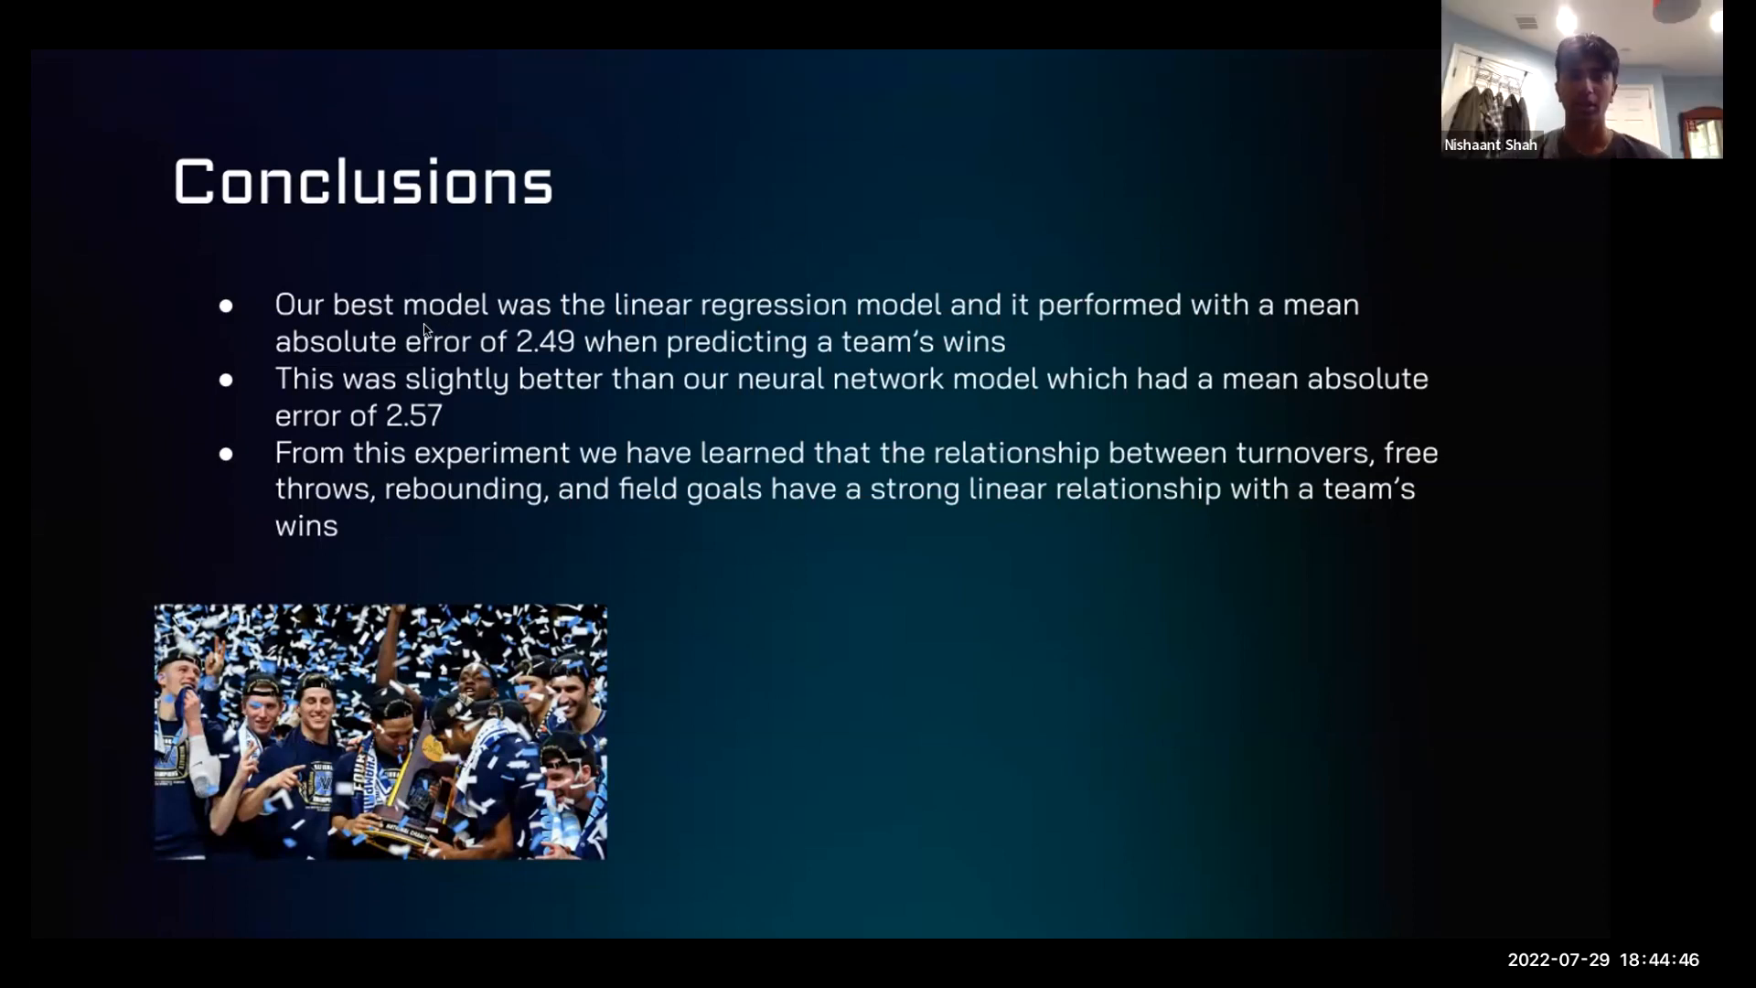
pyautogui.moveTo(146, 265)
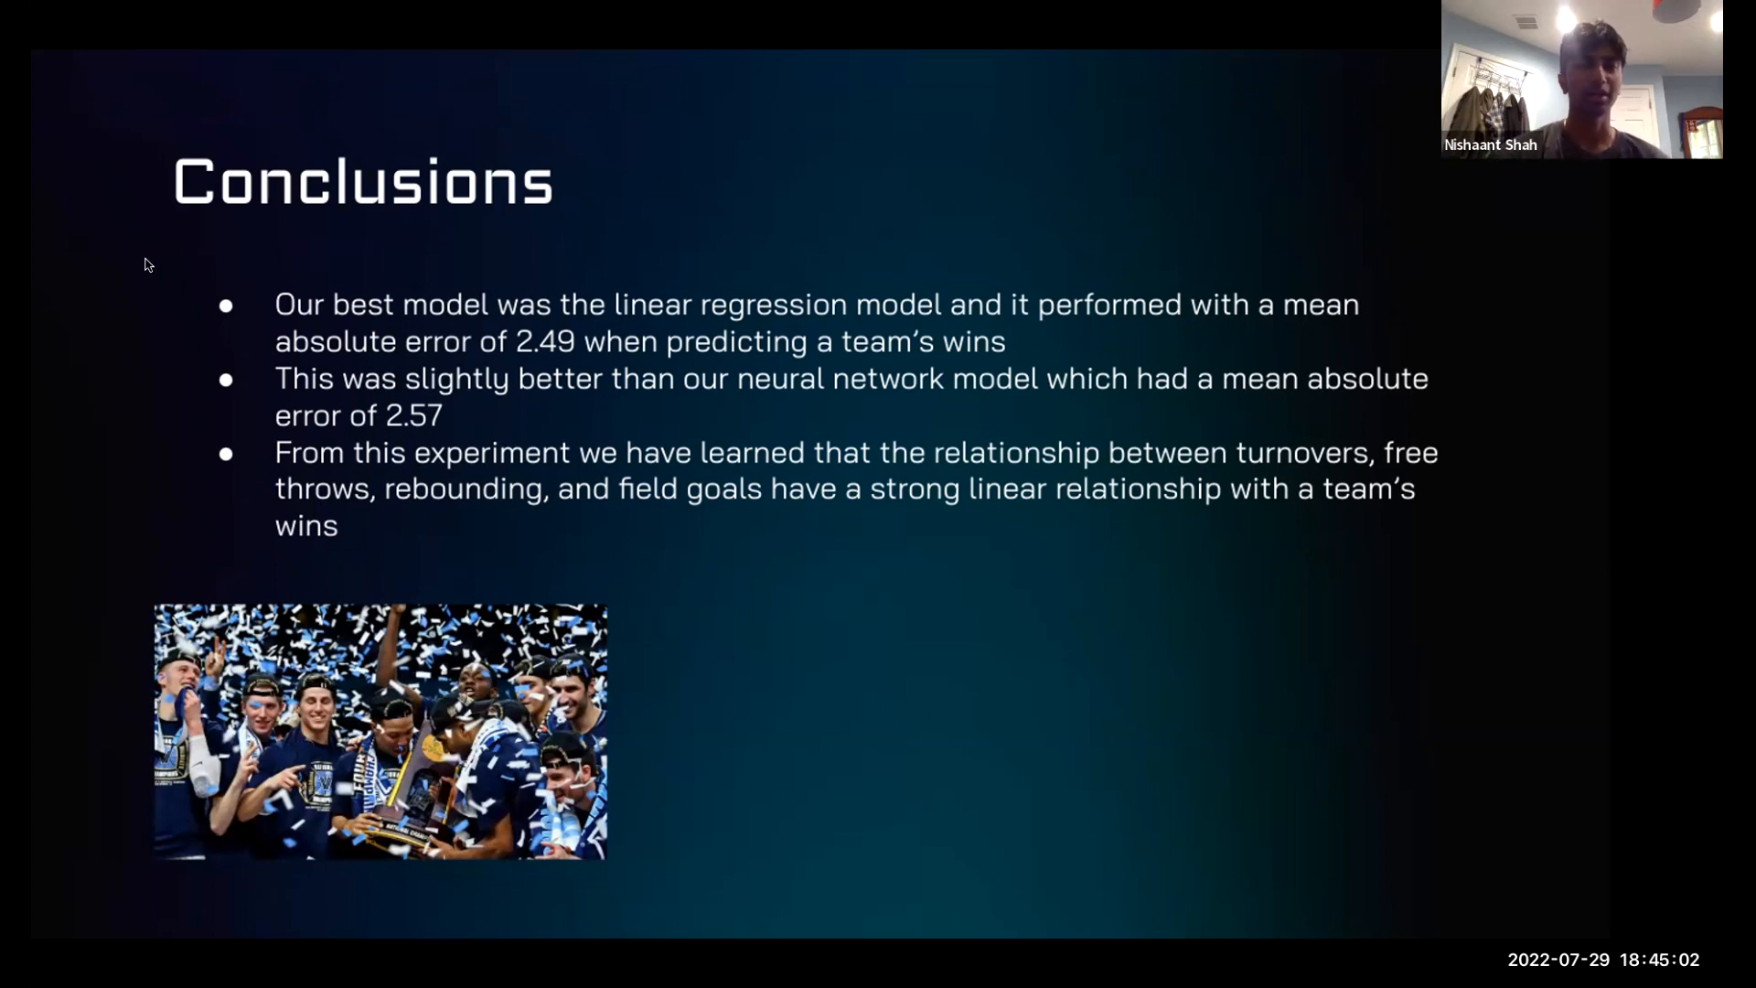
pyautogui.moveTo(185, 176)
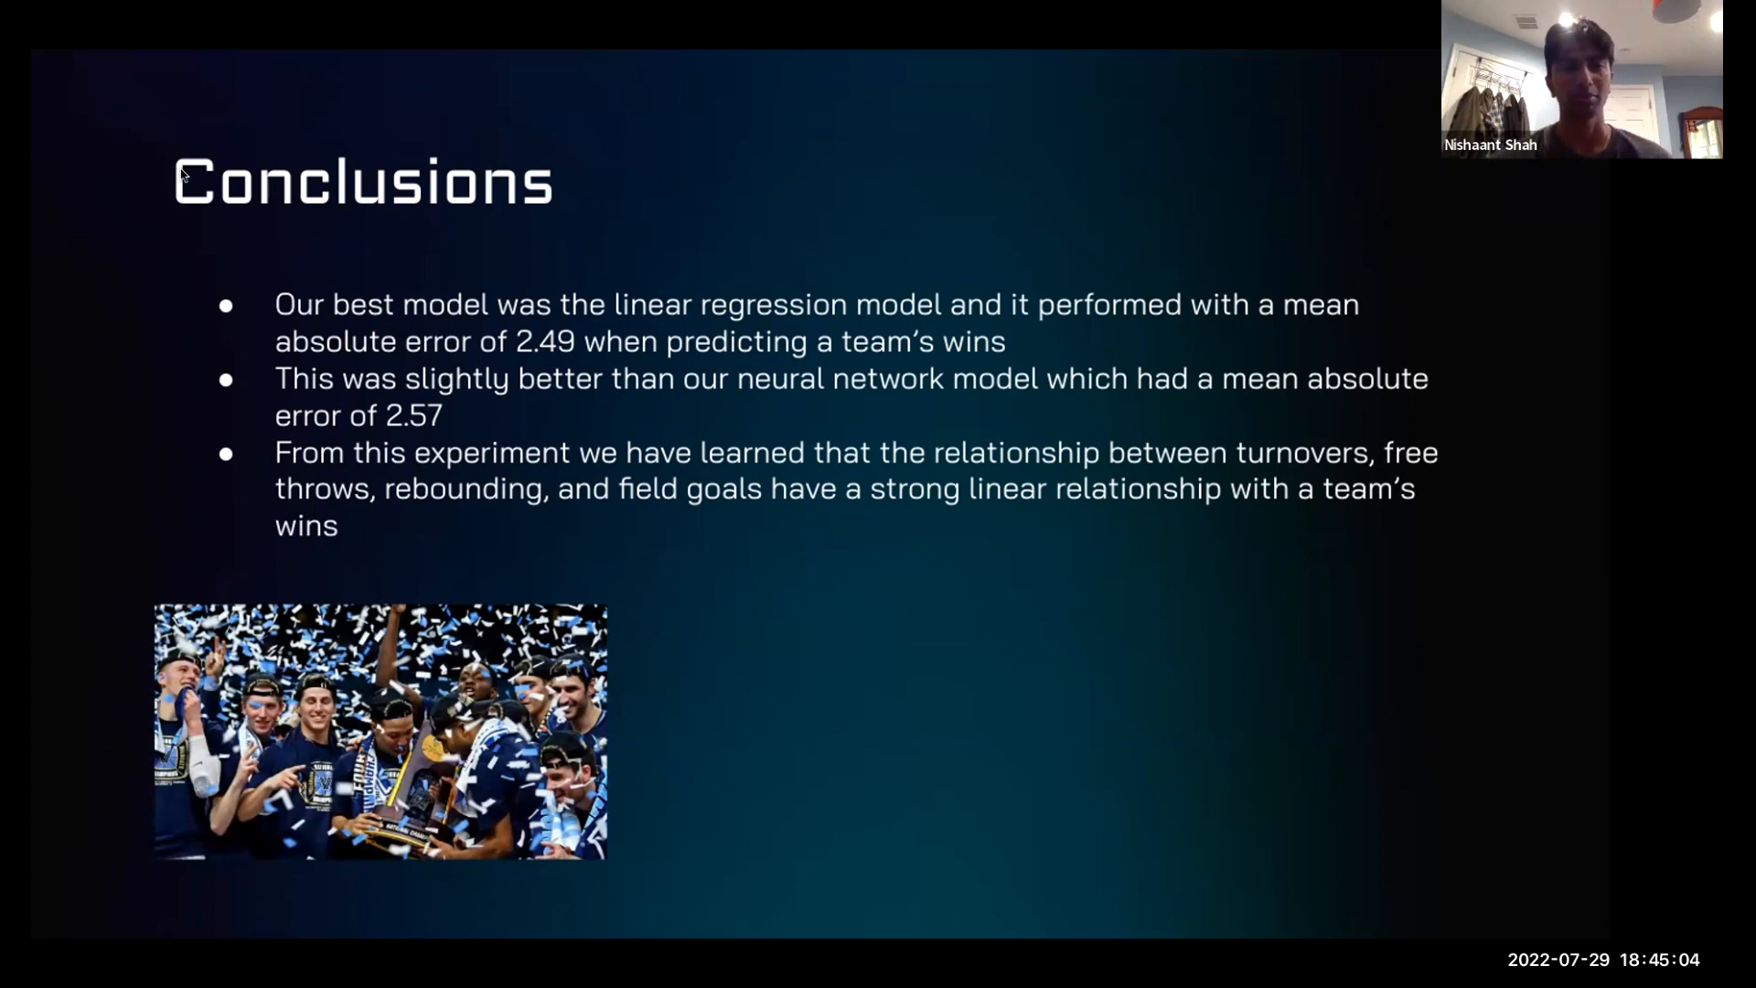
pyautogui.moveTo(647, 291)
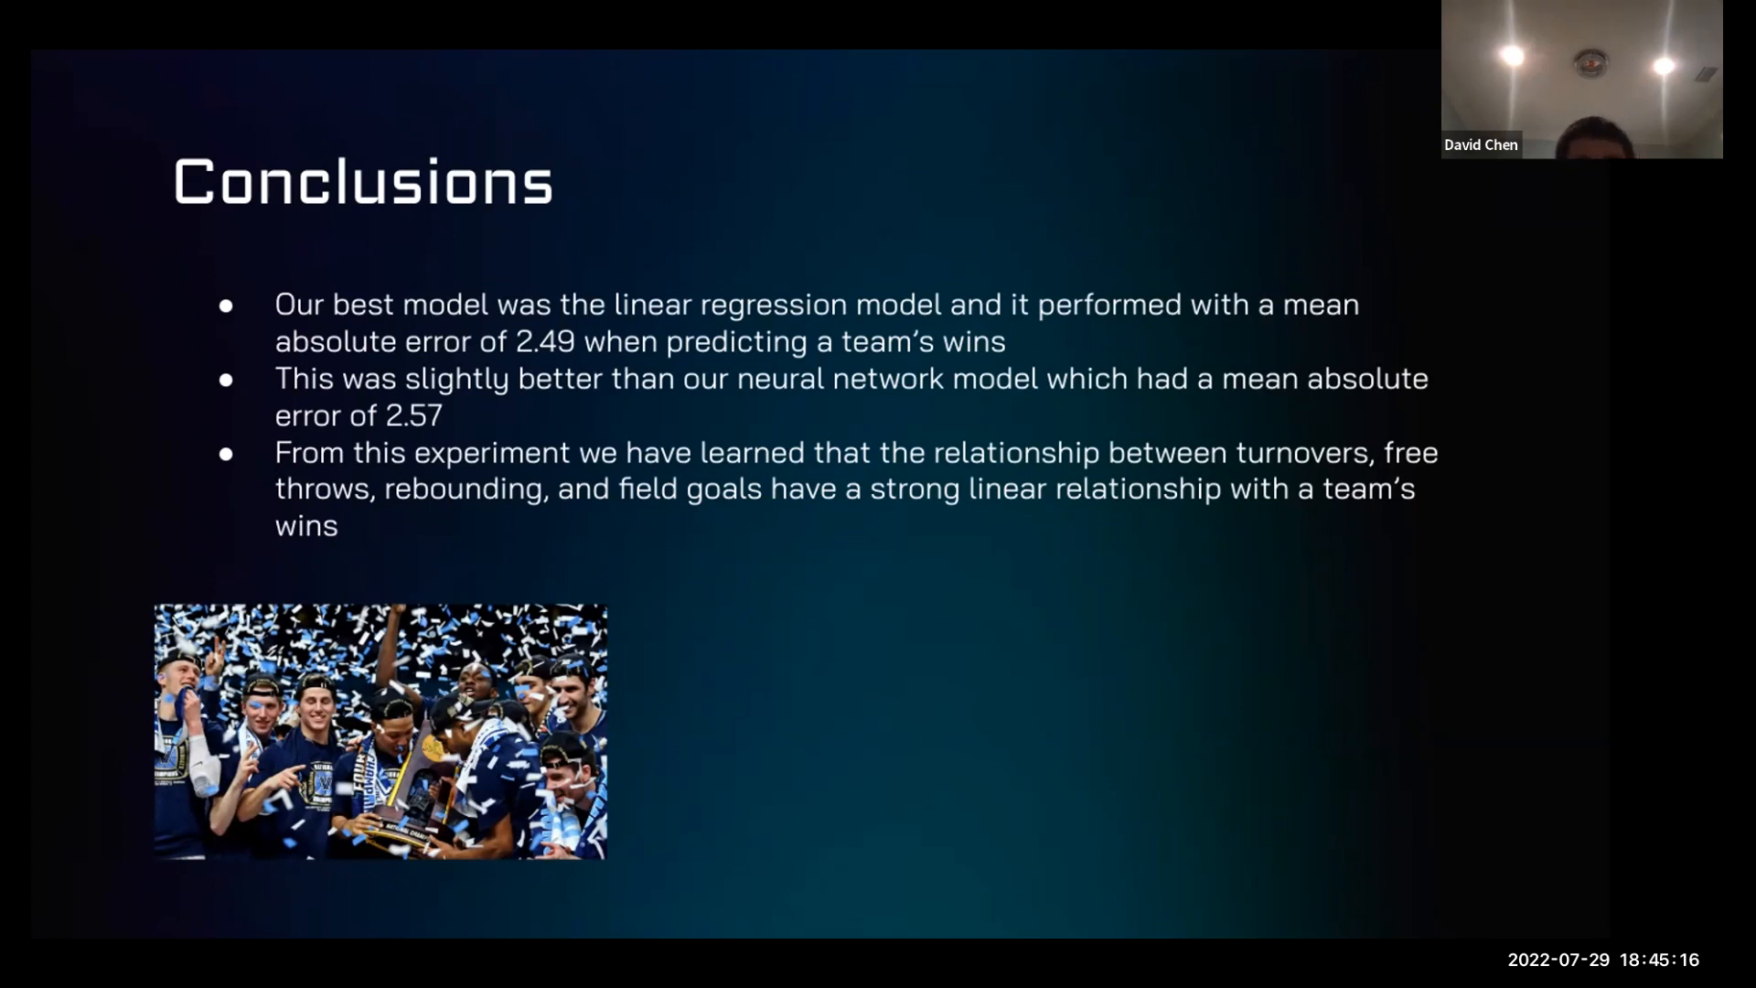
pyautogui.moveTo(1117, 245)
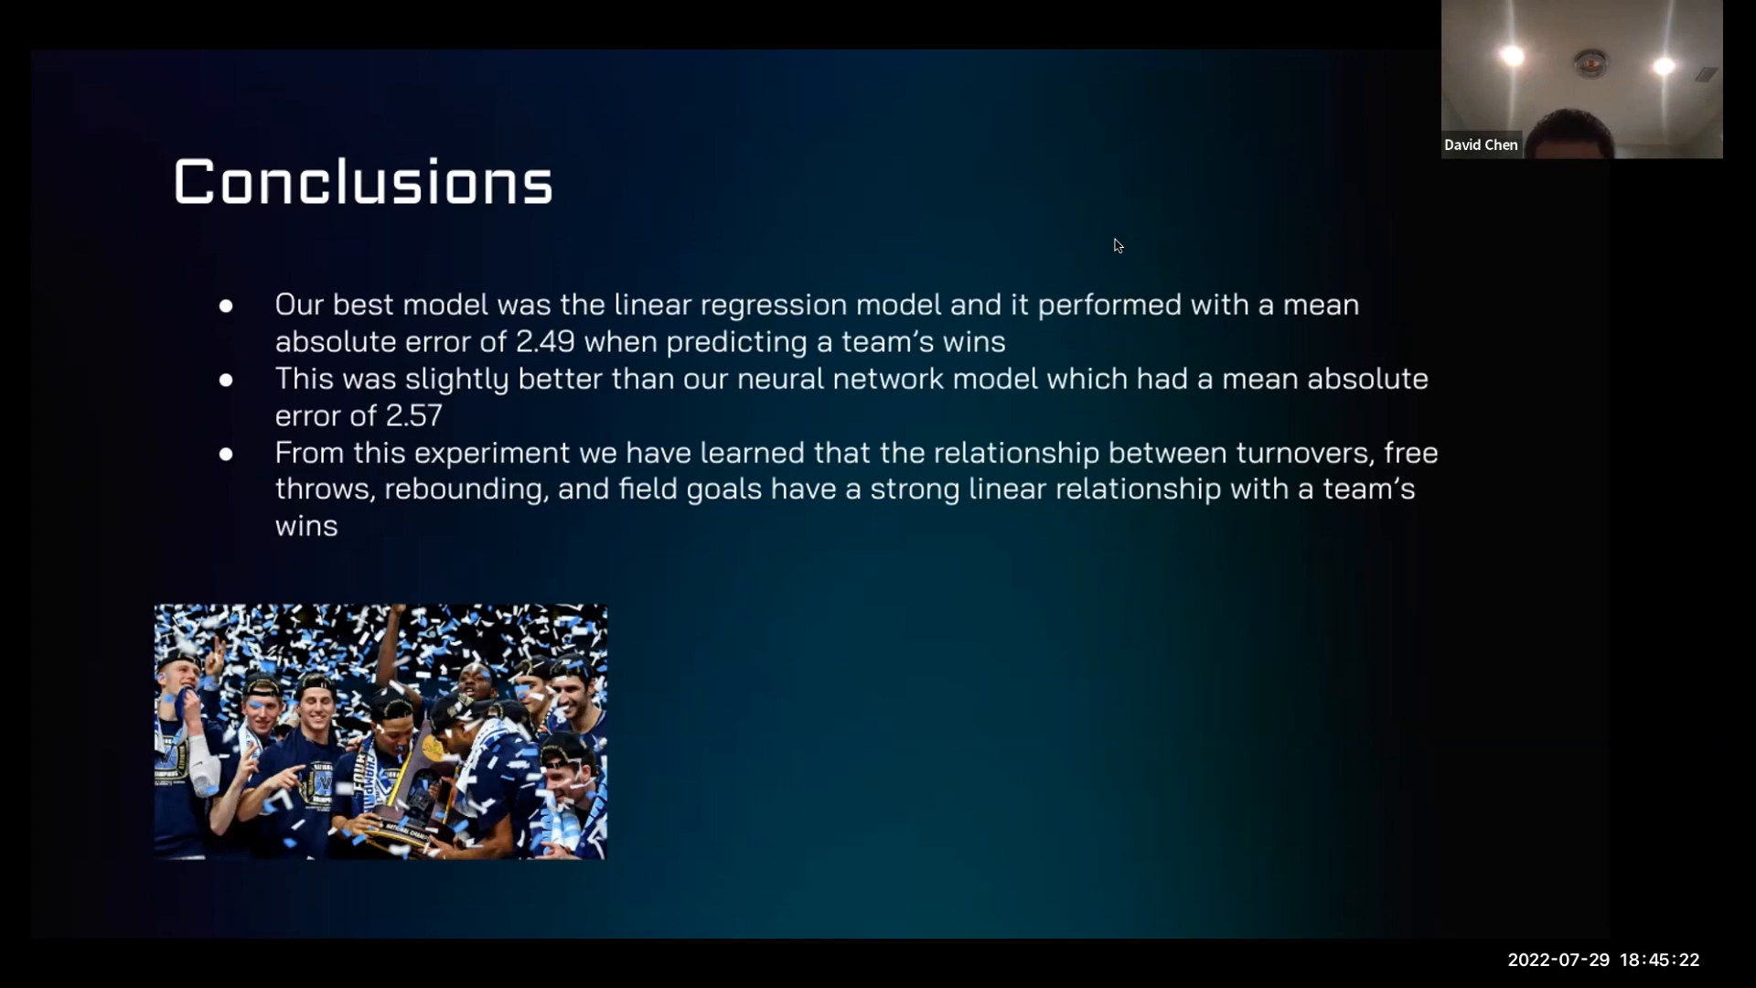
pyautogui.moveTo(351, 159)
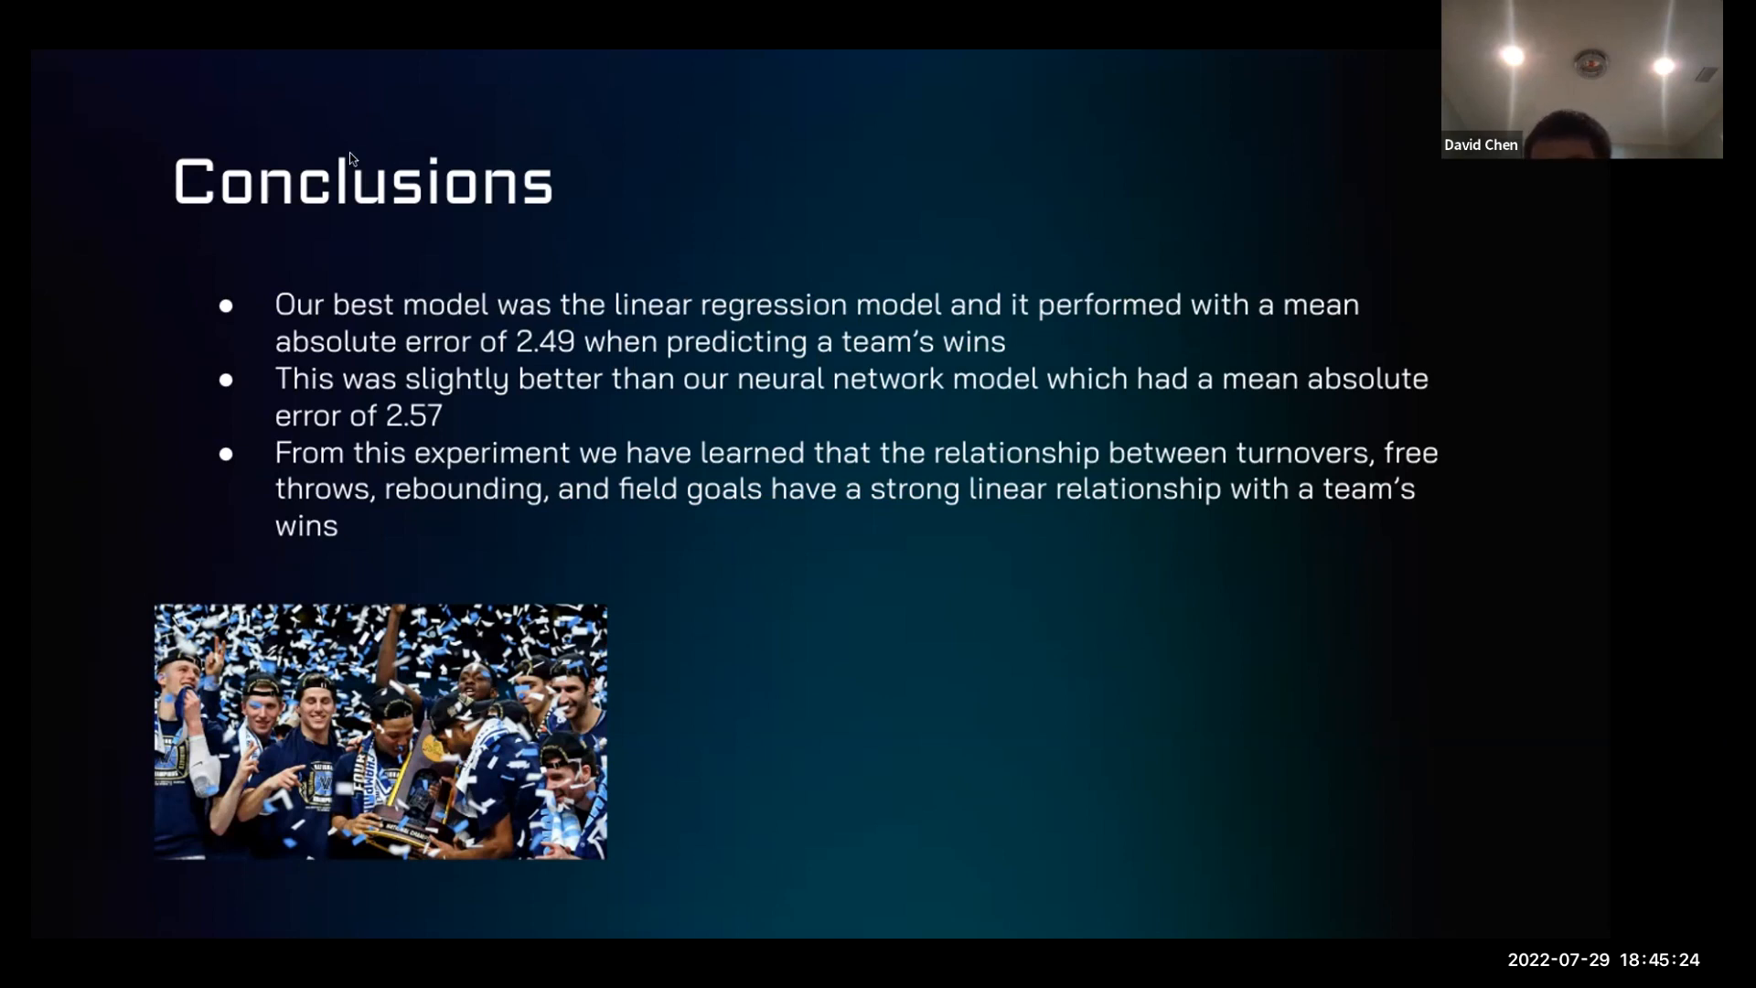
pyautogui.moveTo(645, 224)
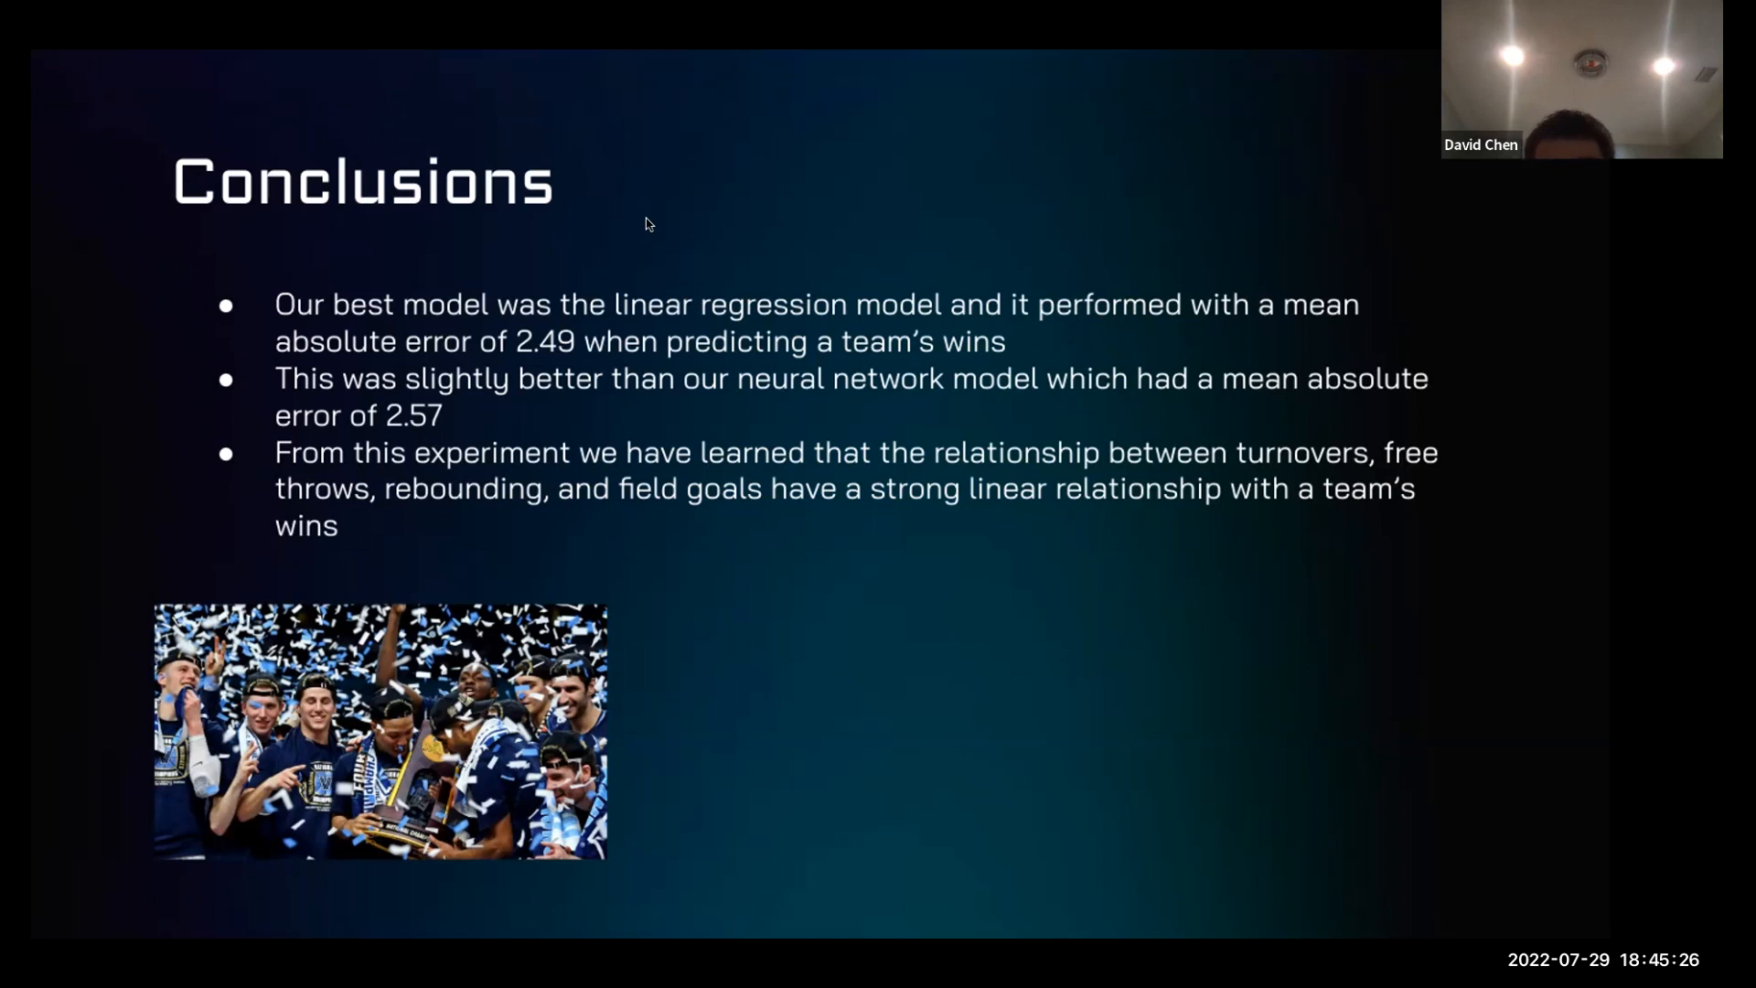
pyautogui.moveTo(1130, 224)
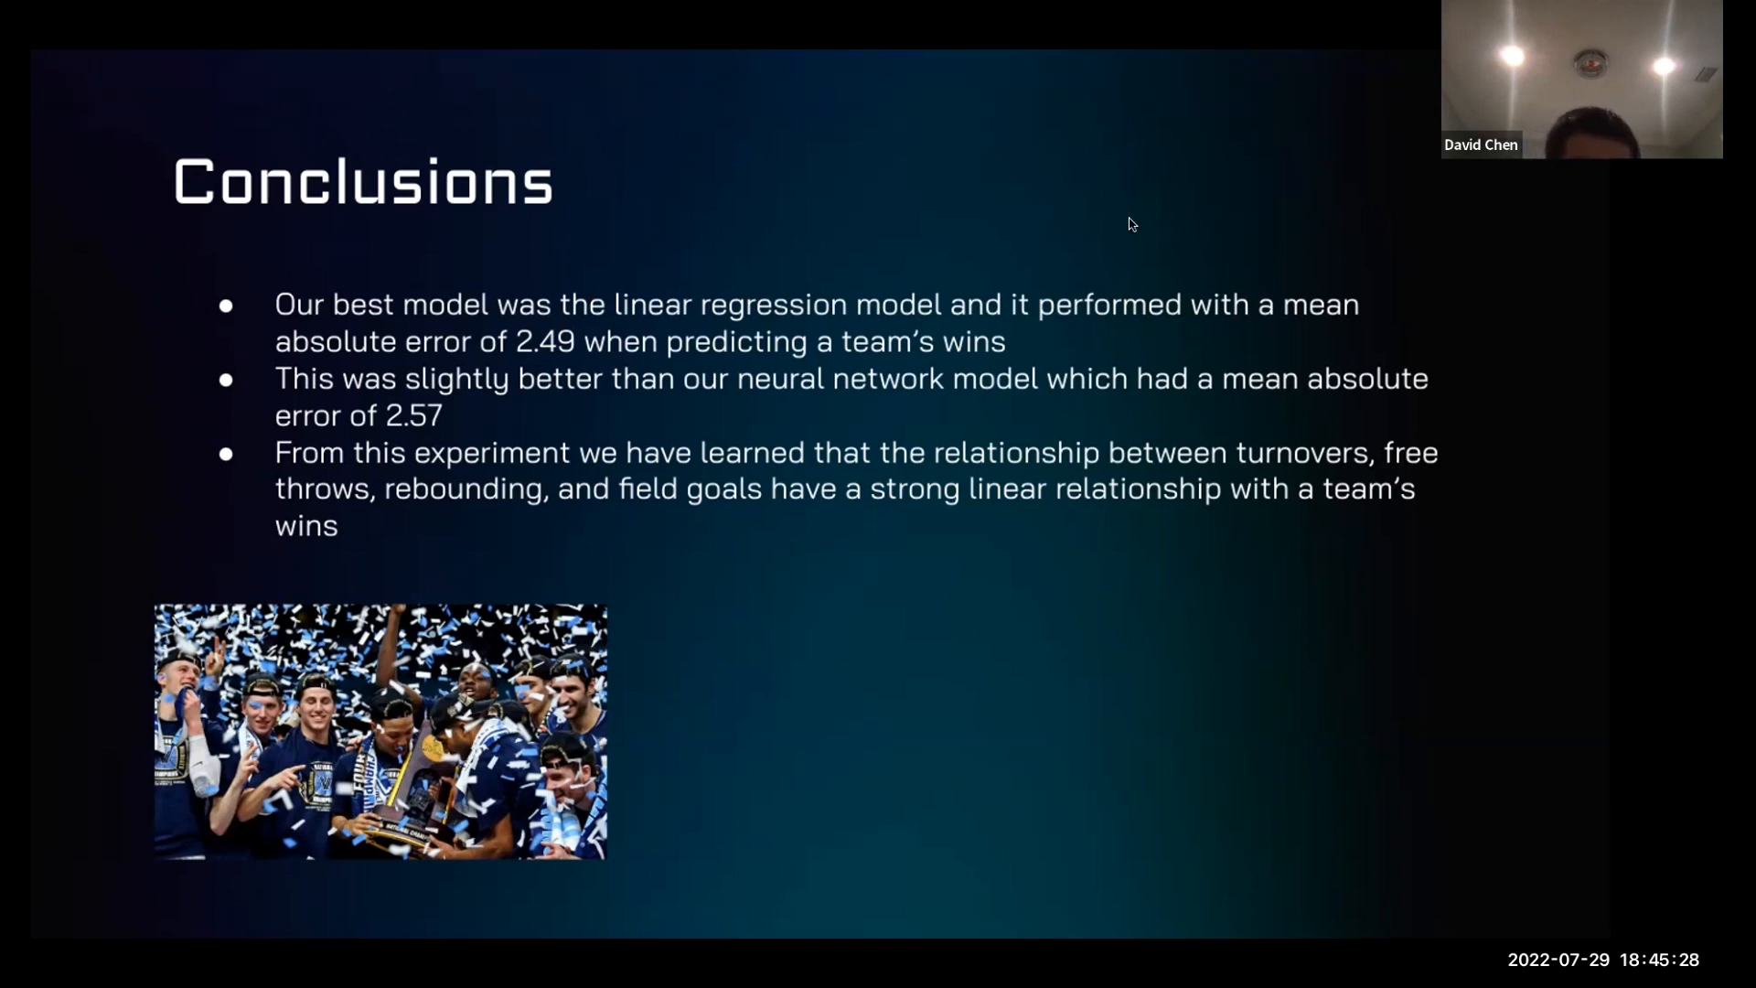